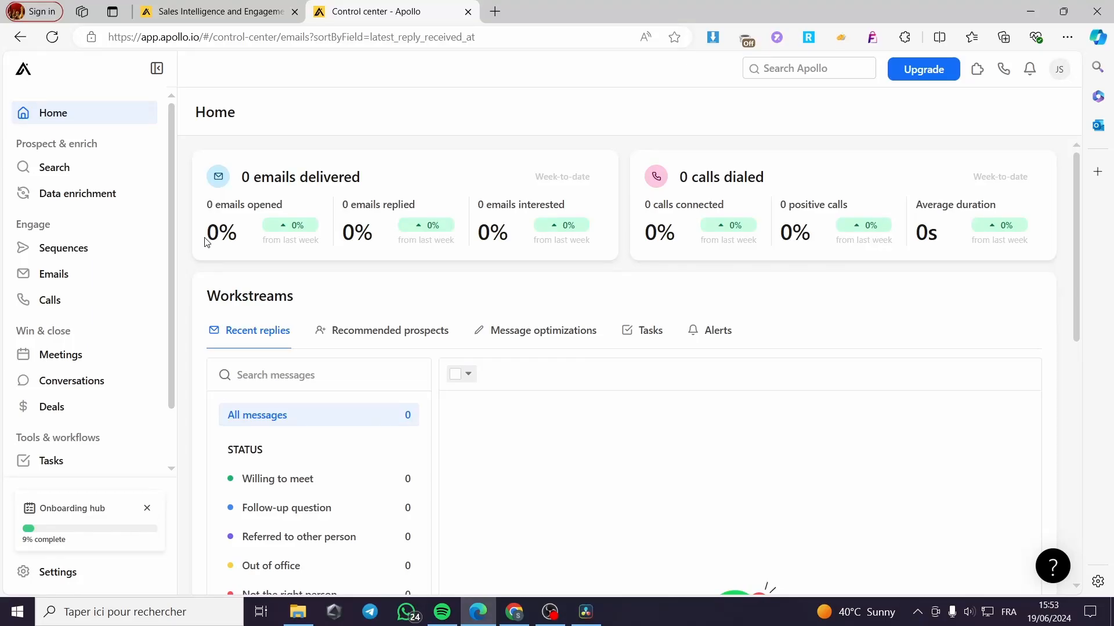
mouse_move(435, 252)
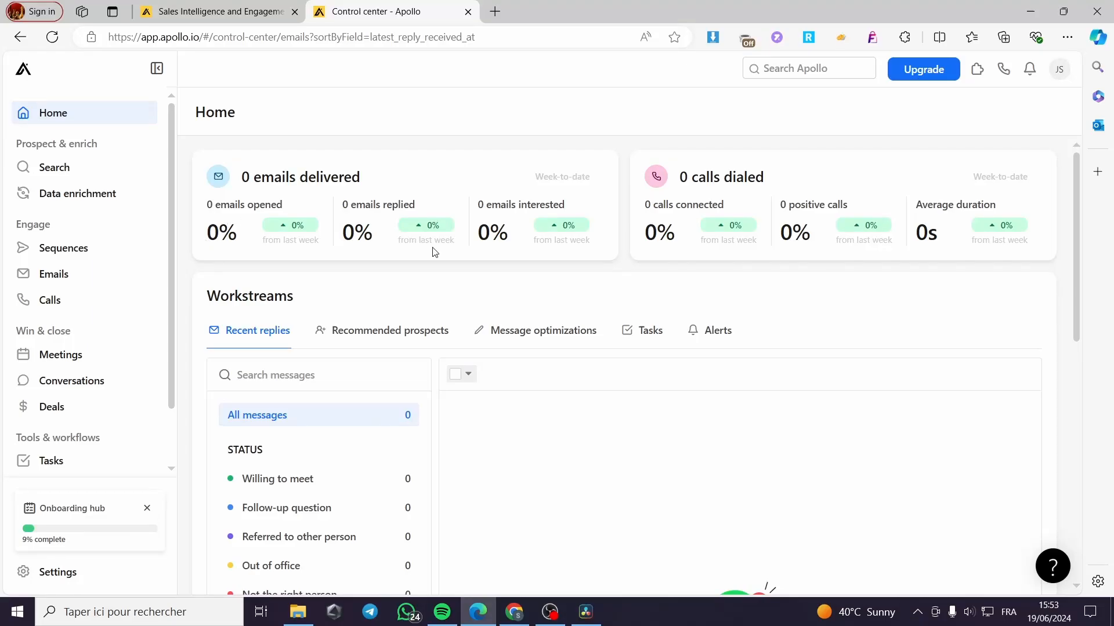
mouse_move(647, 284)
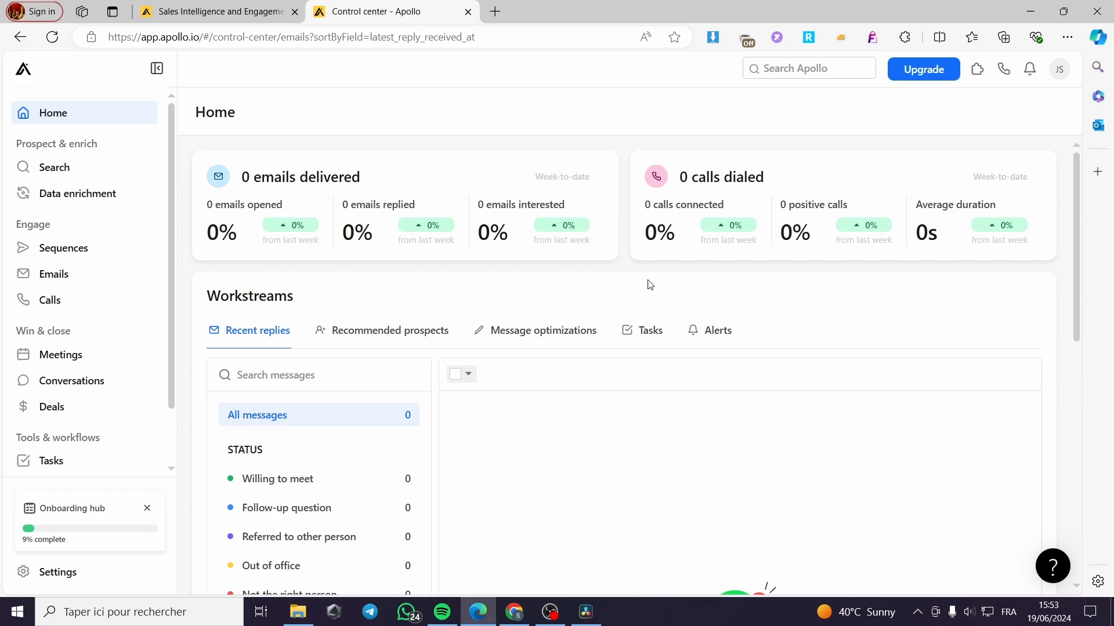
mouse_move(311, 314)
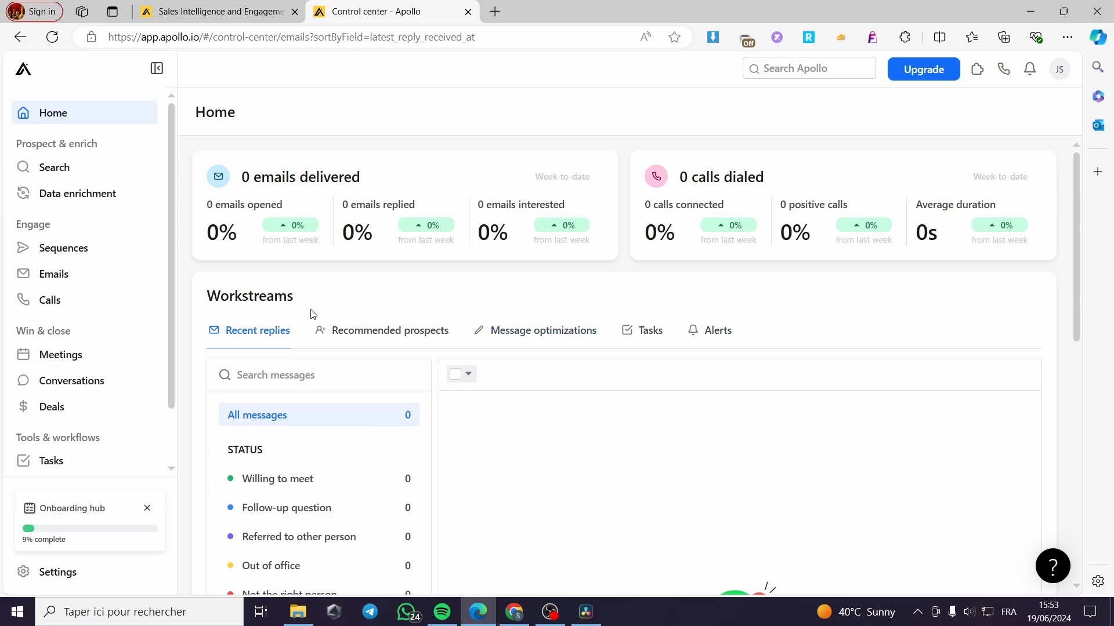
mouse_move(625, 276)
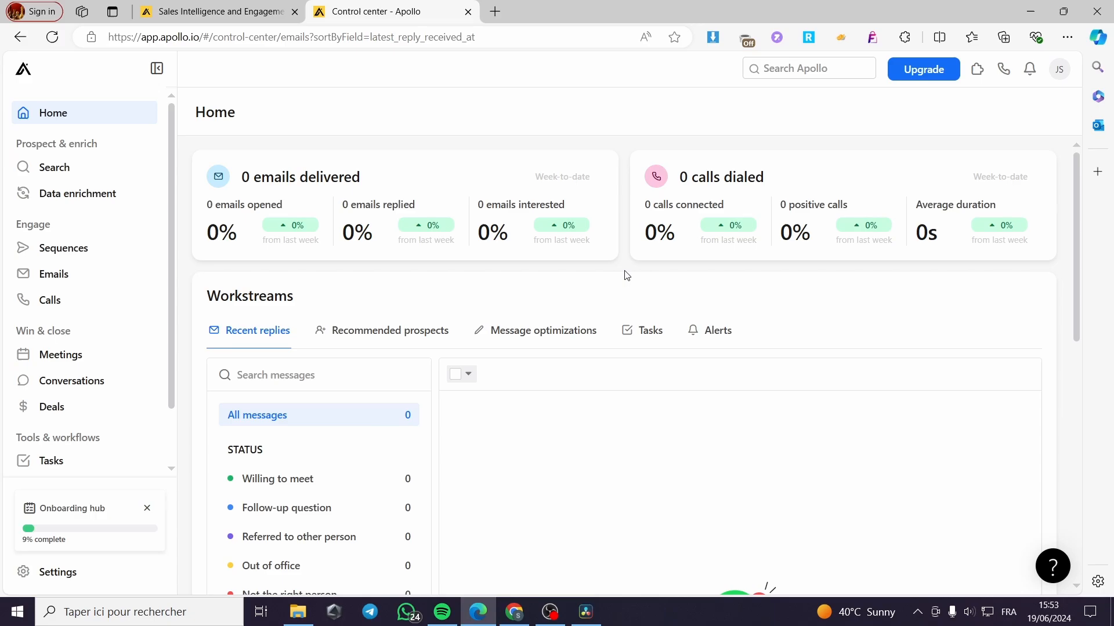
mouse_move(631, 261)
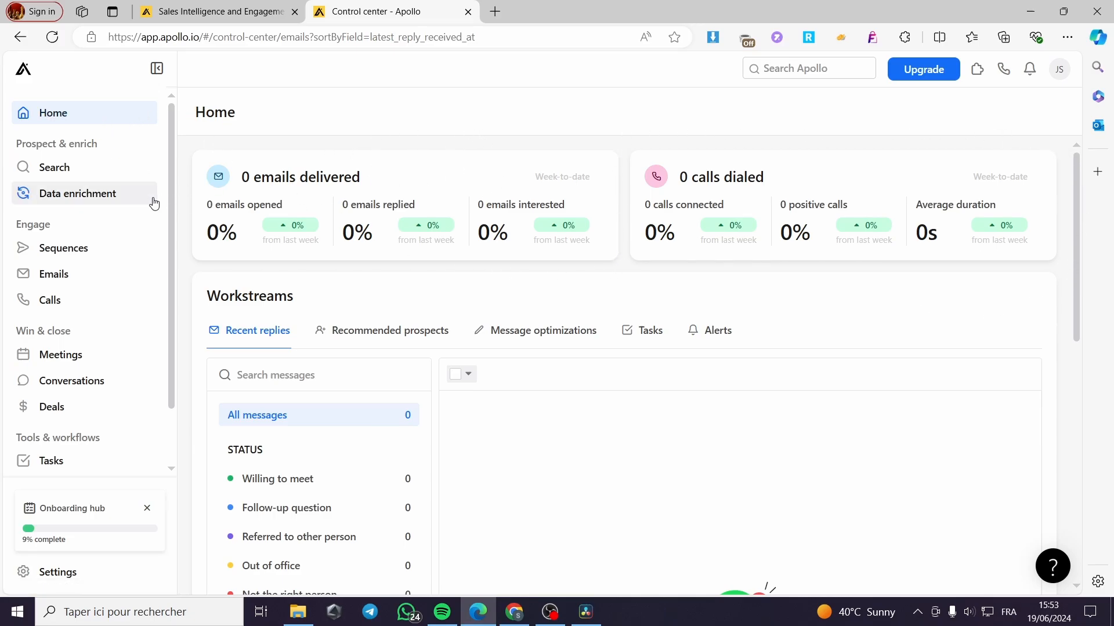
mouse_move(635, 264)
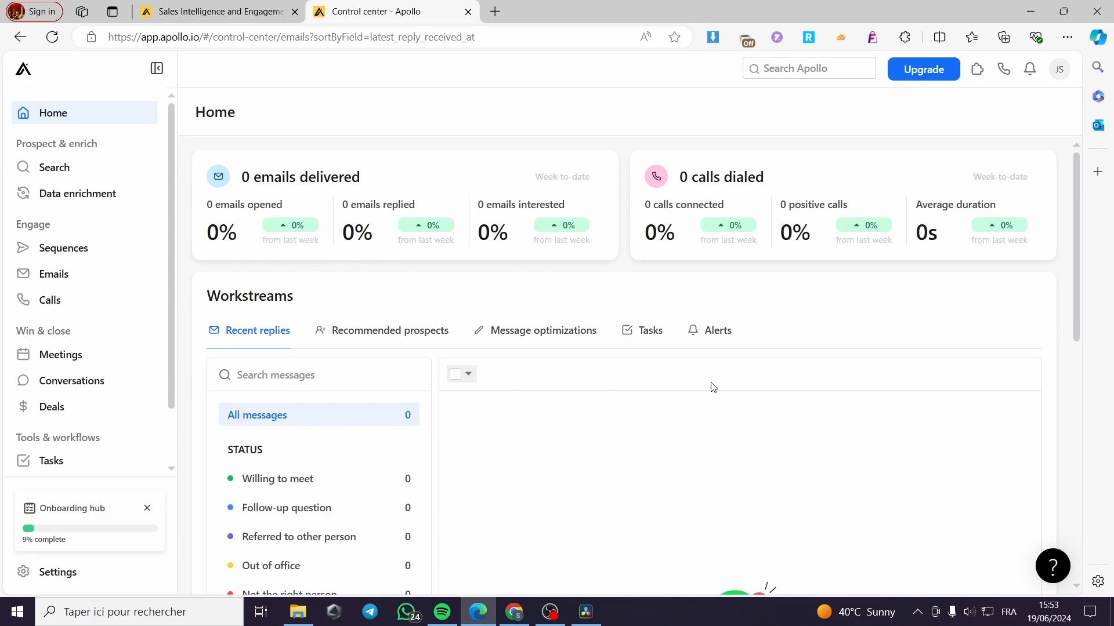
mouse_move(745, 307)
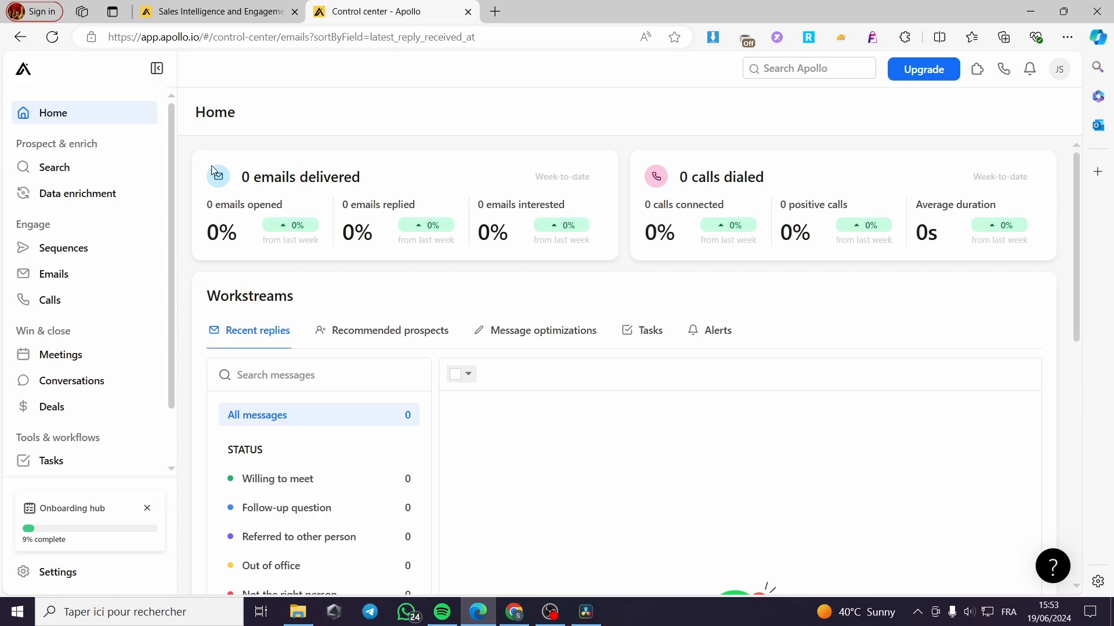
mouse_move(659, 255)
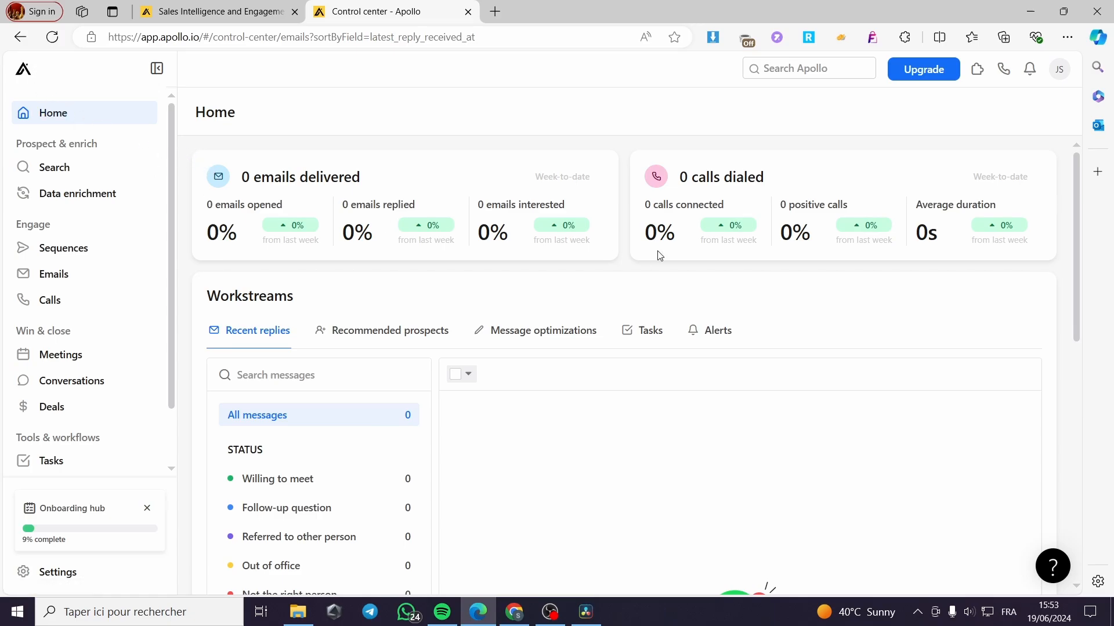
mouse_move(957, 111)
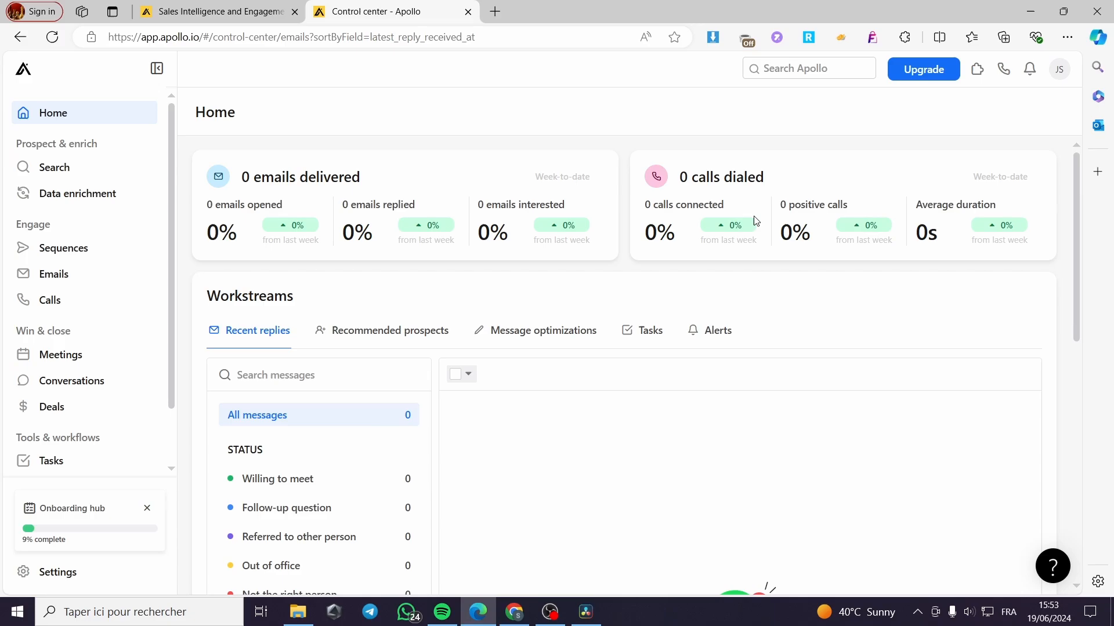
mouse_move(385, 129)
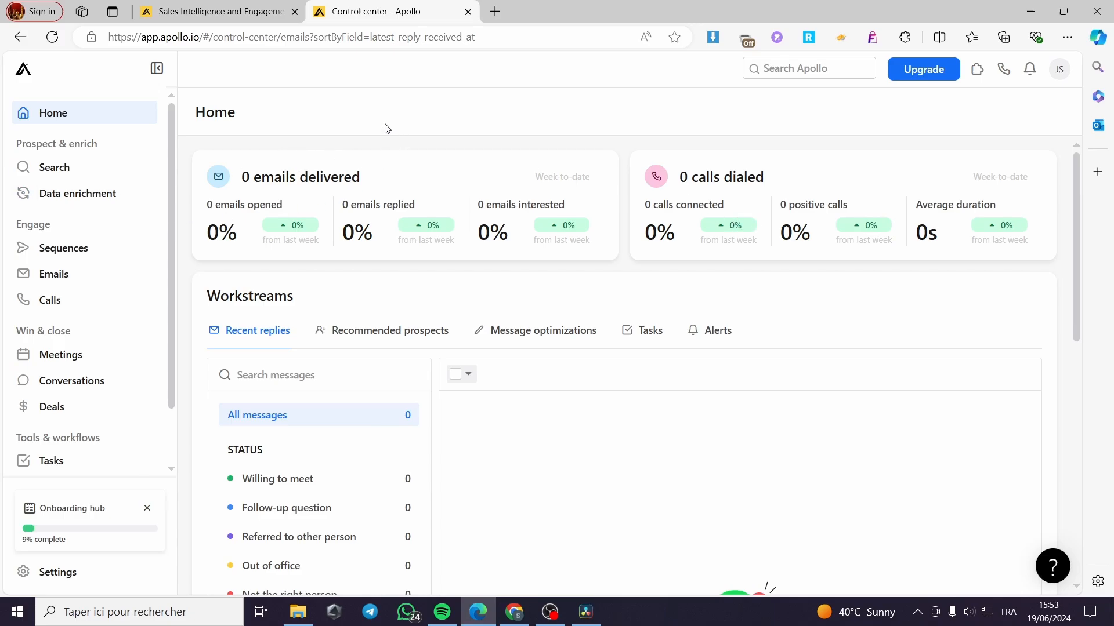
mouse_move(1068, 200)
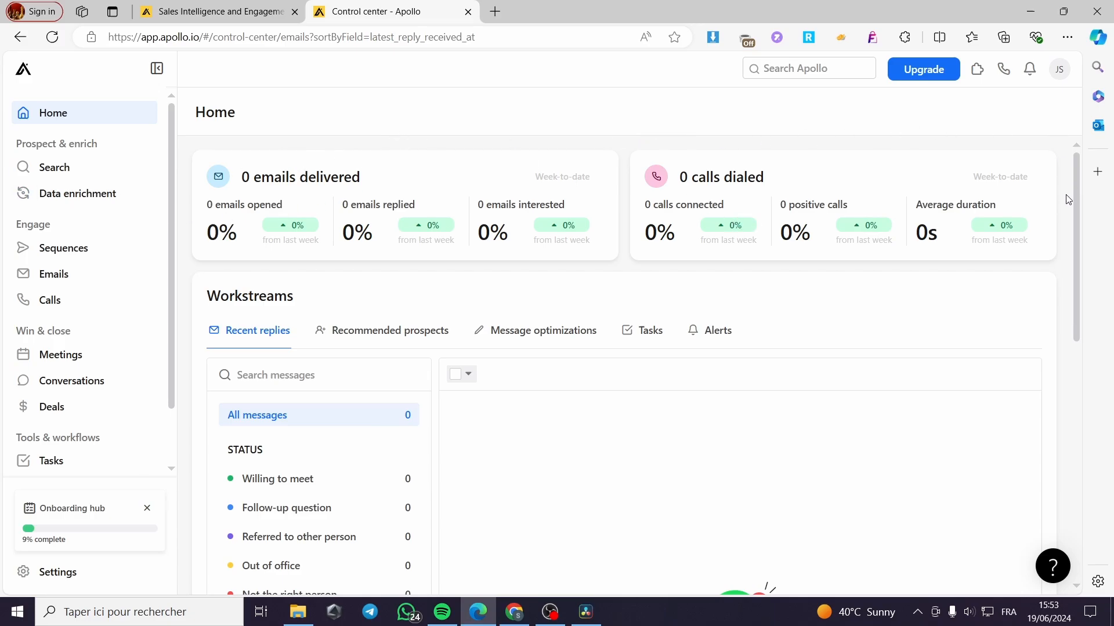
mouse_move(404, 163)
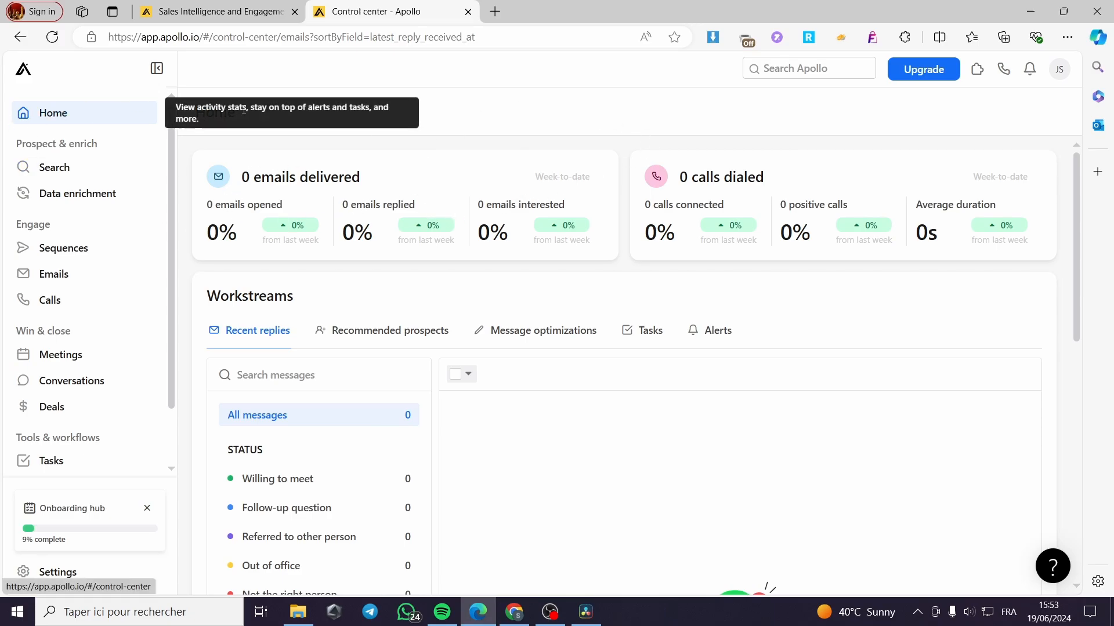
mouse_move(165, 151)
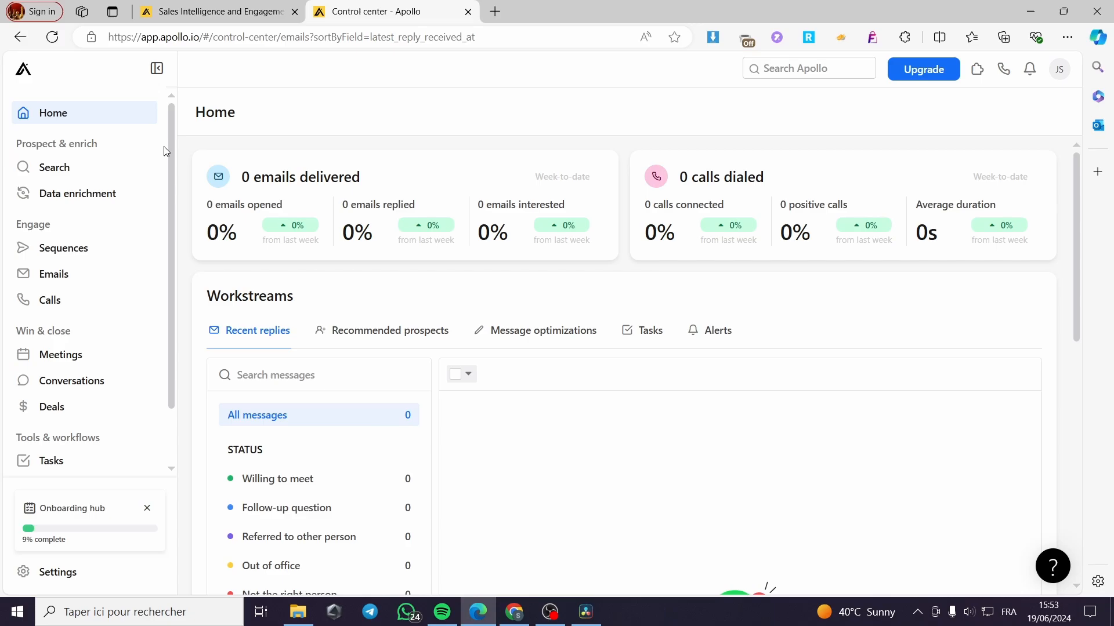
mouse_move(119, 130)
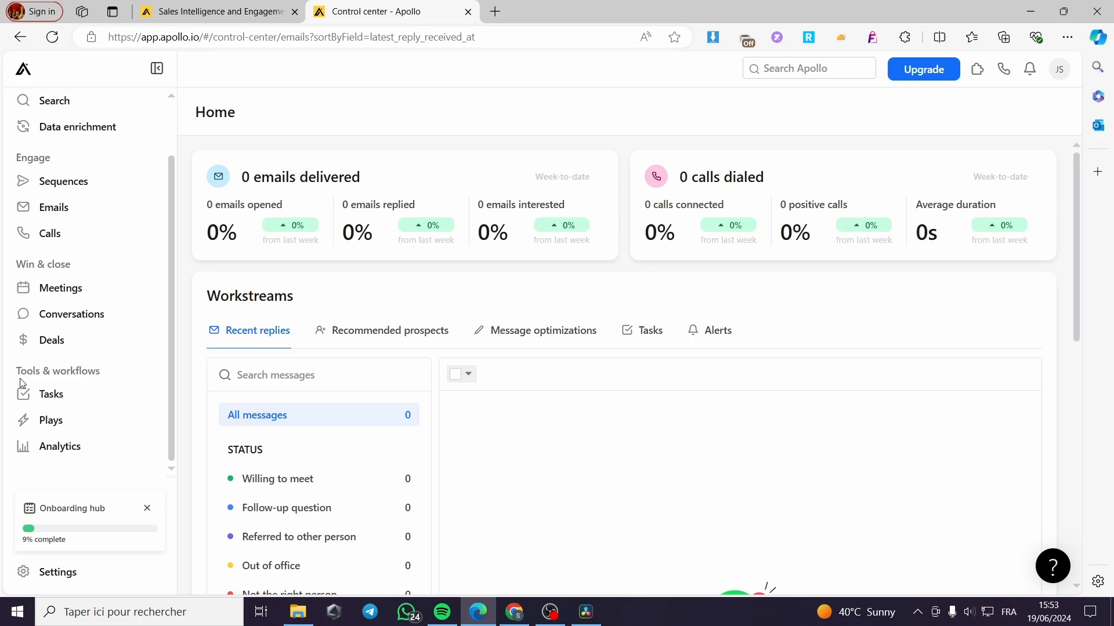
mouse_move(137, 379)
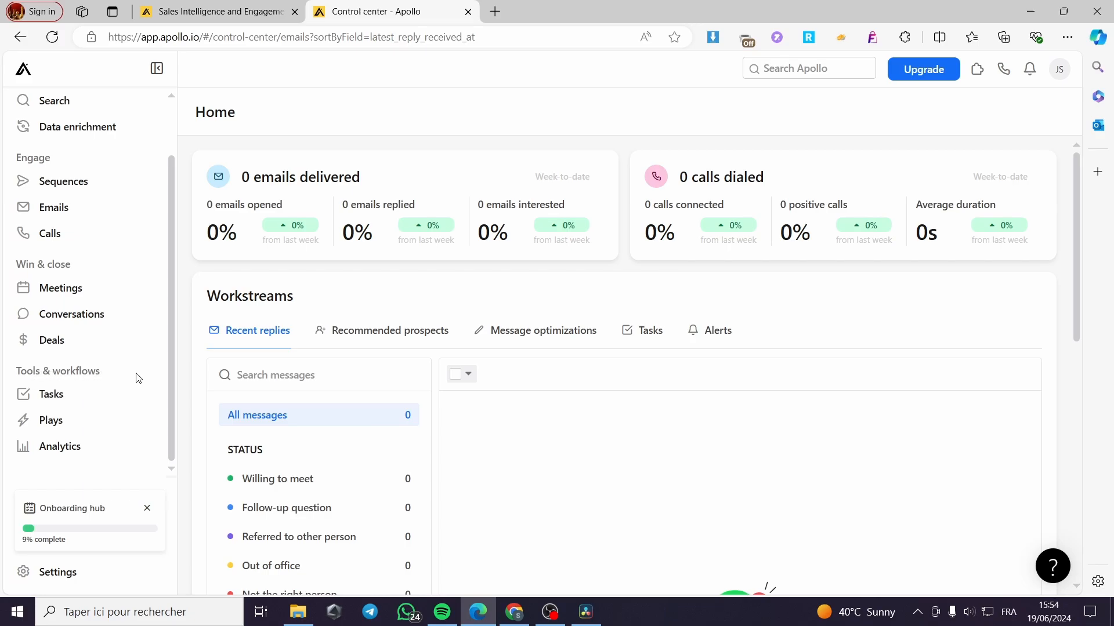
mouse_move(50, 394)
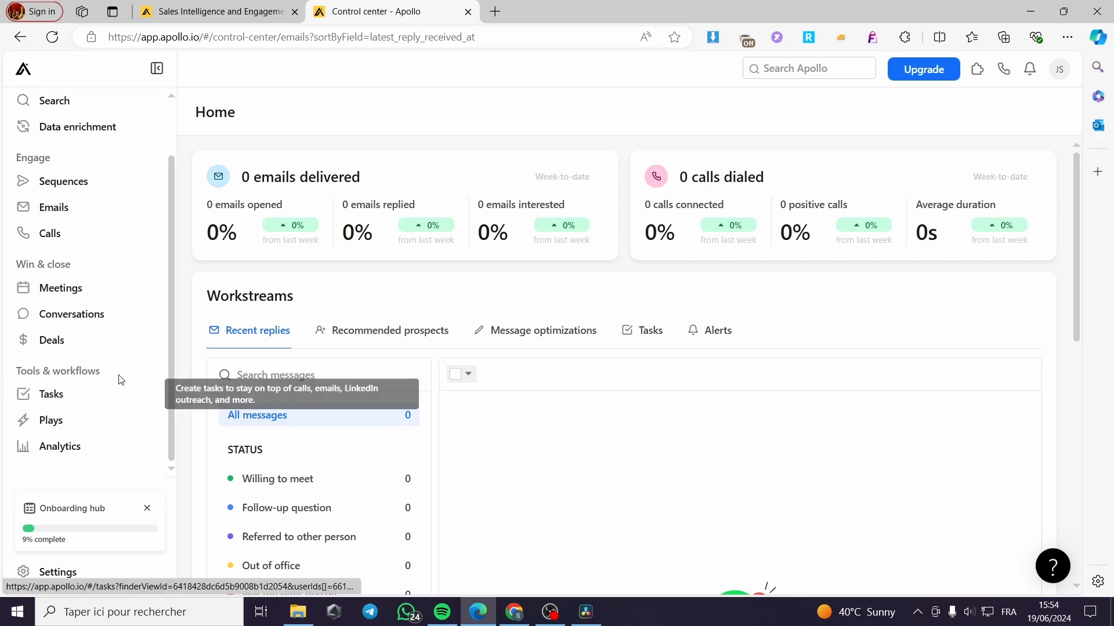
left_click(50, 395)
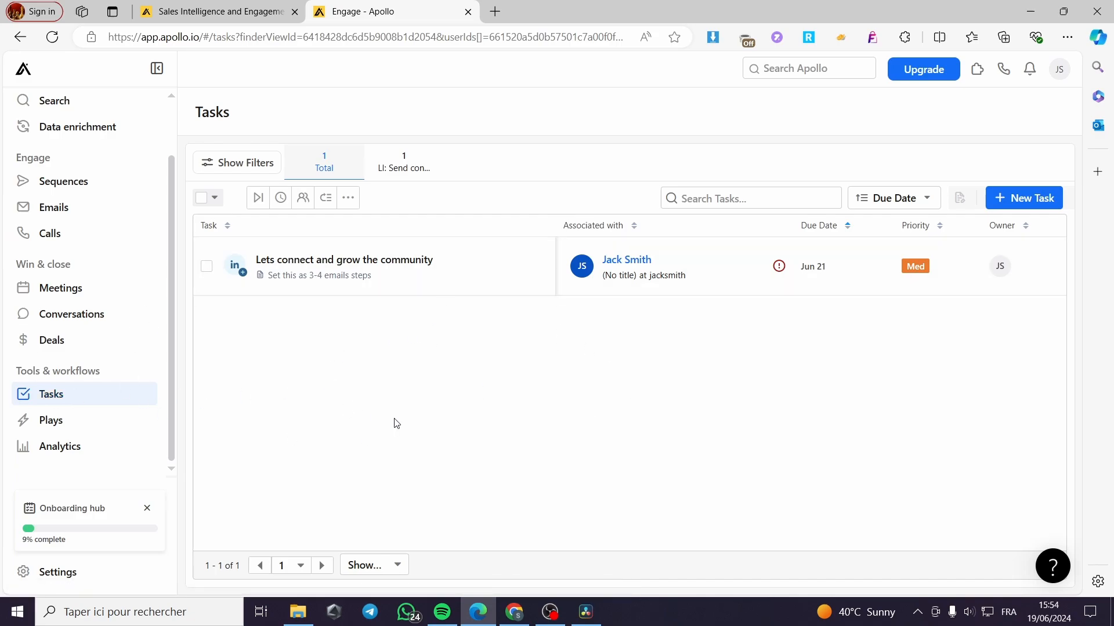
mouse_move(399, 422)
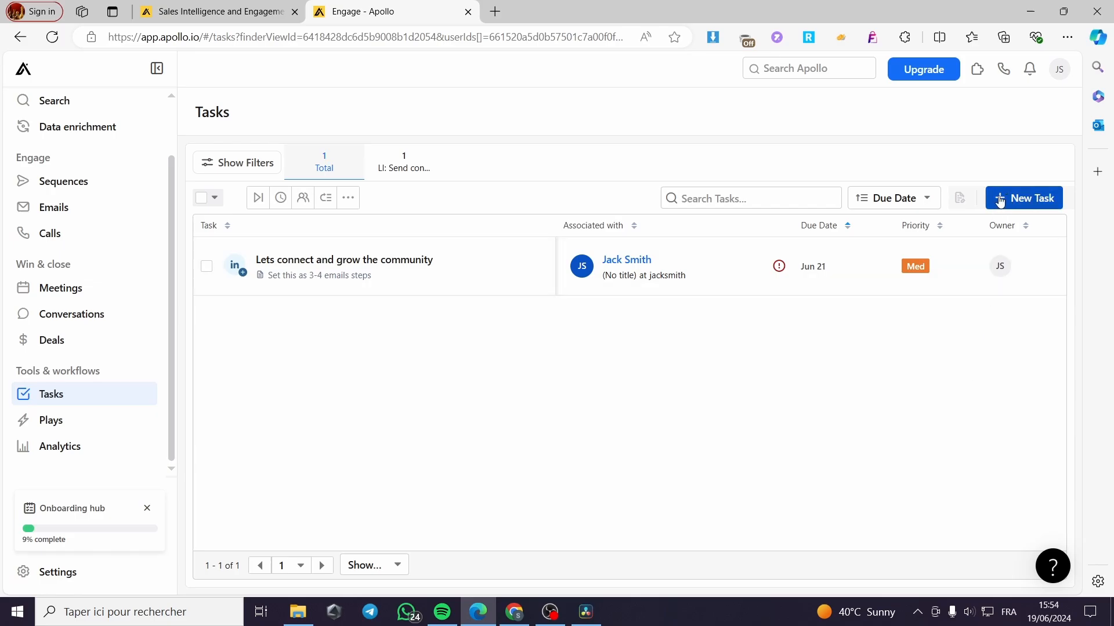
Step: Start a New task, try Account and Deal associations, then settle on linking it to a Contact
left_click(1029, 198)
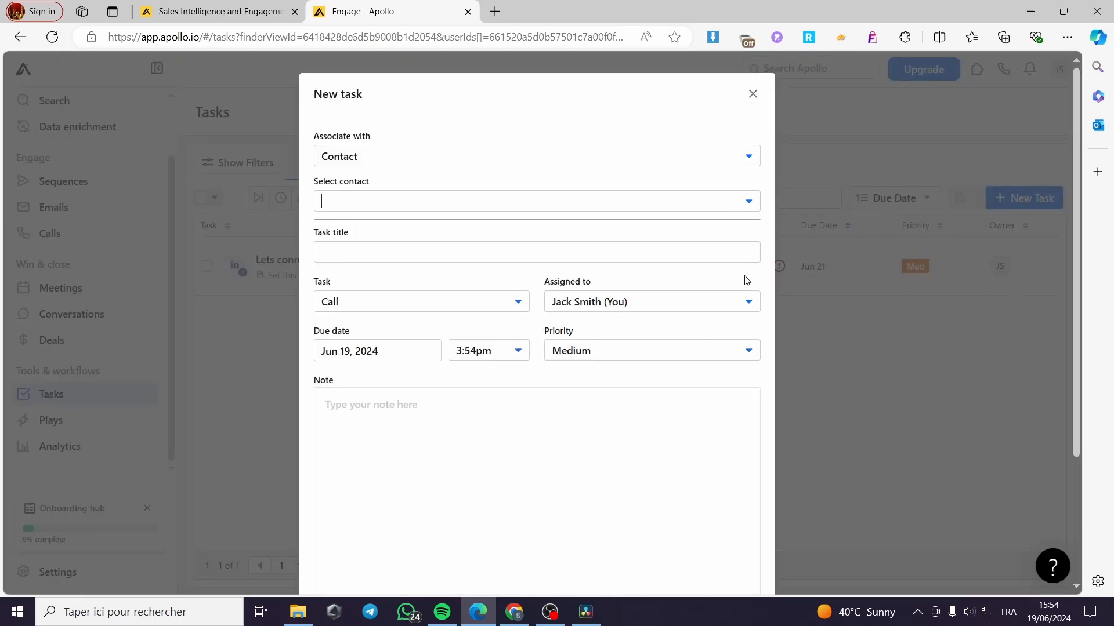
mouse_move(481, 390)
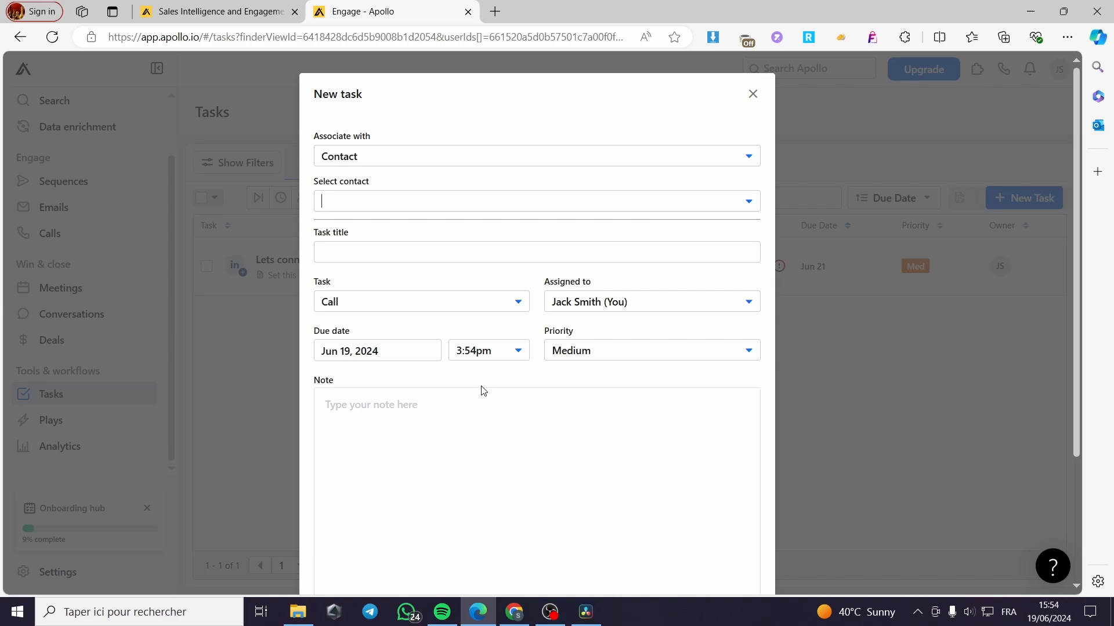
mouse_move(372, 144)
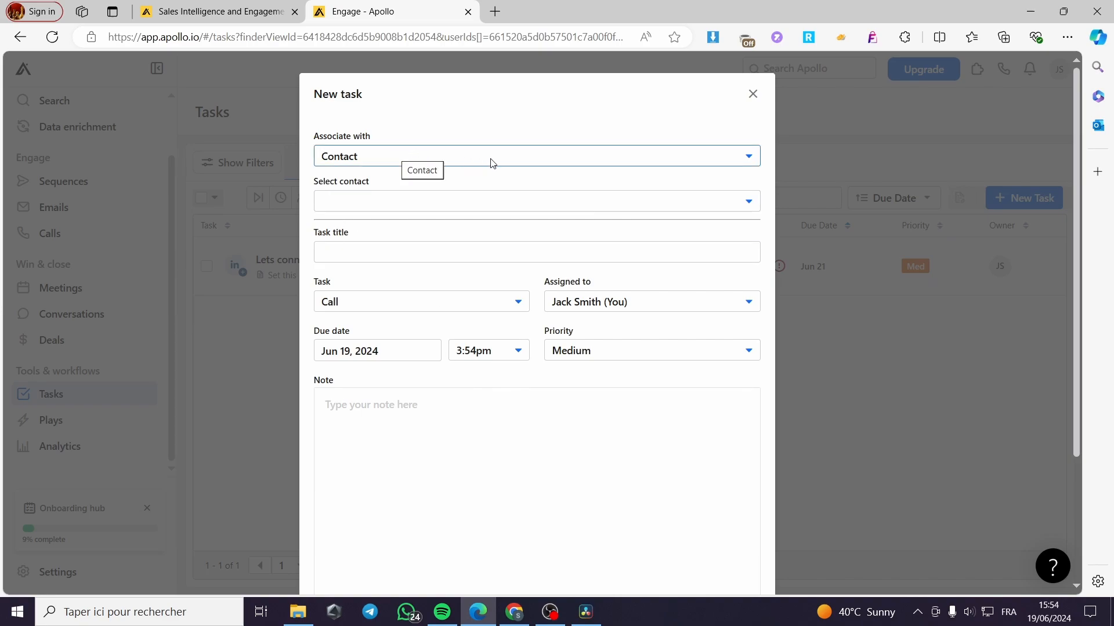
left_click(535, 156)
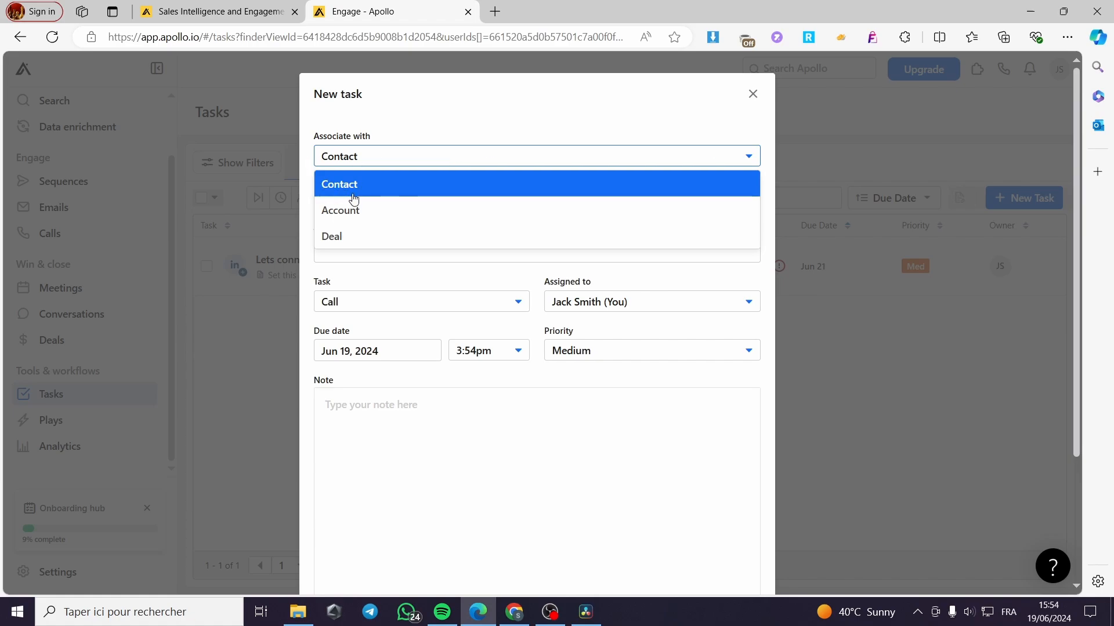
mouse_move(464, 189)
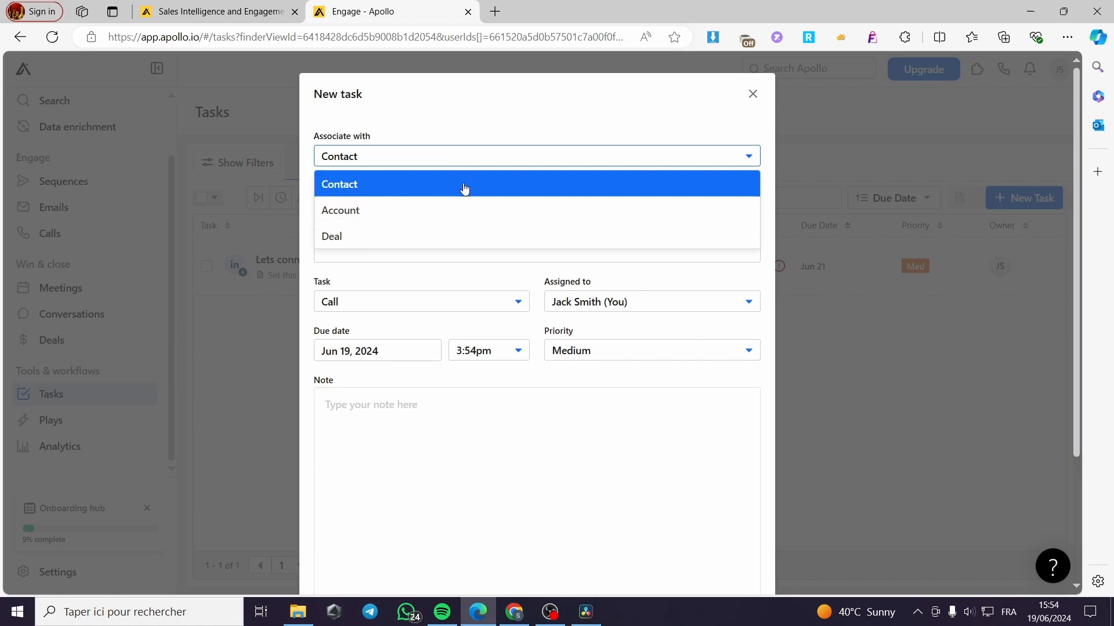
mouse_move(409, 222)
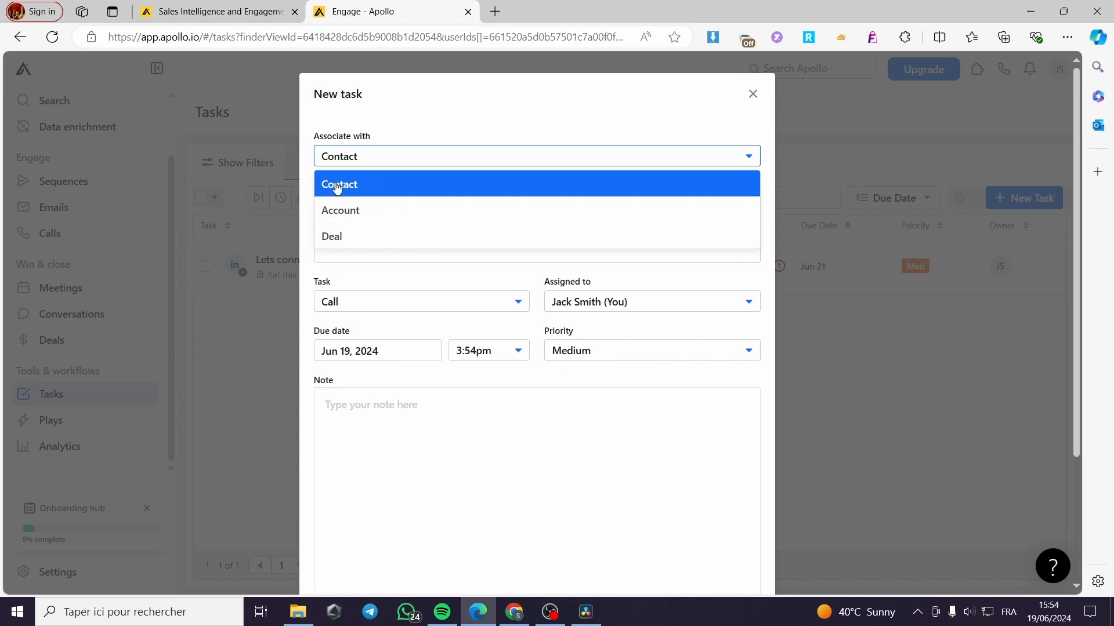
left_click(340, 210)
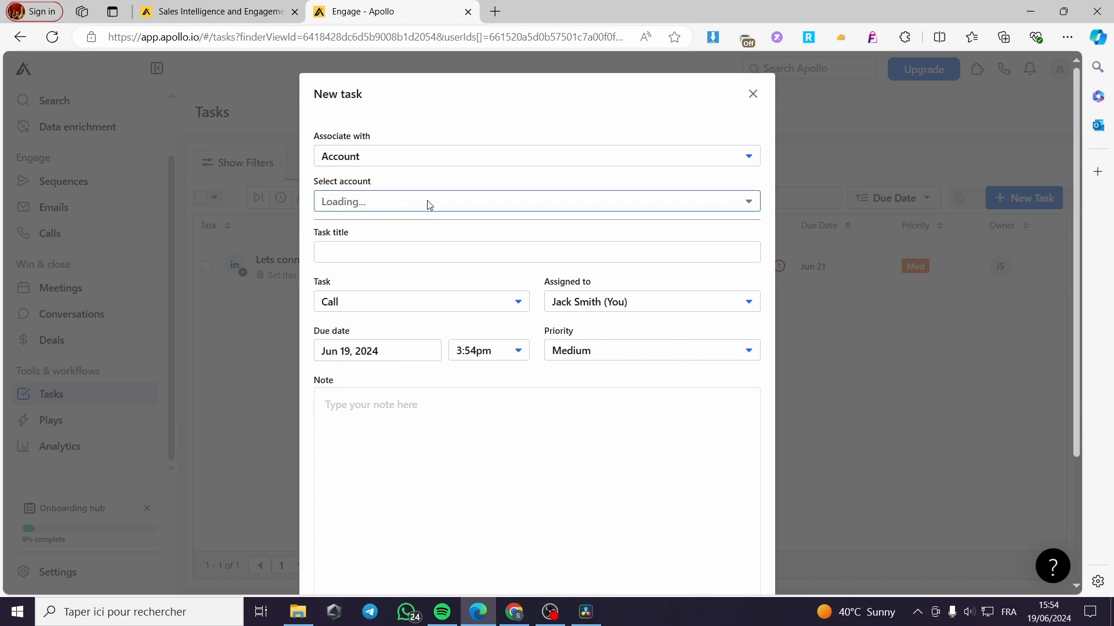
left_click(536, 155)
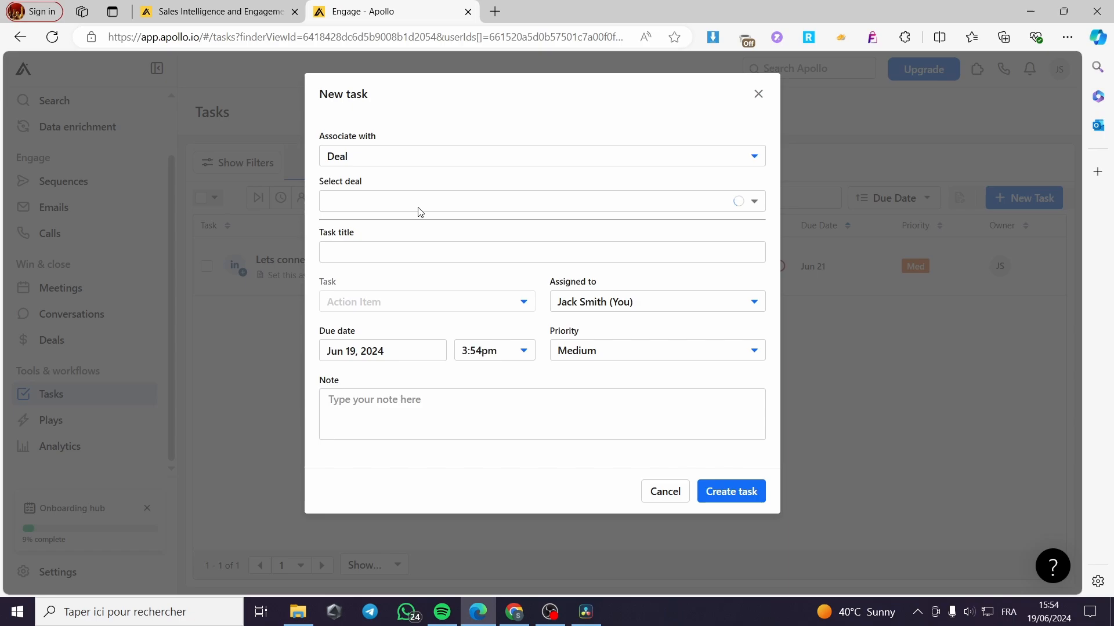
left_click(542, 156)
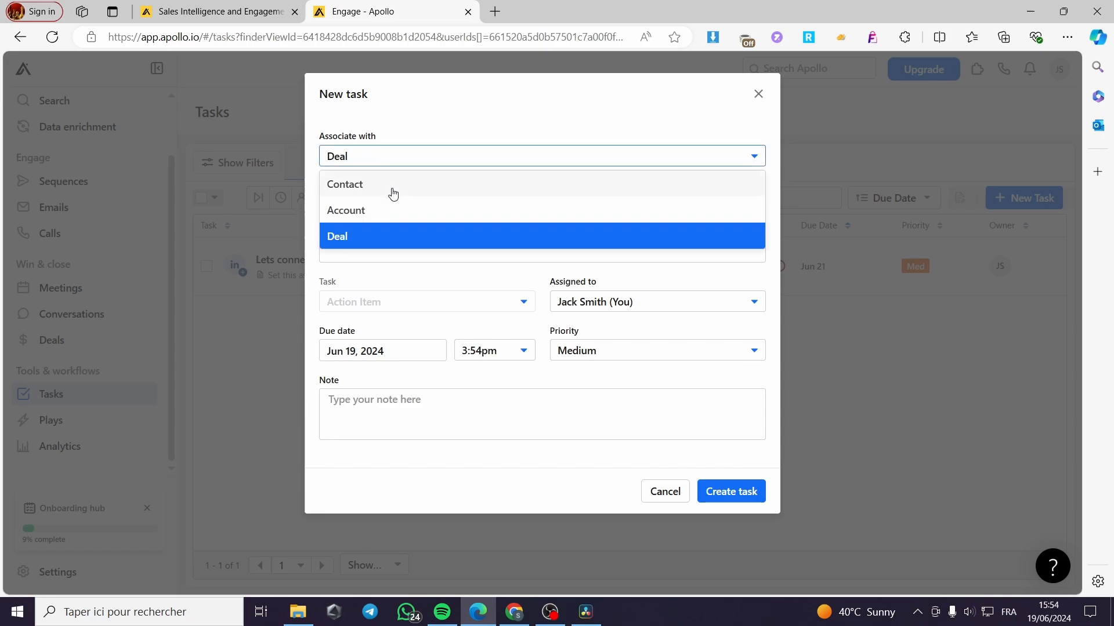
left_click(345, 184)
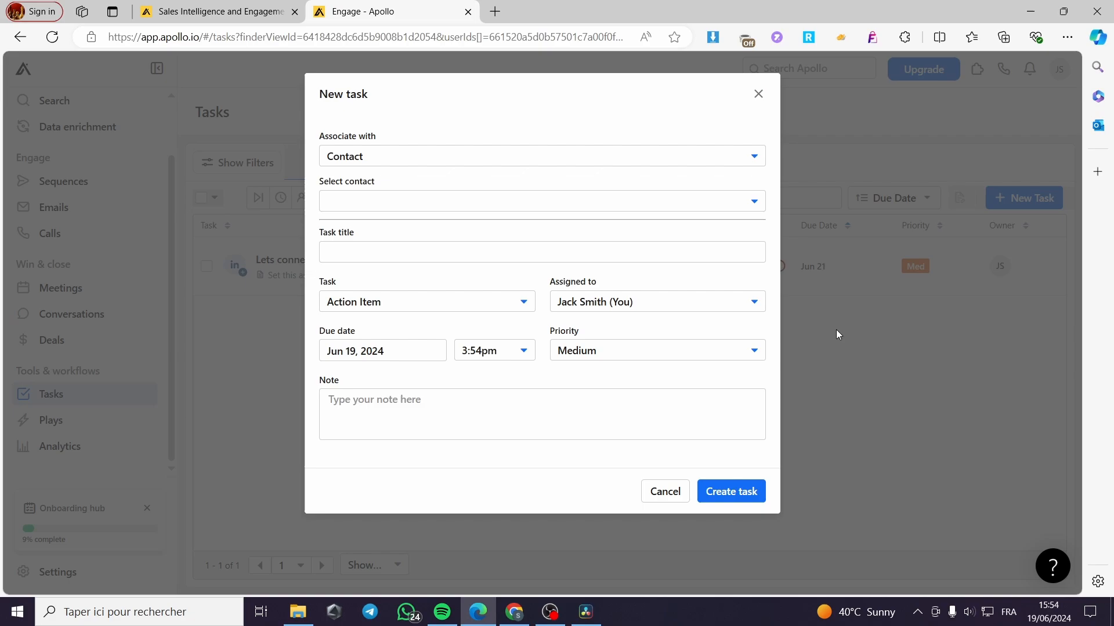
left_click(539, 201)
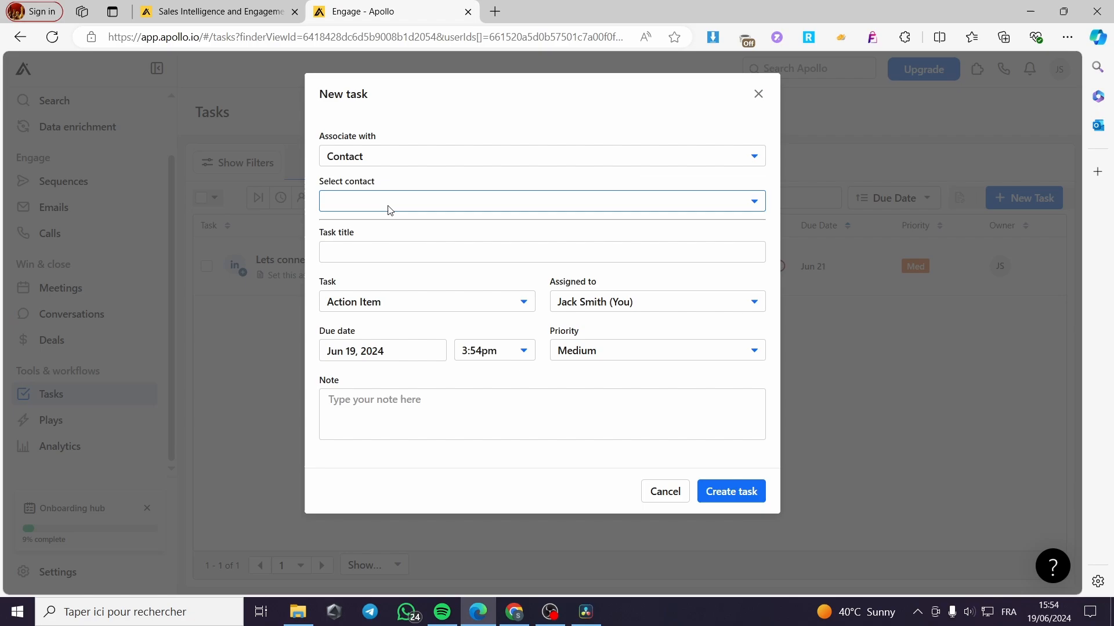
left_click(541, 201)
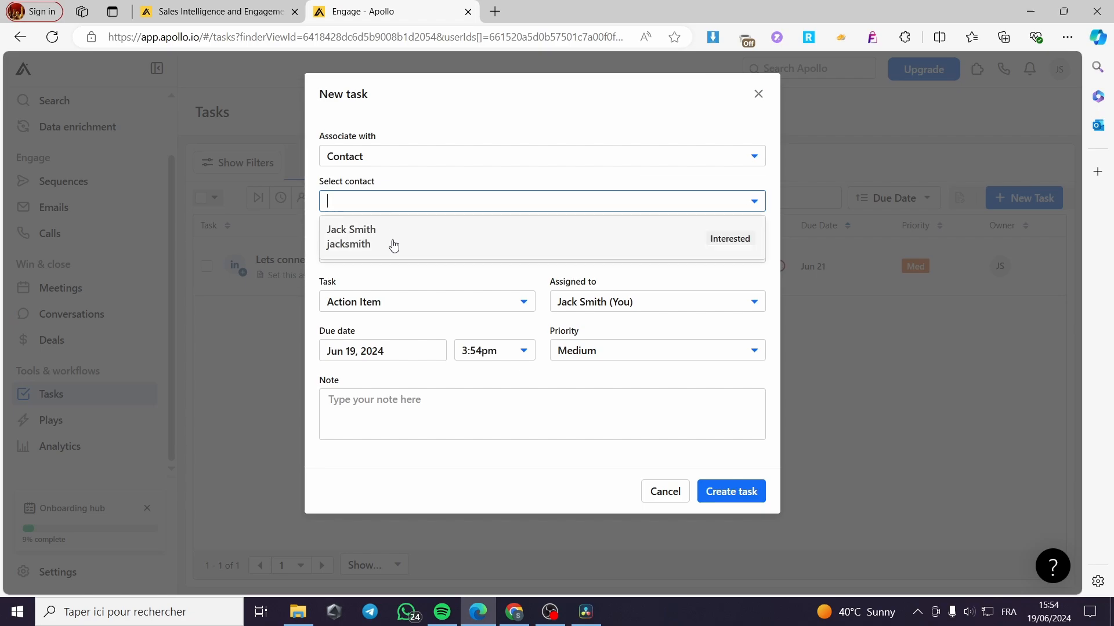
left_click(350, 237)
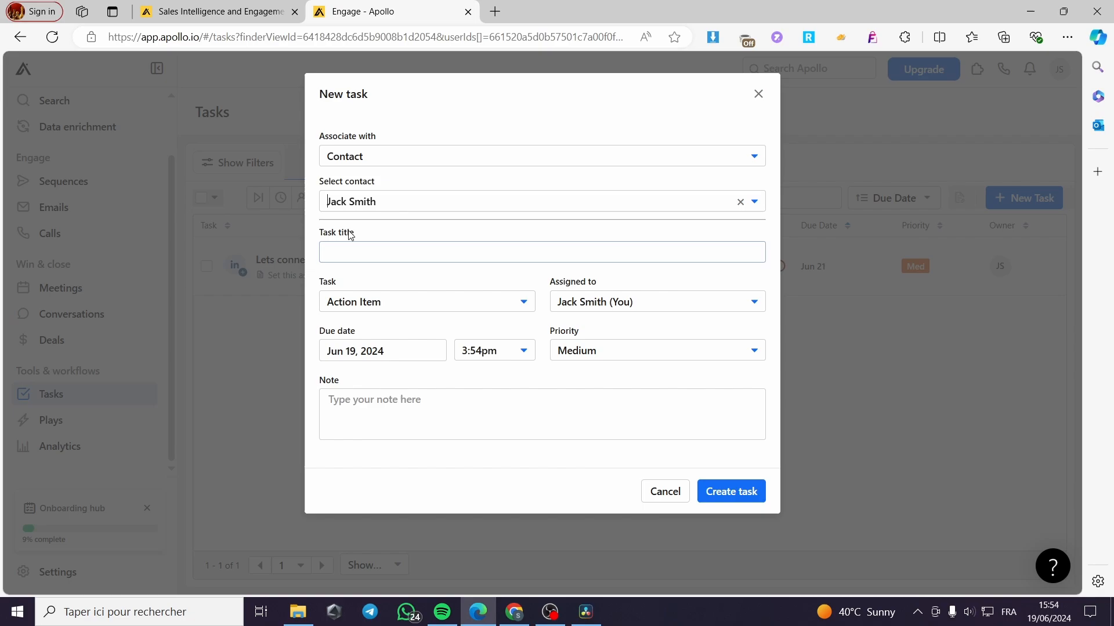
left_click(542, 252)
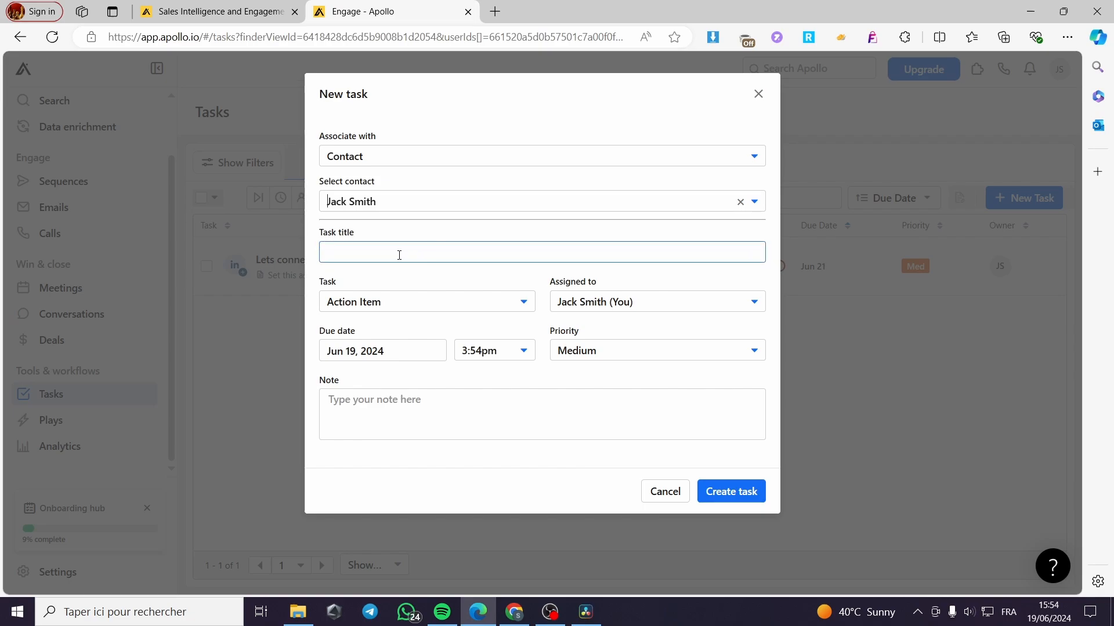
left_click(542, 252)
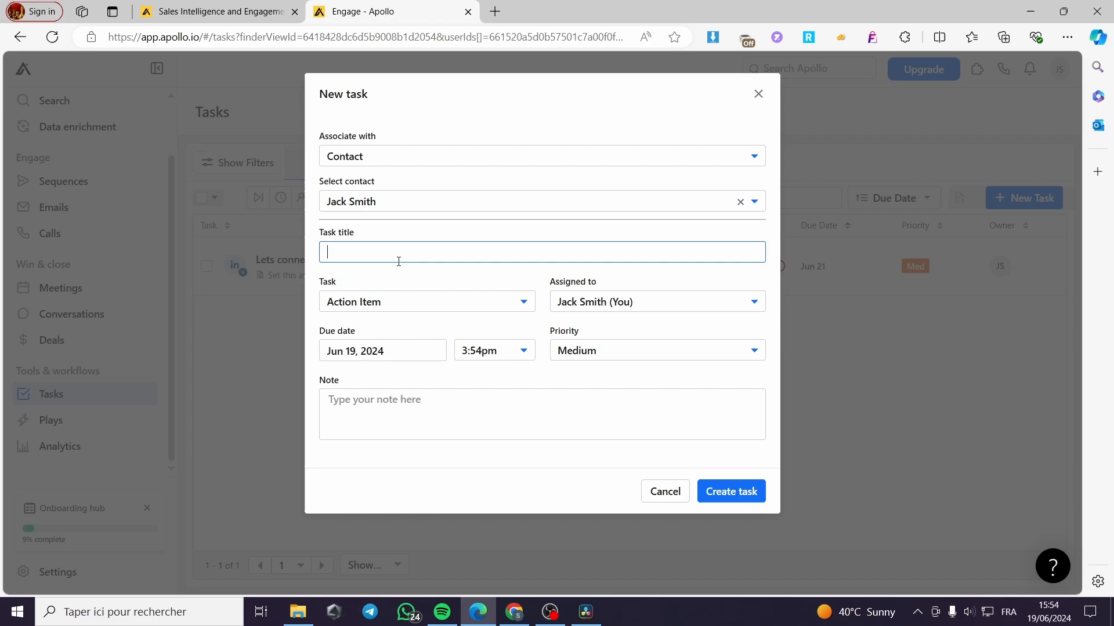
Step: Enter the task title 'Automation for linkedin First step'
type("Automation")
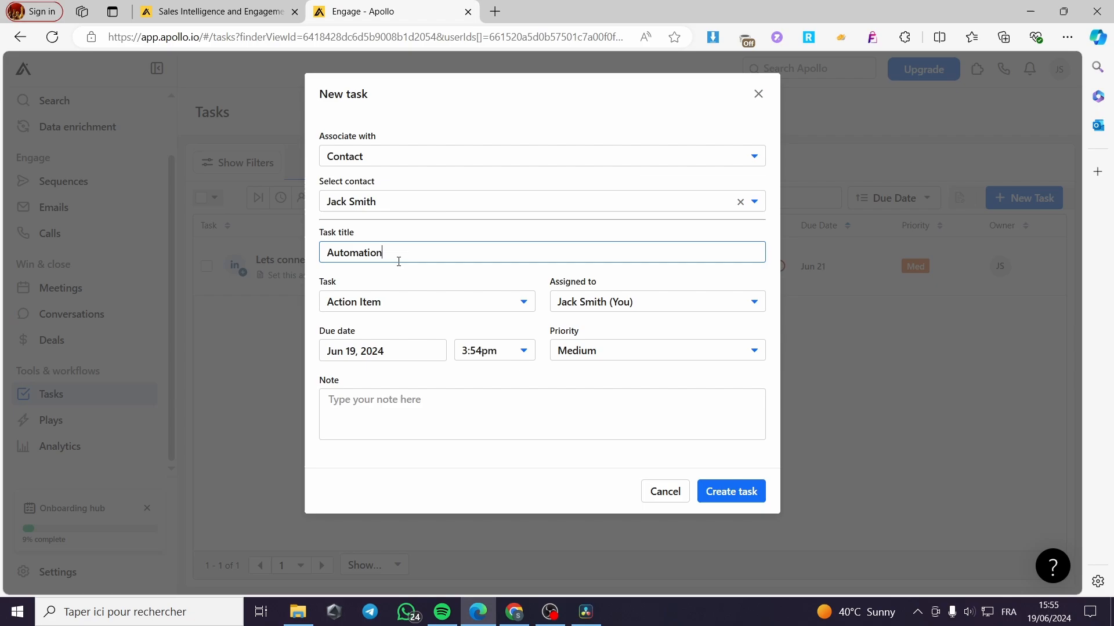
type("fo")
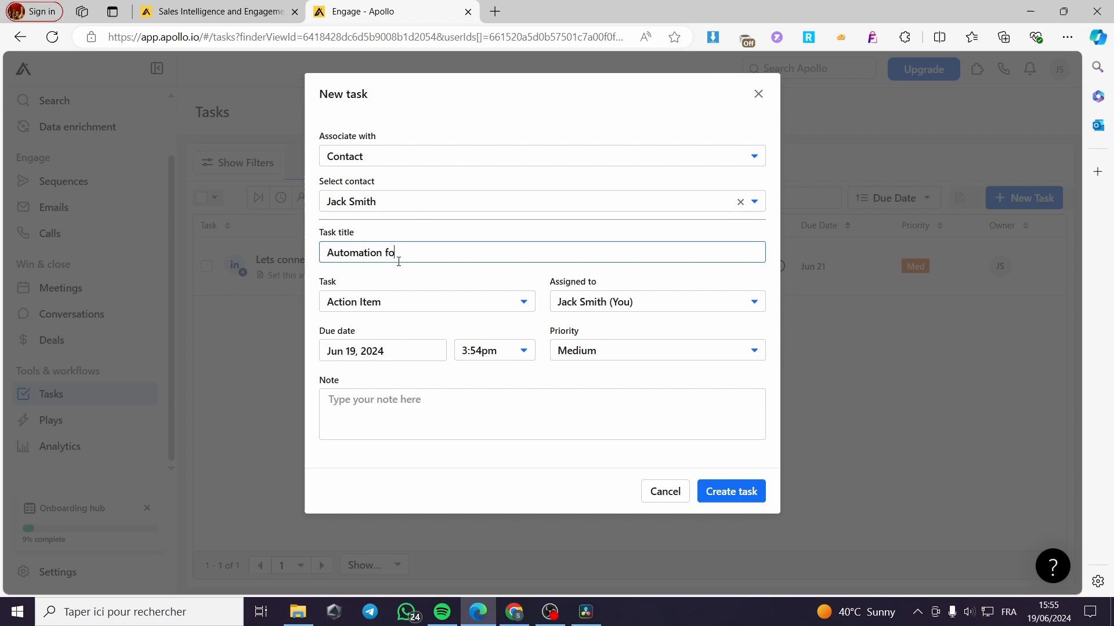
type("r linke")
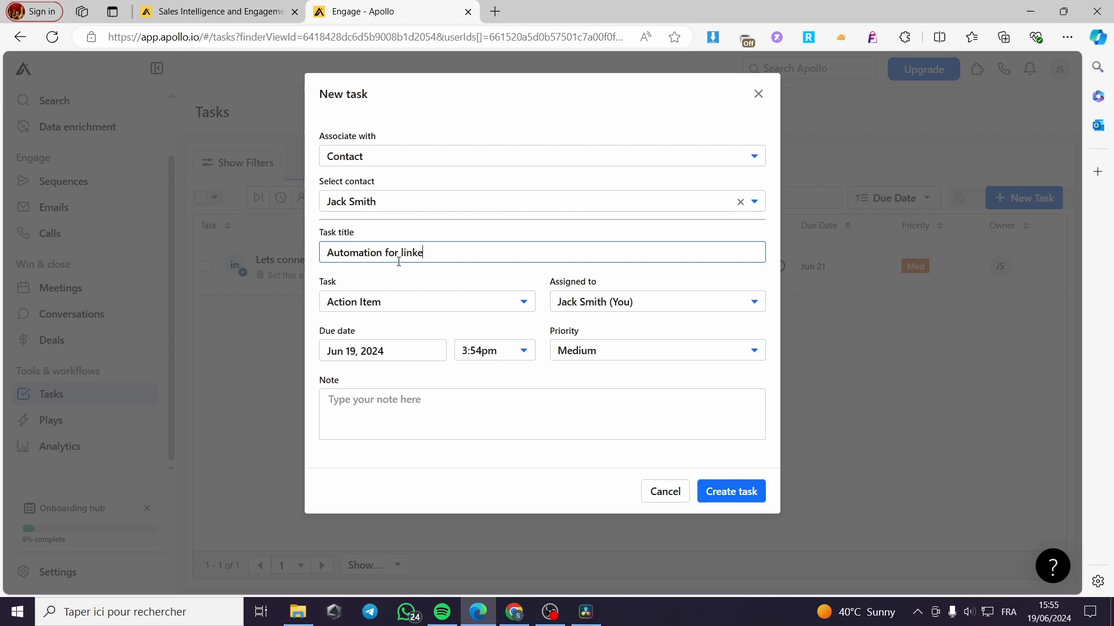
type("d")
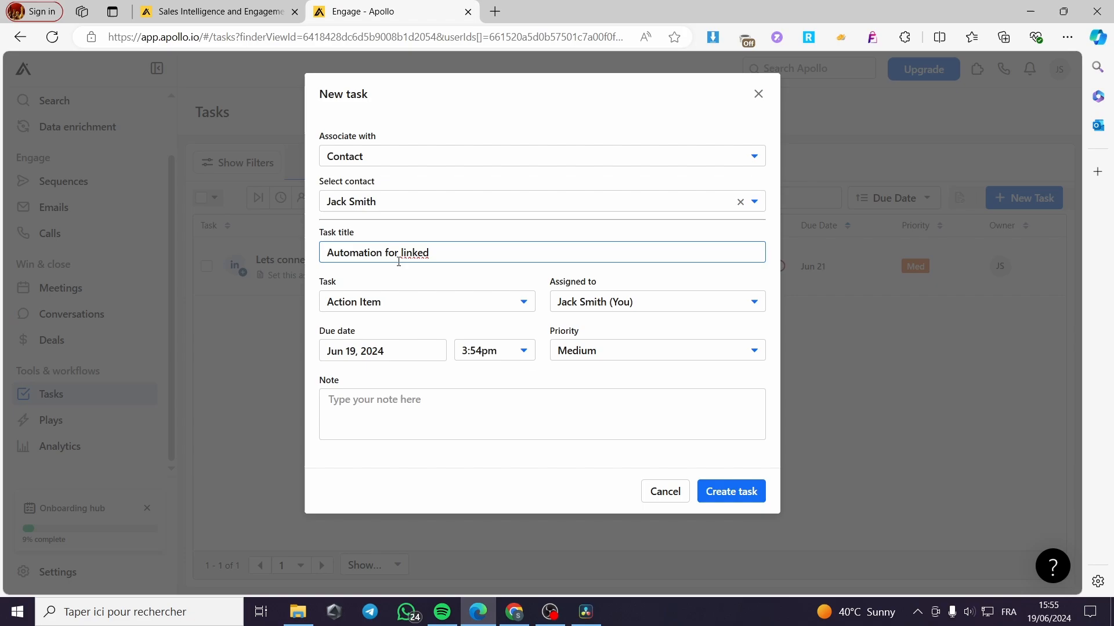
type("in")
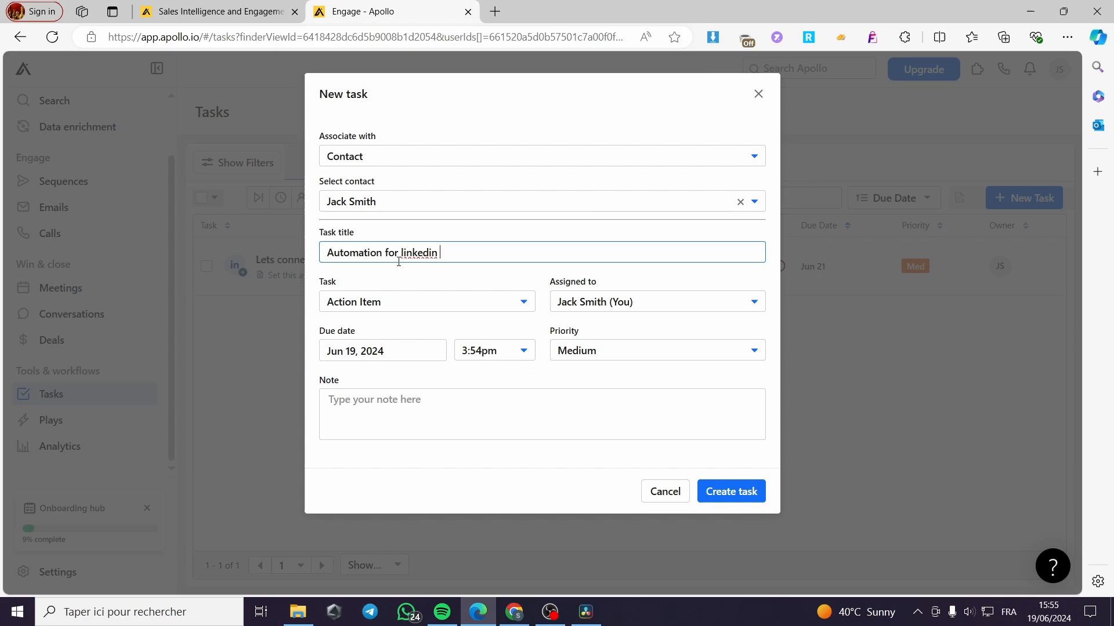
type("F")
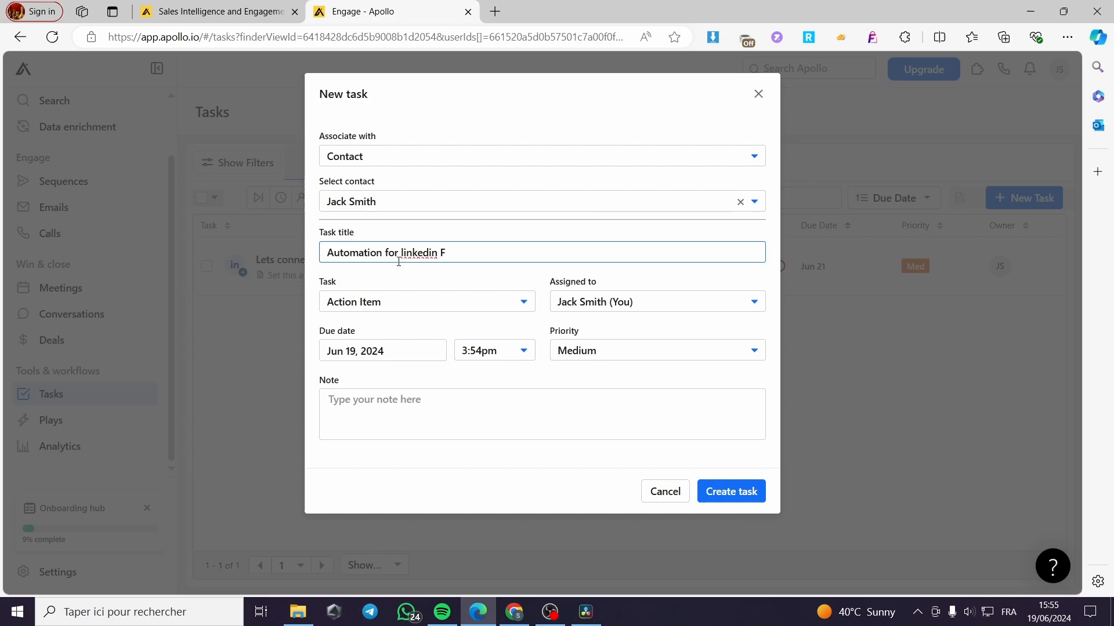
type("irst s")
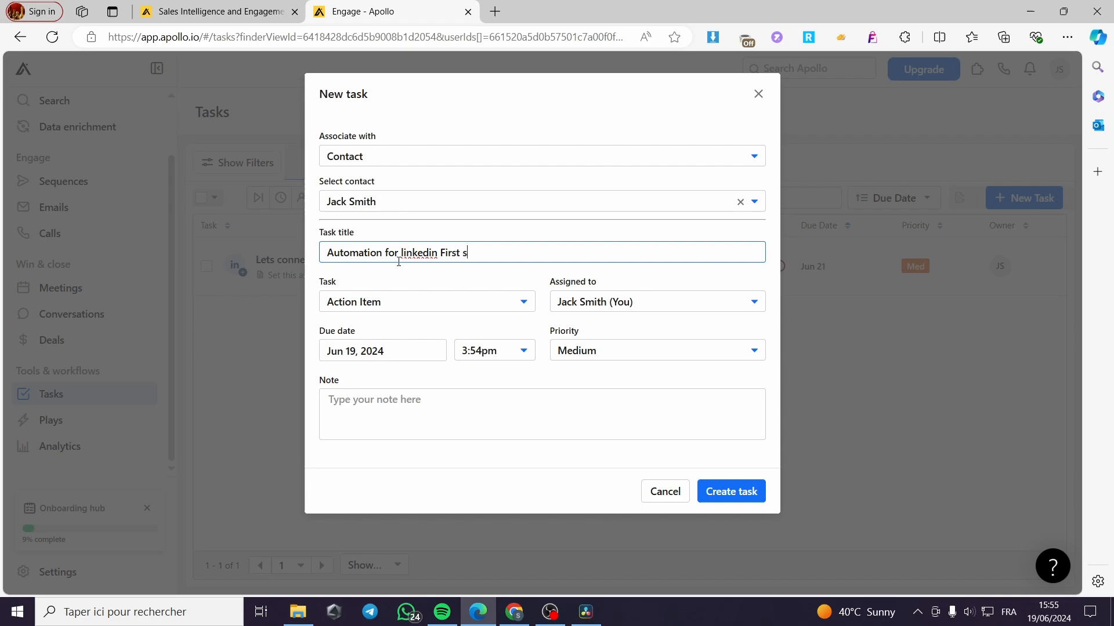
type("tep")
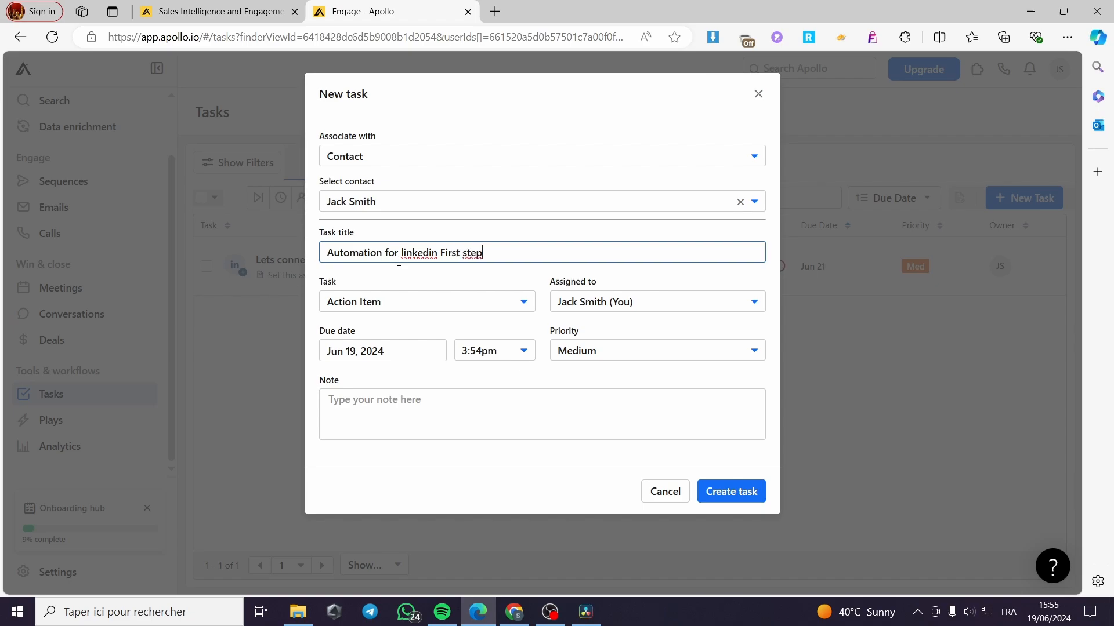
mouse_move(411, 289)
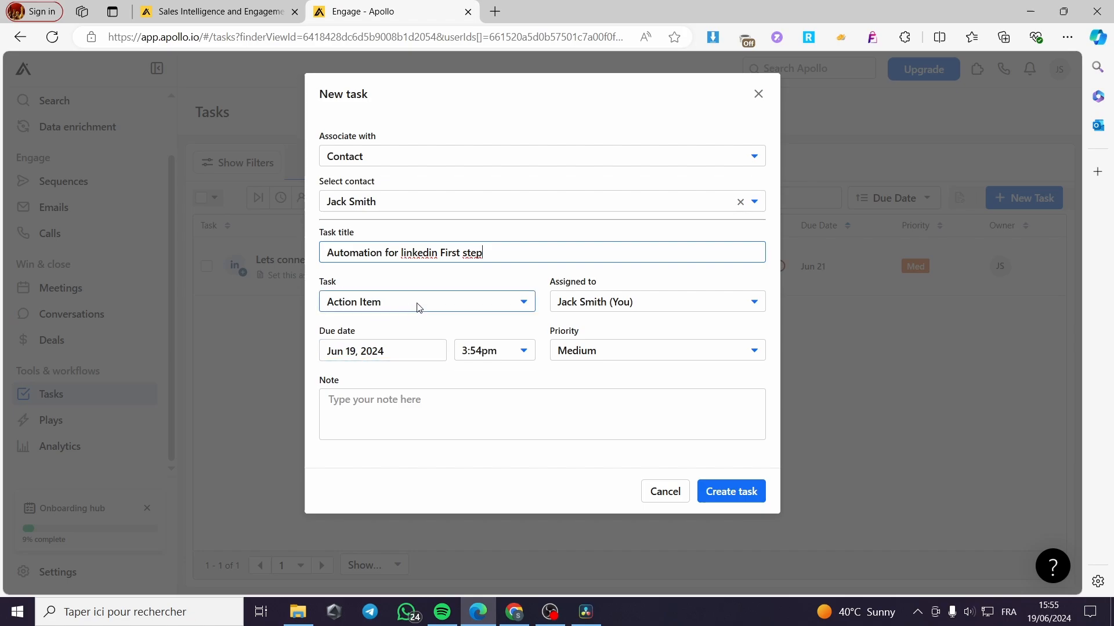
mouse_move(415, 307)
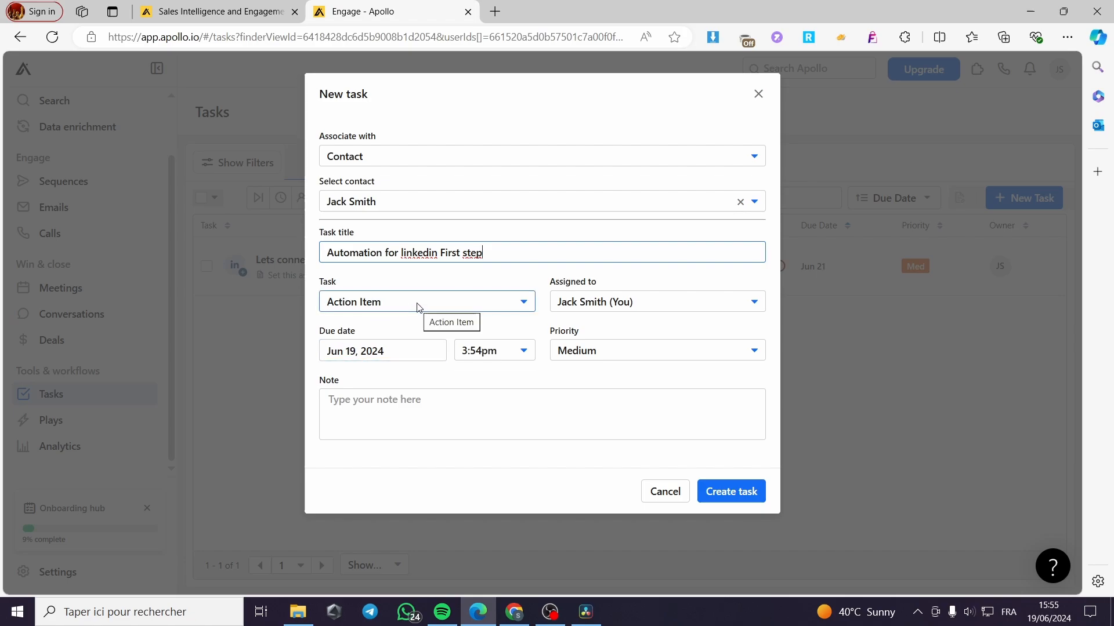
Step: Set the task type to 'LinkedIn: Send connection request'
left_click(426, 302)
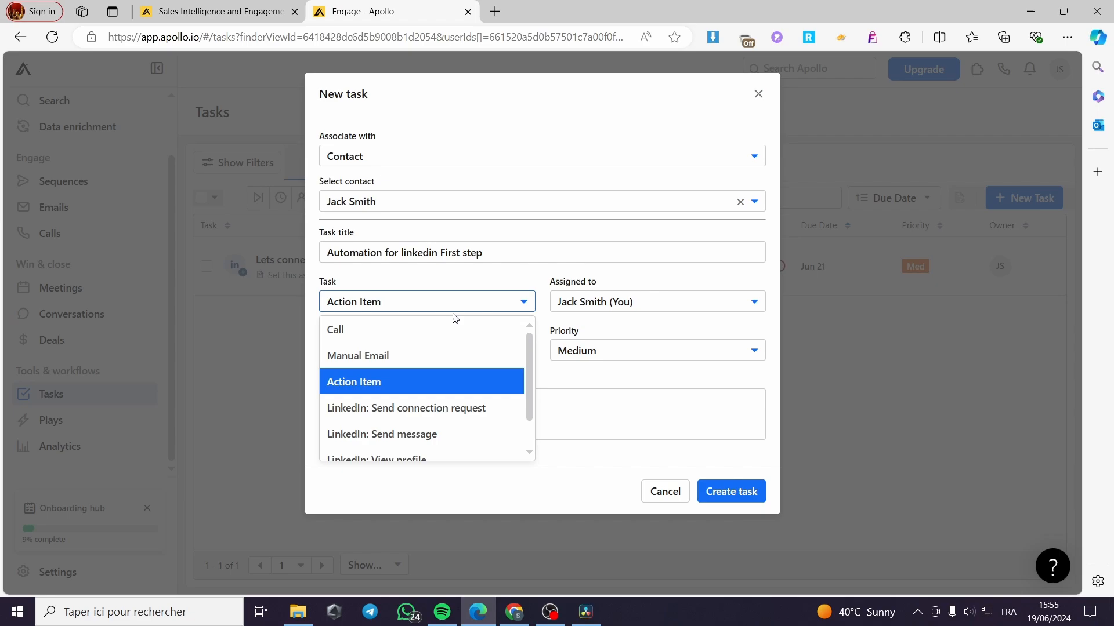
mouse_move(483, 334)
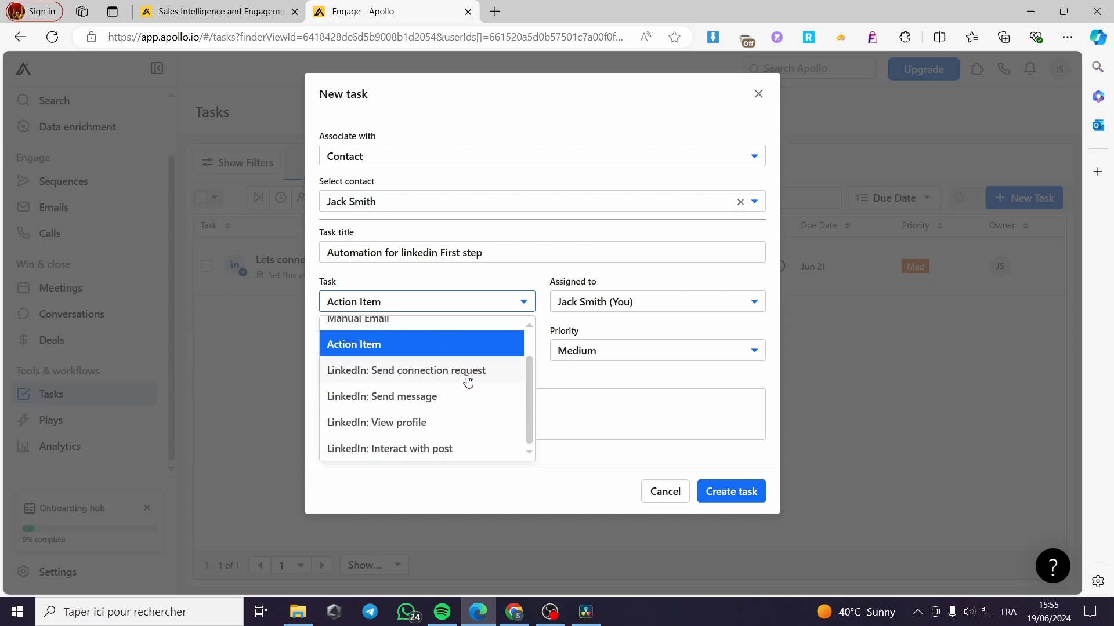
mouse_move(457, 407)
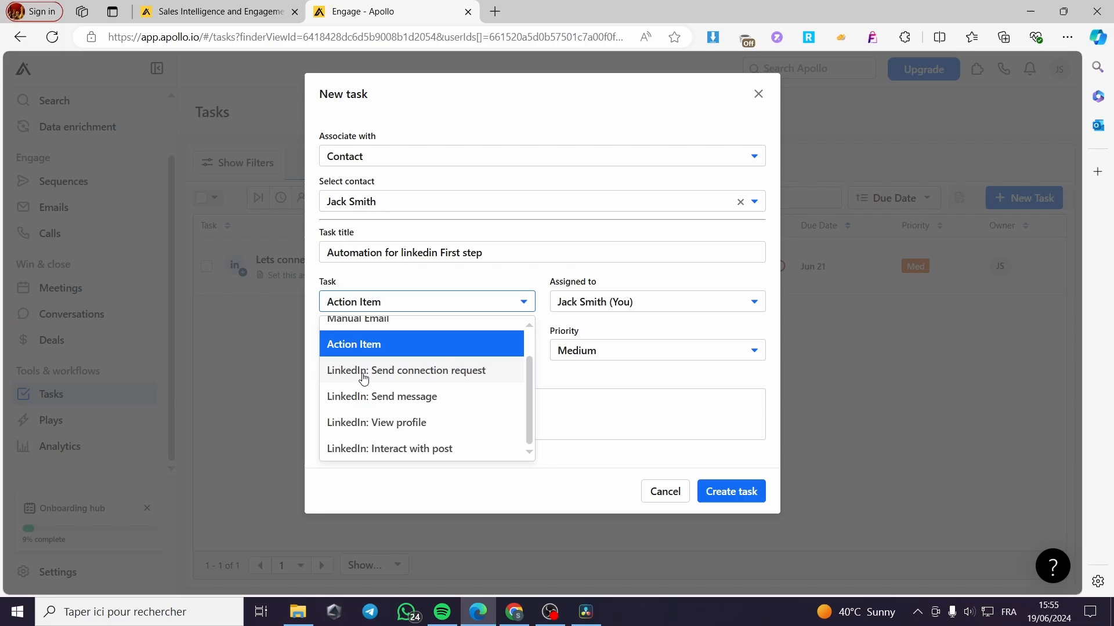
left_click(406, 370)
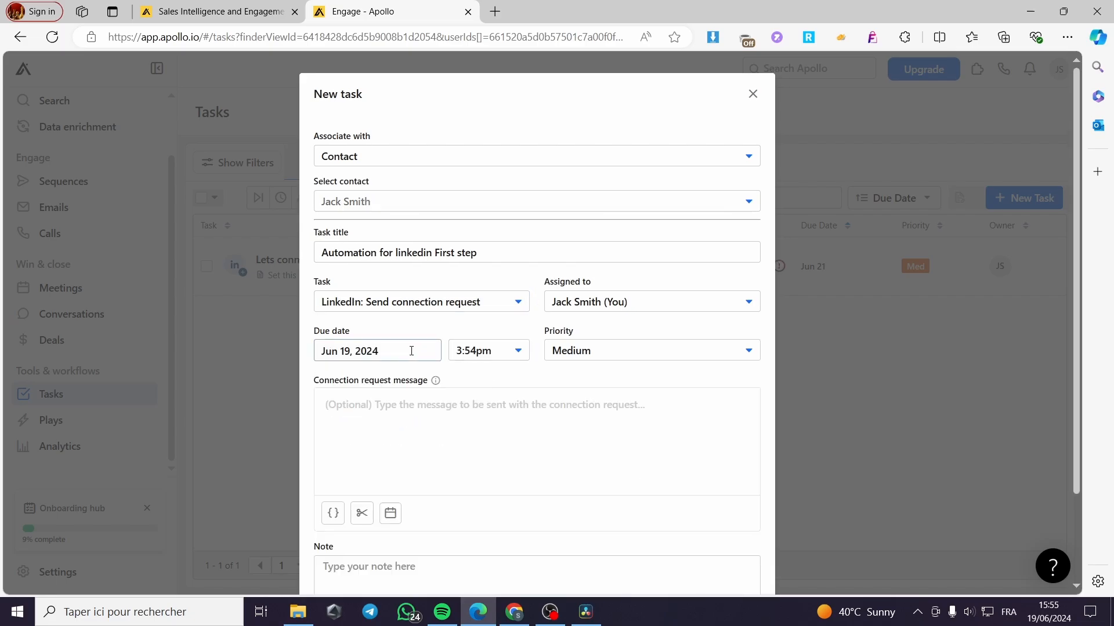
left_click(420, 302)
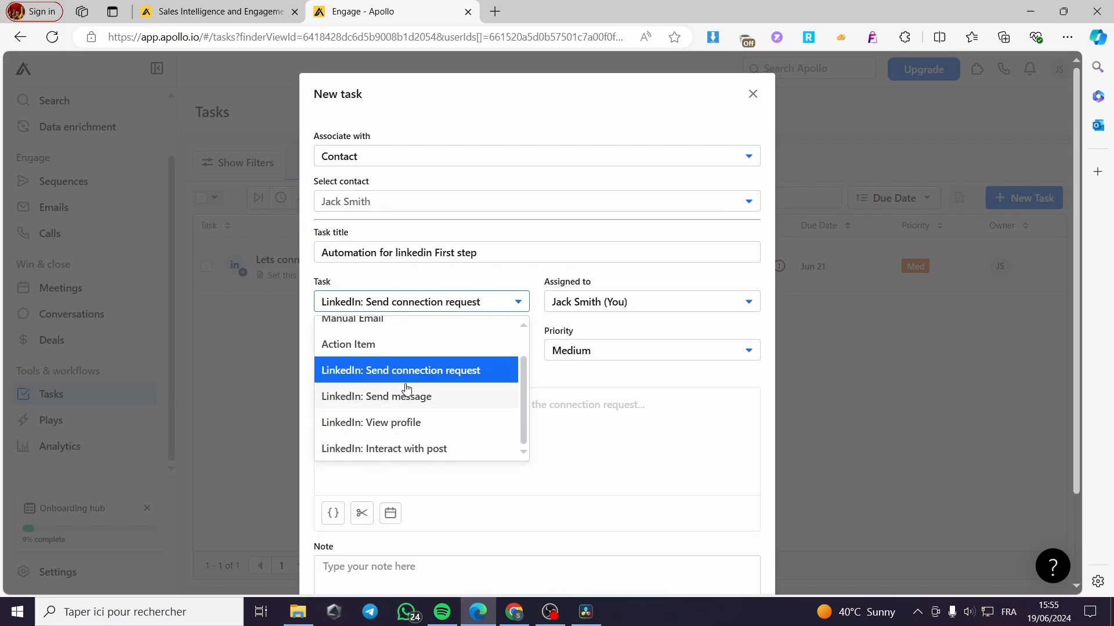
mouse_move(337, 447)
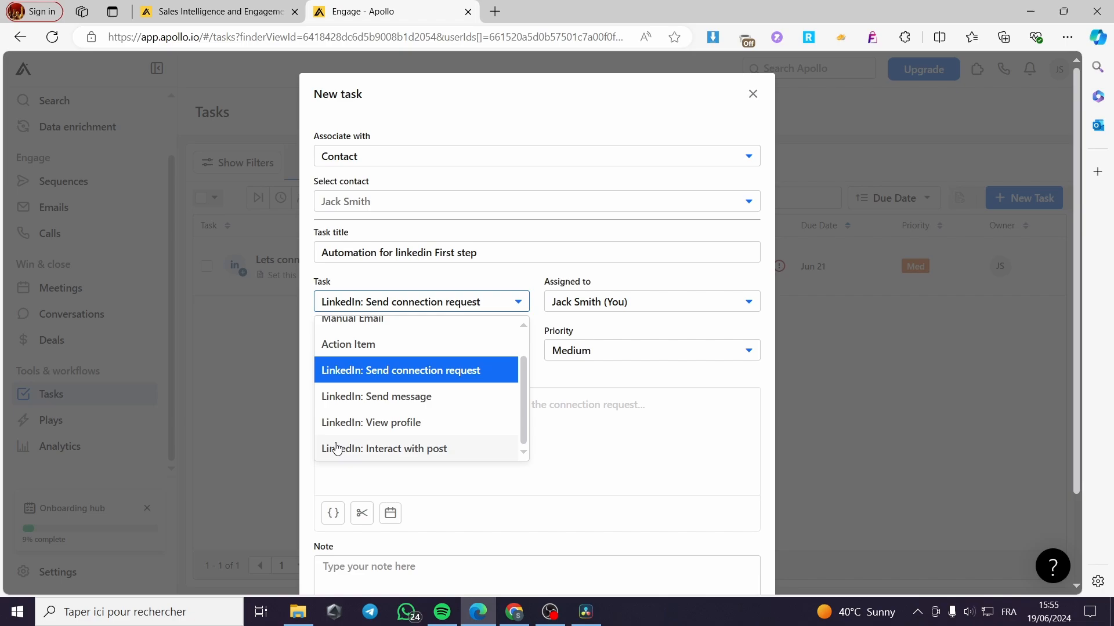
mouse_move(350, 397)
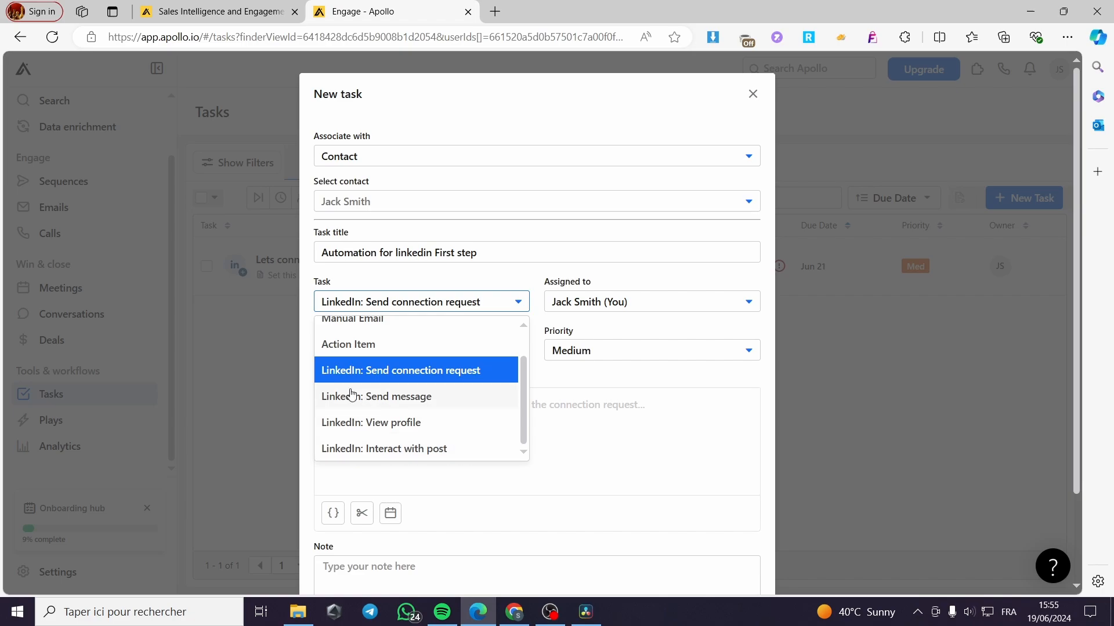
mouse_move(439, 375)
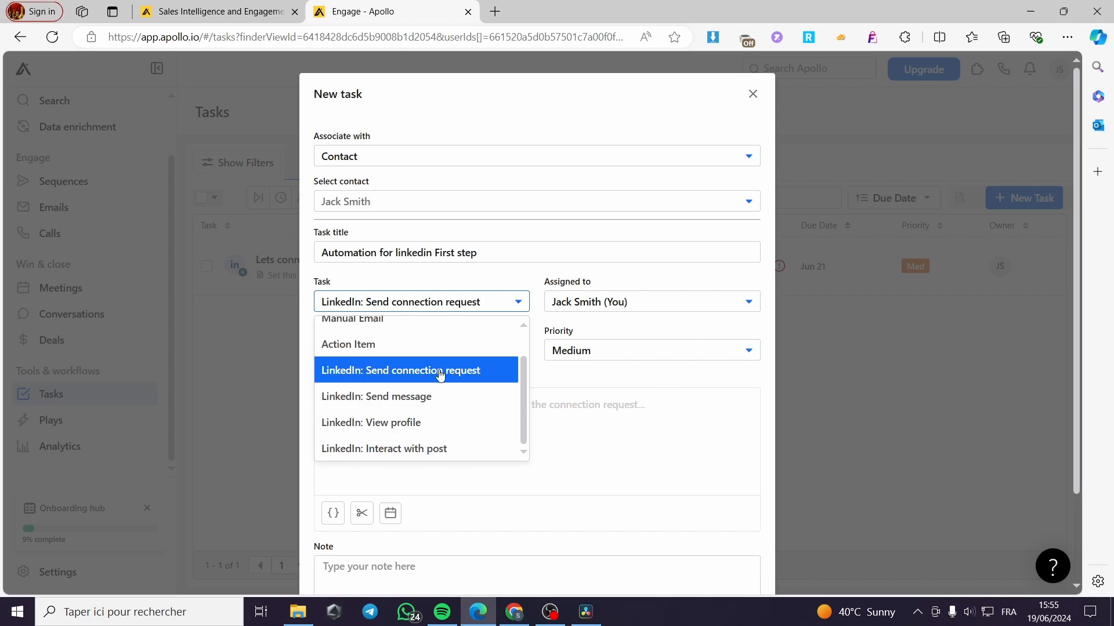
left_click(400, 370)
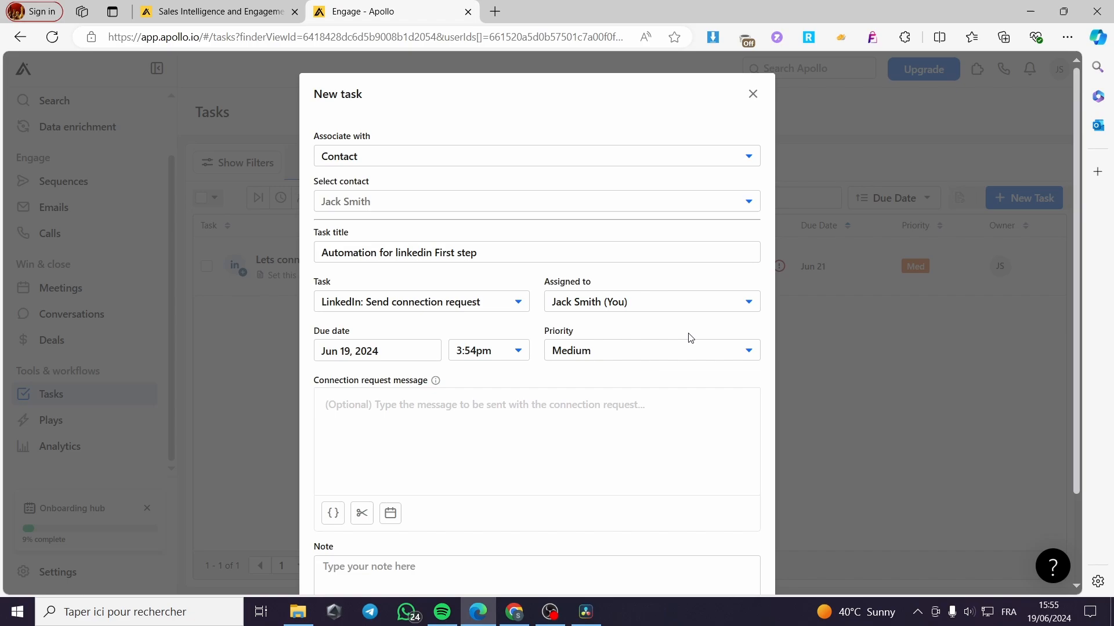
left_click(649, 302)
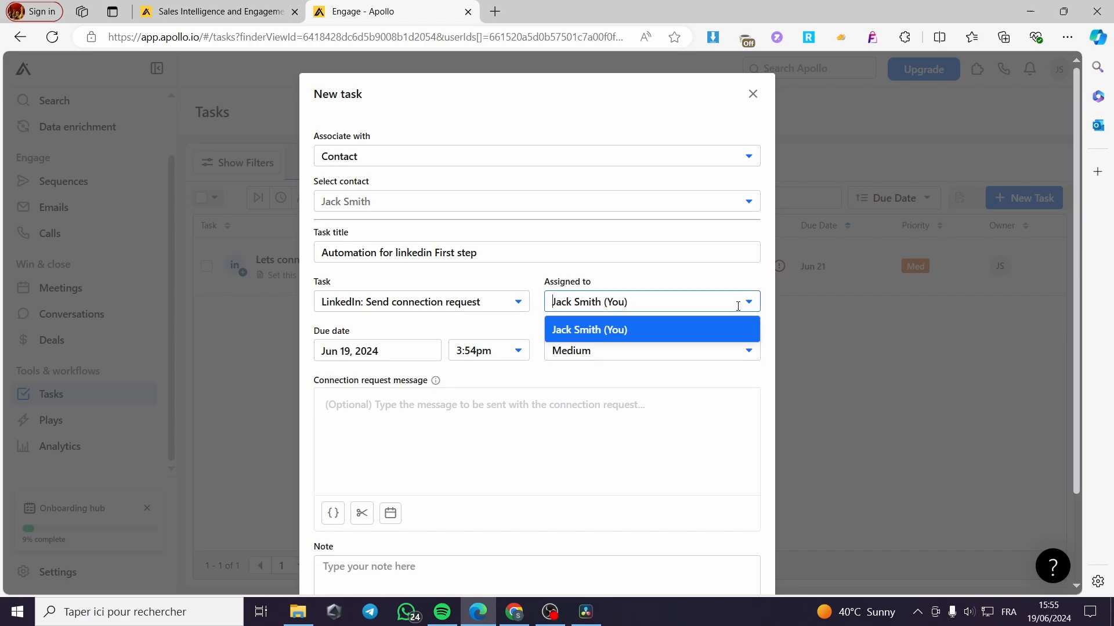
mouse_move(599, 329)
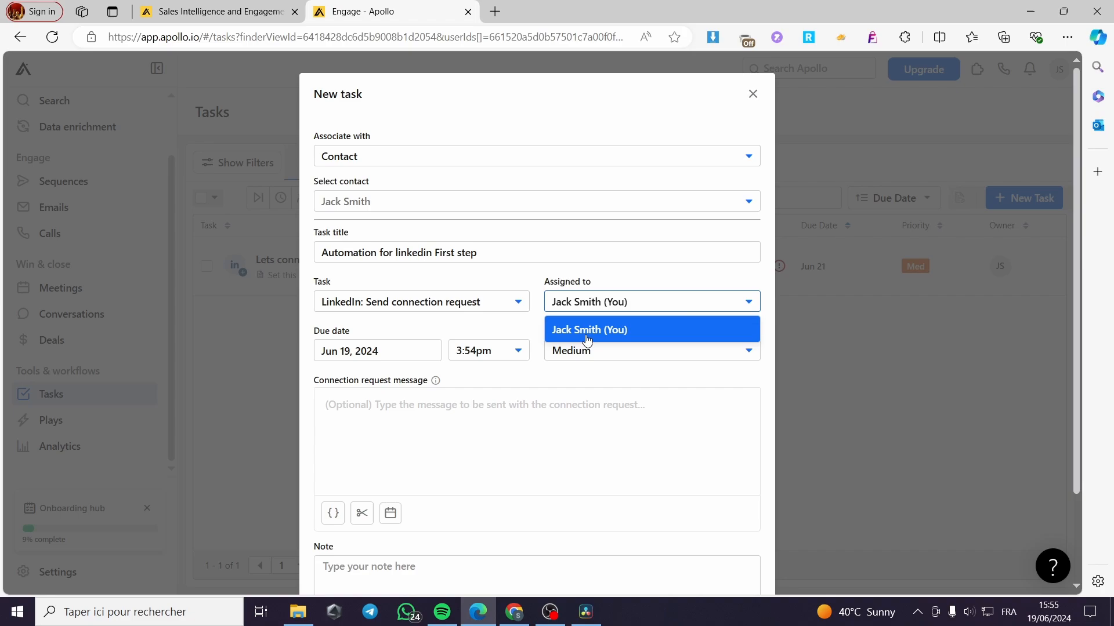
mouse_move(632, 333)
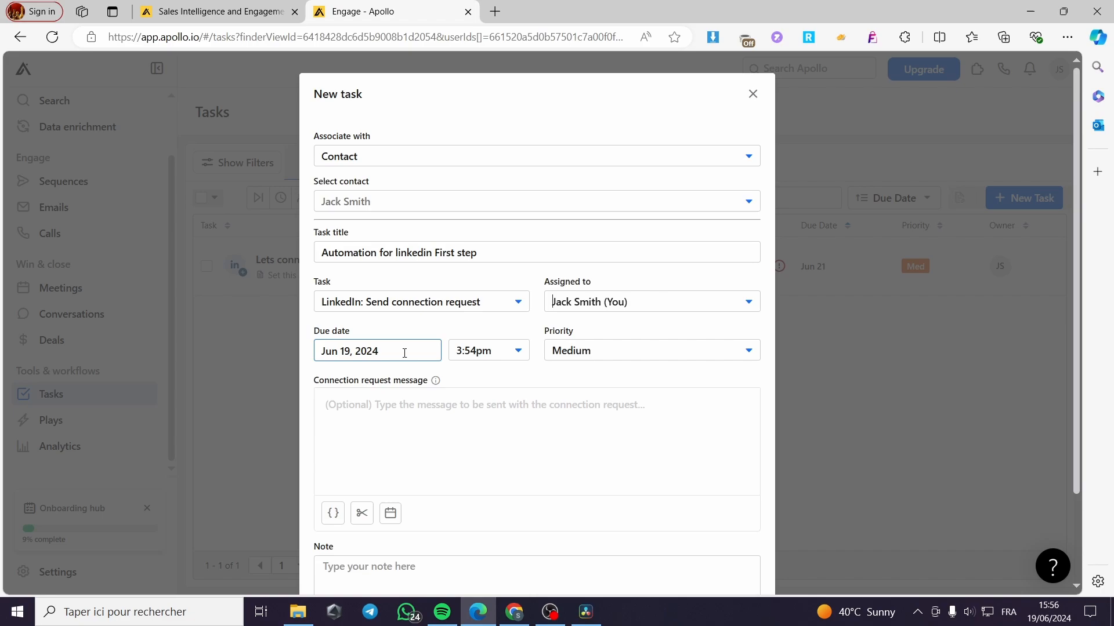
Step: Set the due date to June 21, 2024 and the due time to 10:00am
left_click(377, 350)
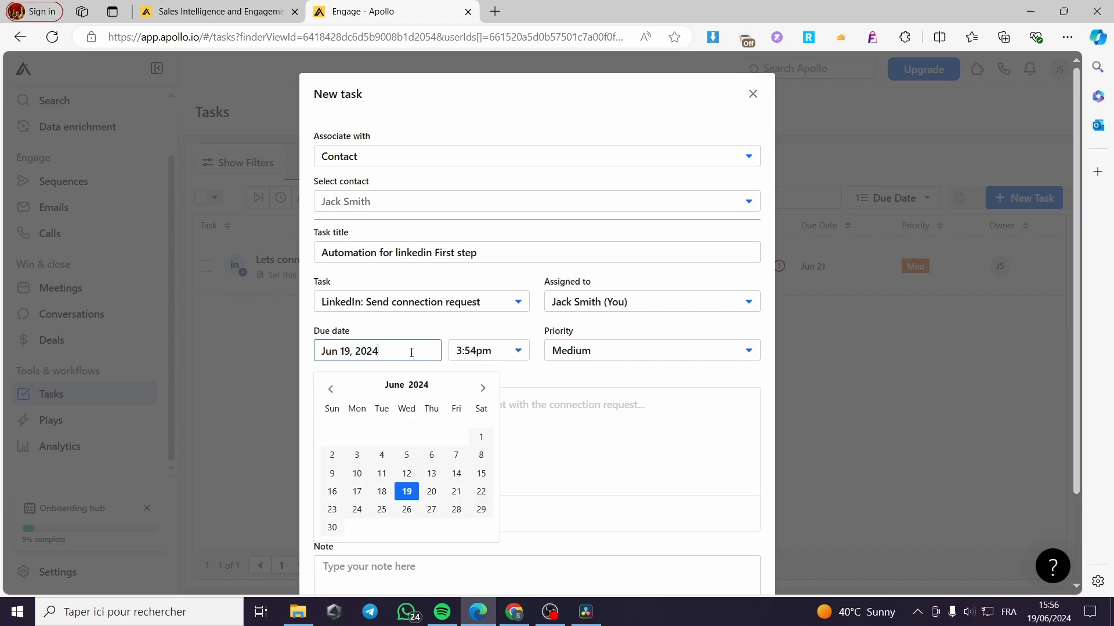
mouse_move(480, 473)
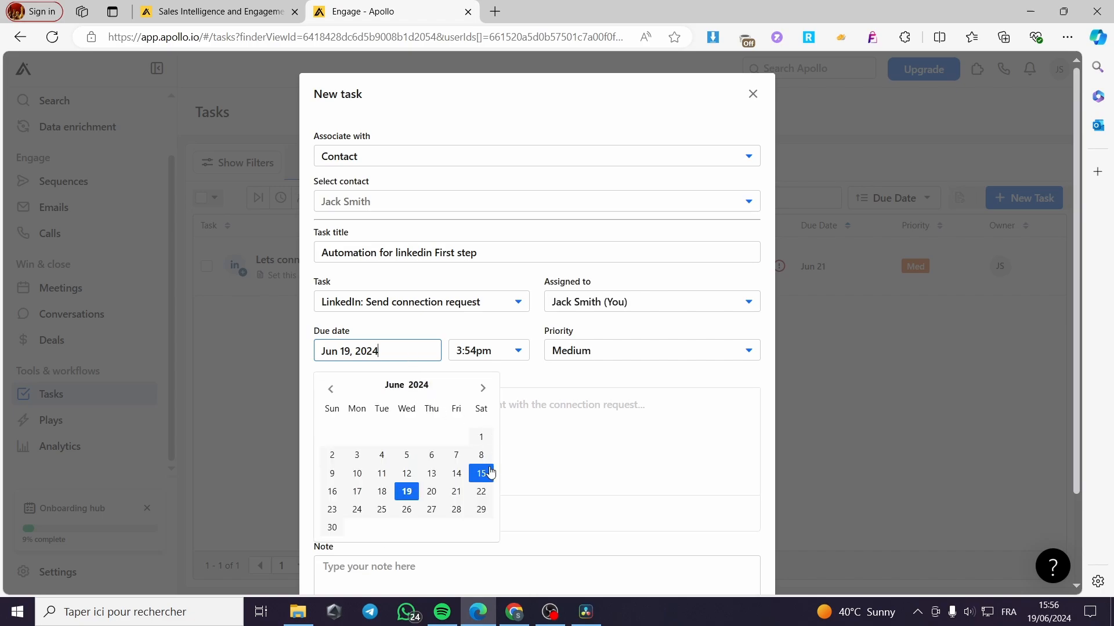
mouse_move(417, 495)
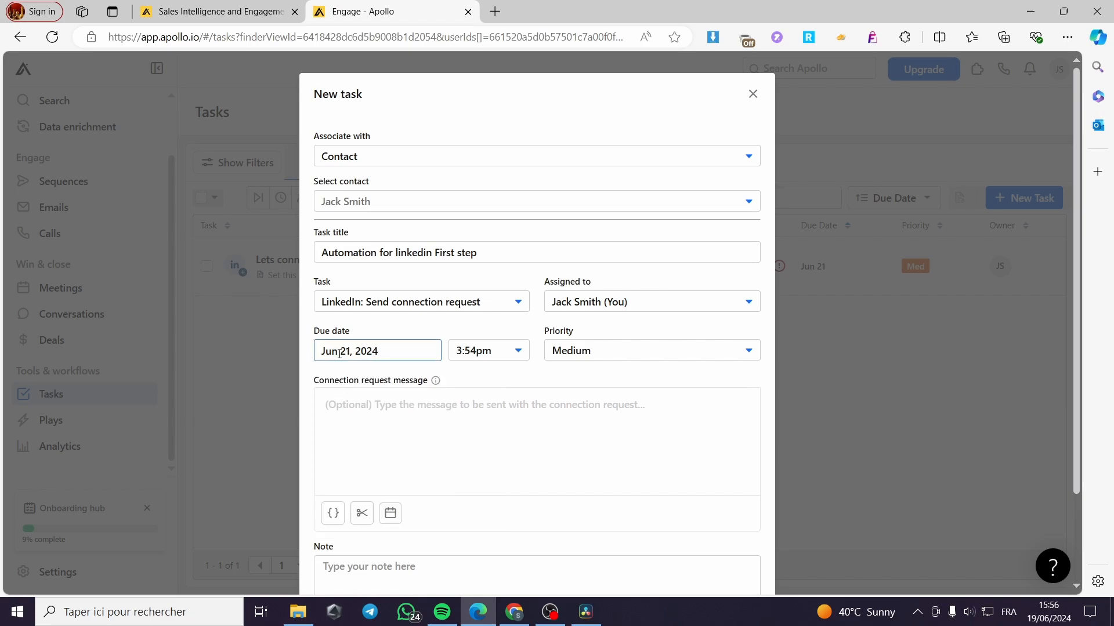
left_click(488, 351)
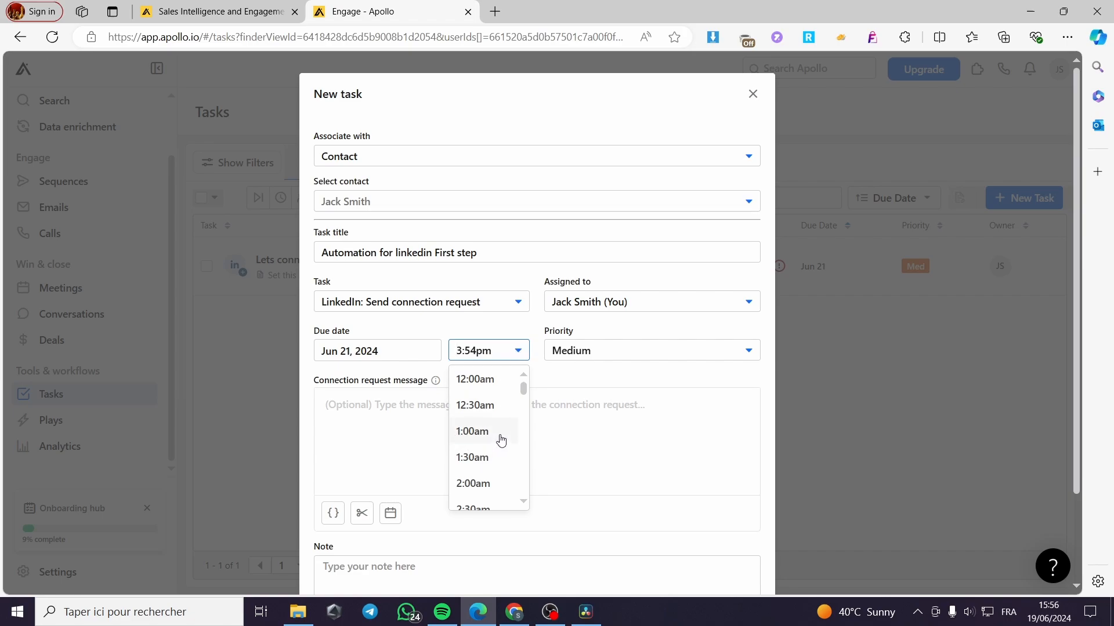
scroll("down", 3)
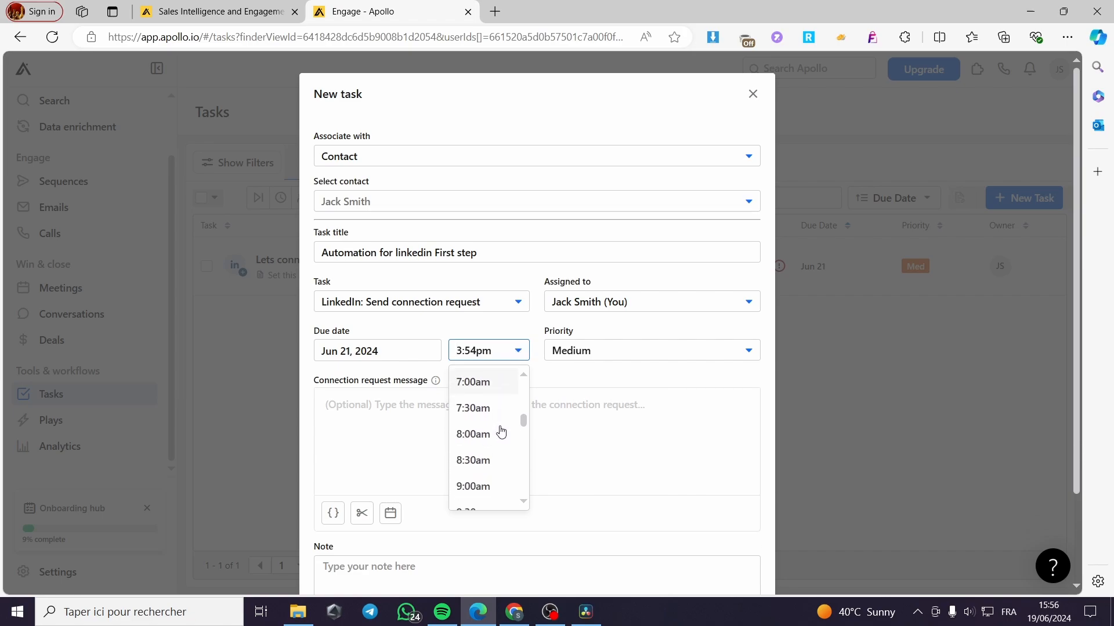
scroll("down", 3)
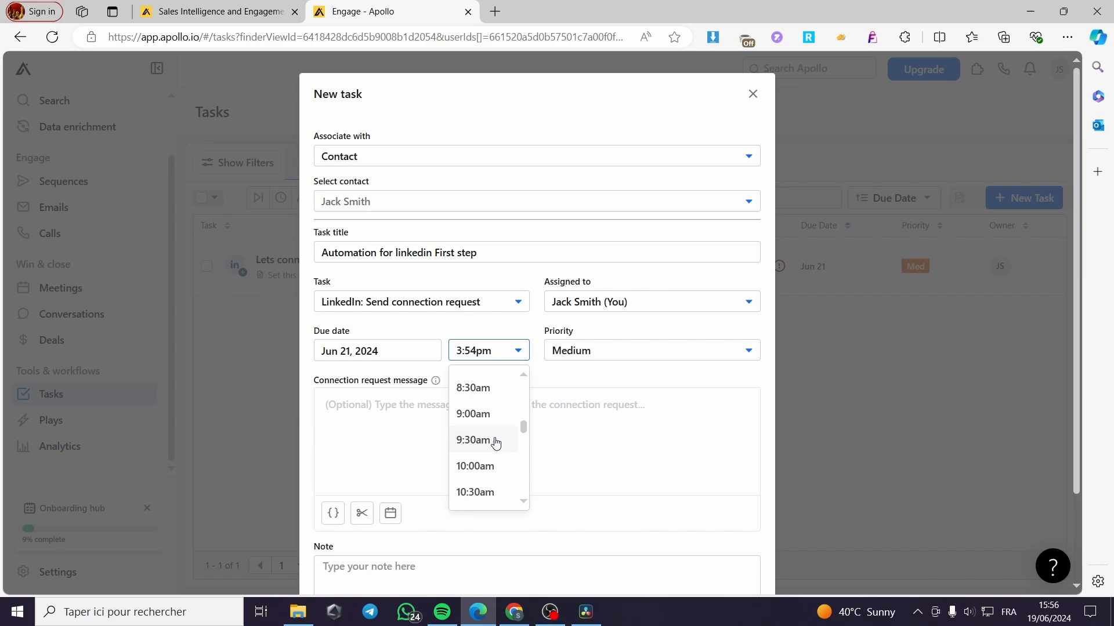
mouse_move(494, 470)
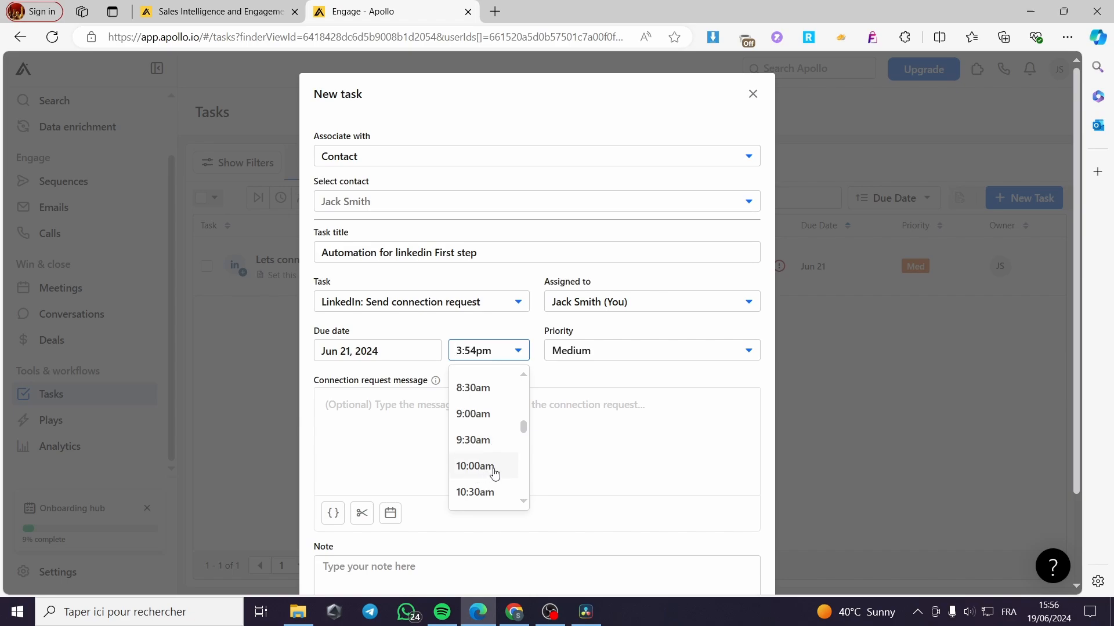
left_click(475, 466)
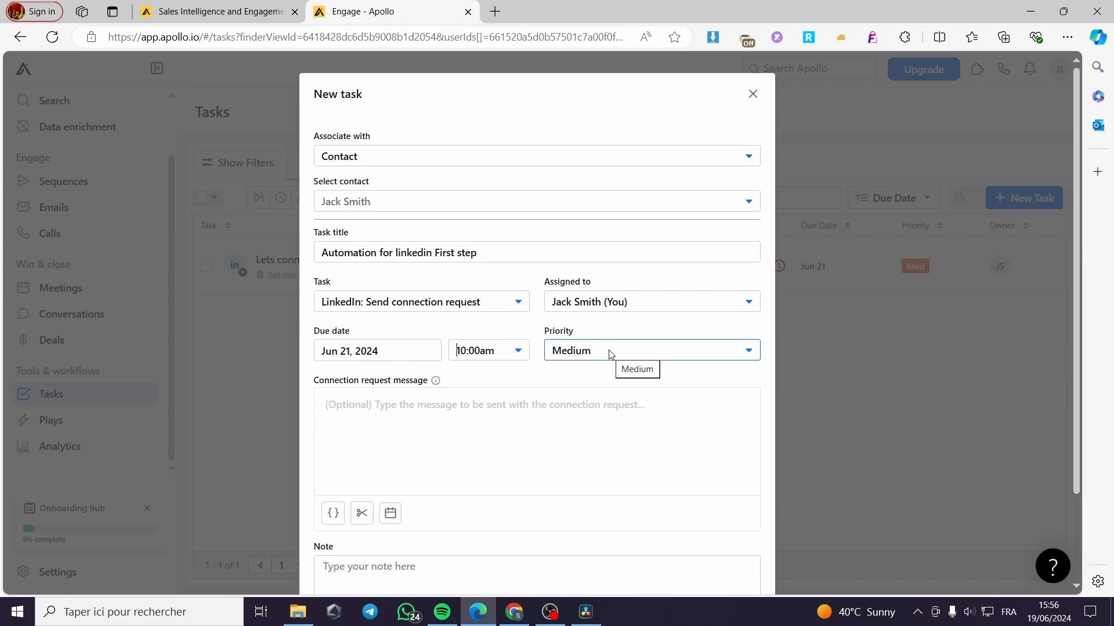
left_click(649, 351)
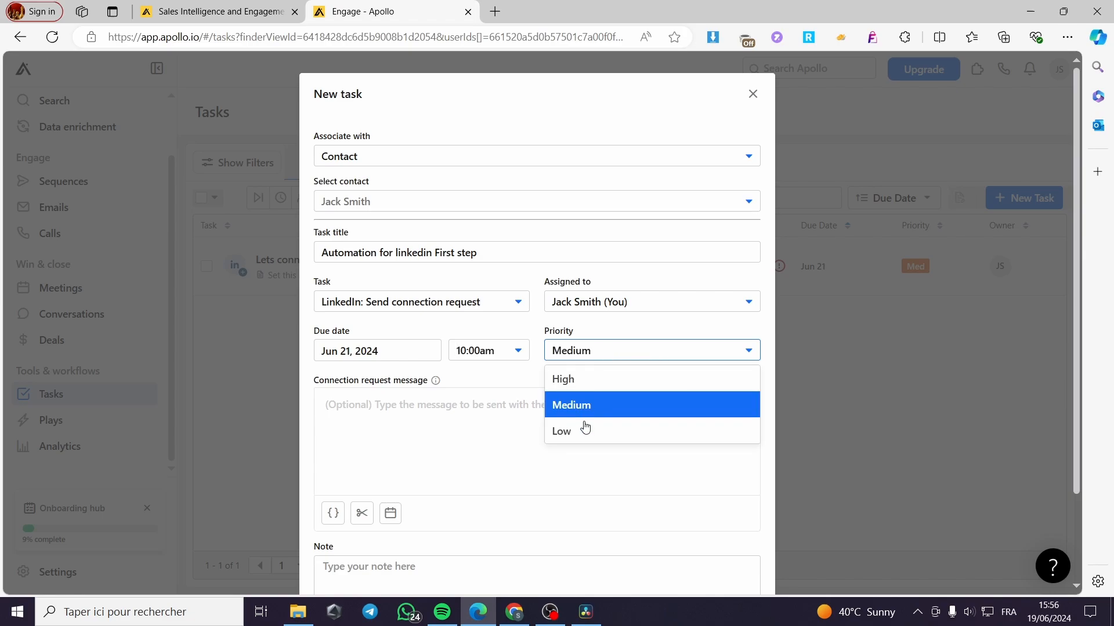
mouse_move(594, 431)
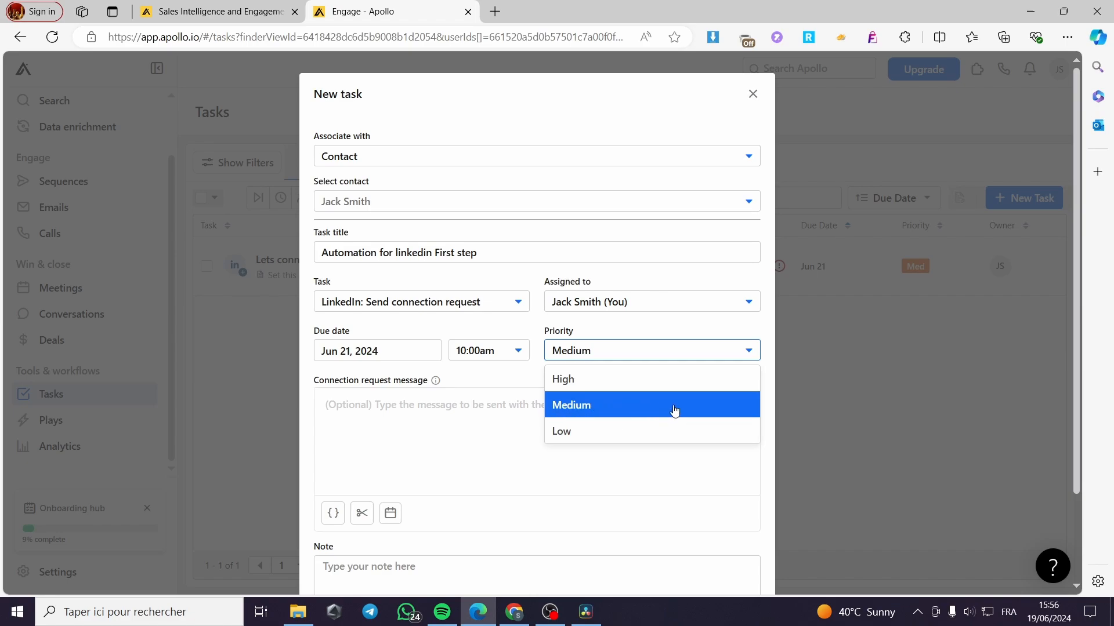
mouse_move(587, 388)
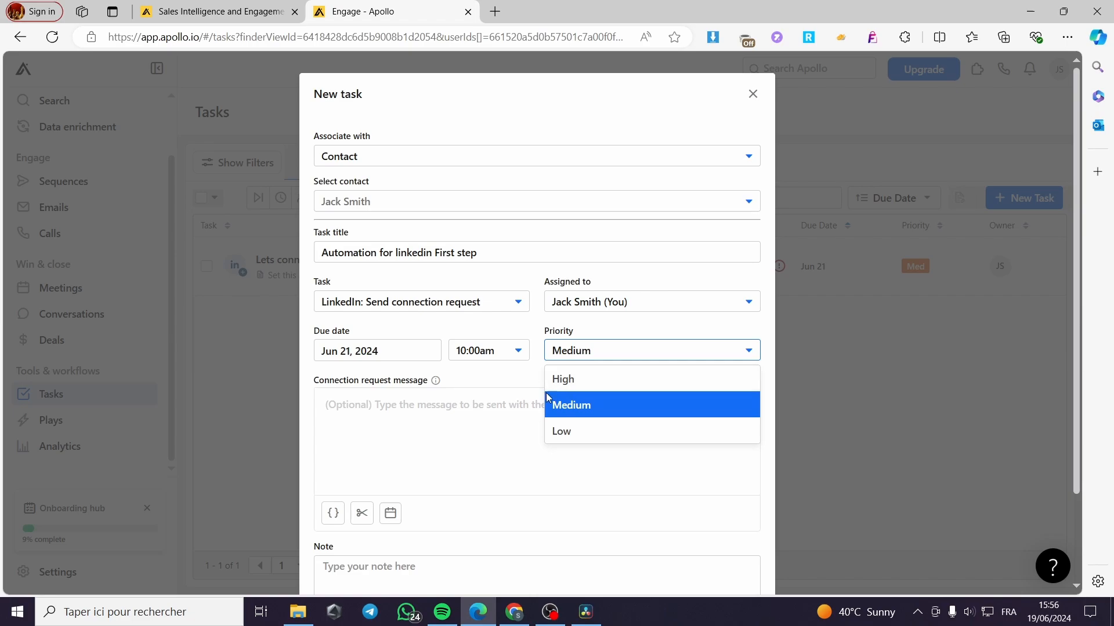
left_click(570, 405)
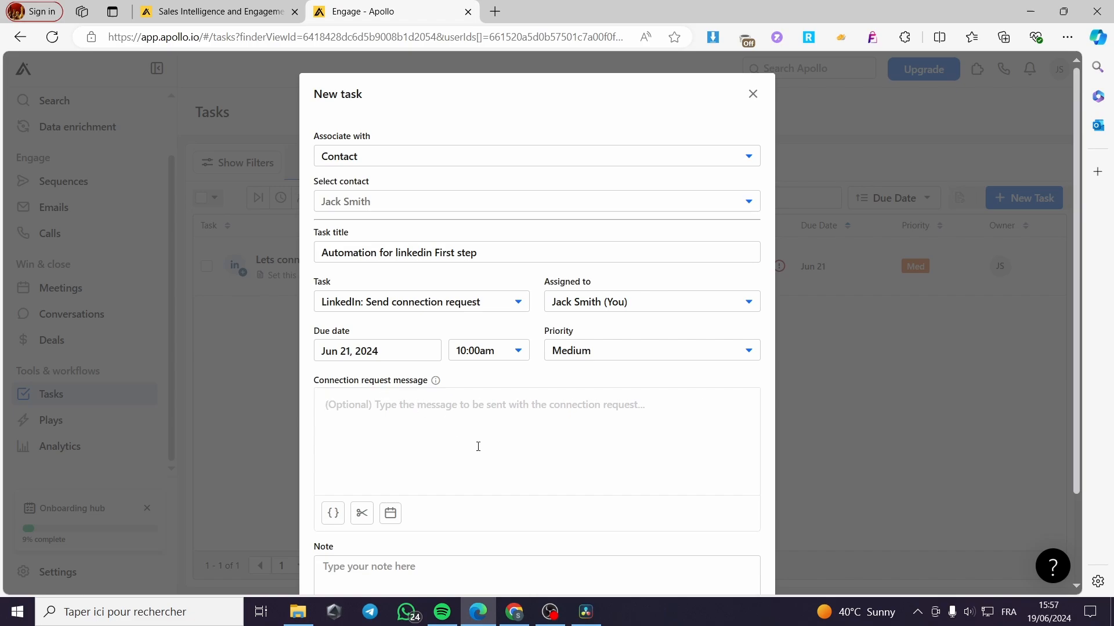
mouse_move(332, 512)
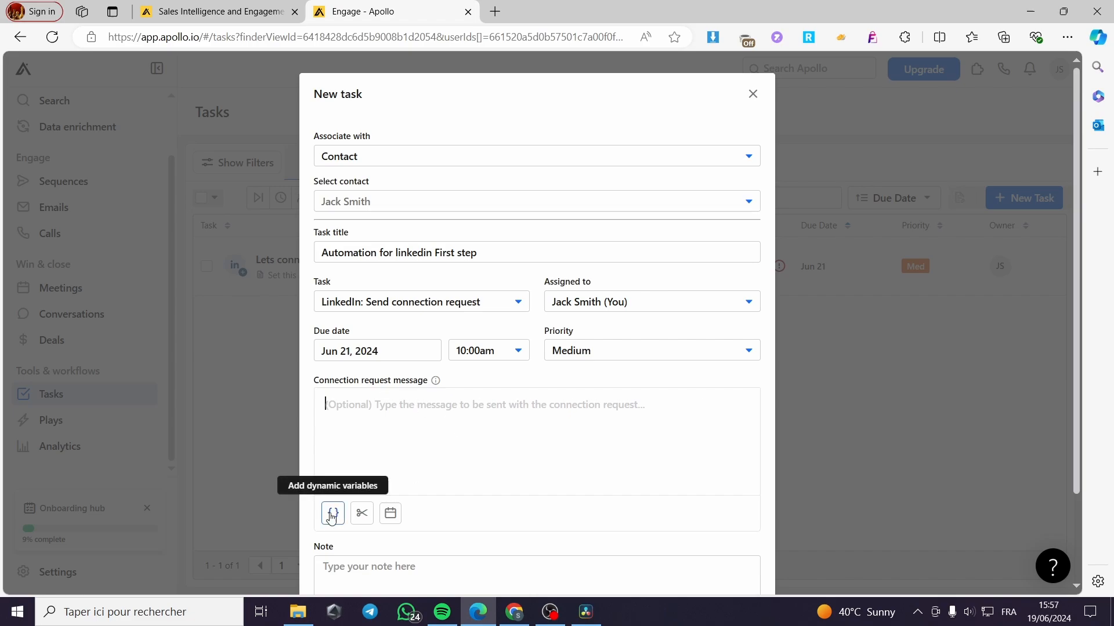
mouse_move(332, 514)
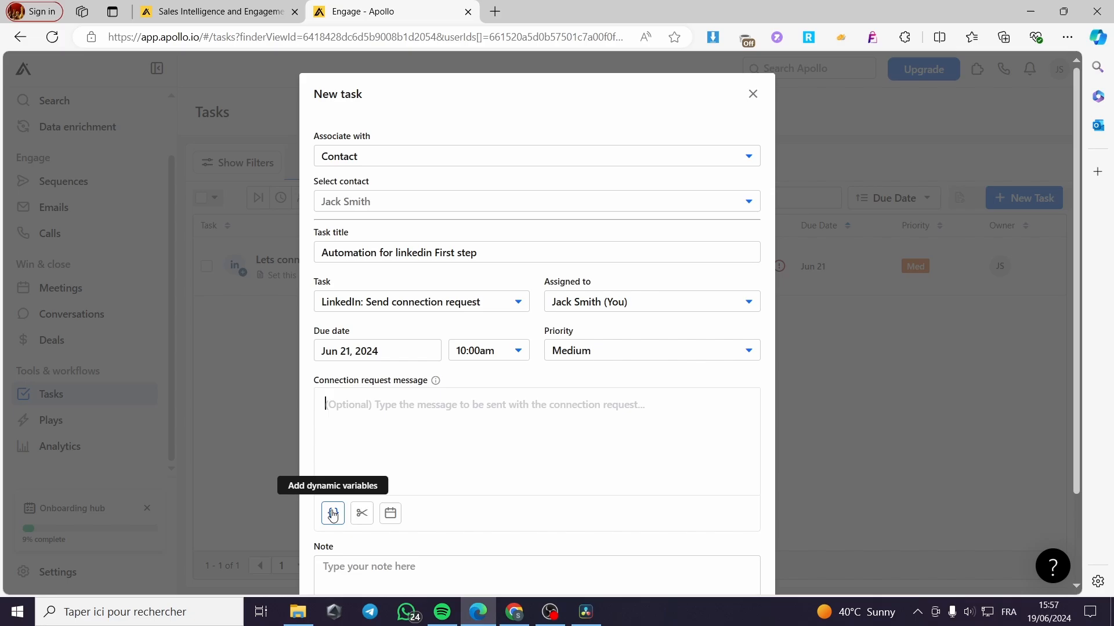
Step: Insert {{sender_first_name}}, {{sender_last_name}} and {{sender_email}} variables into the connection request message
left_click(332, 514)
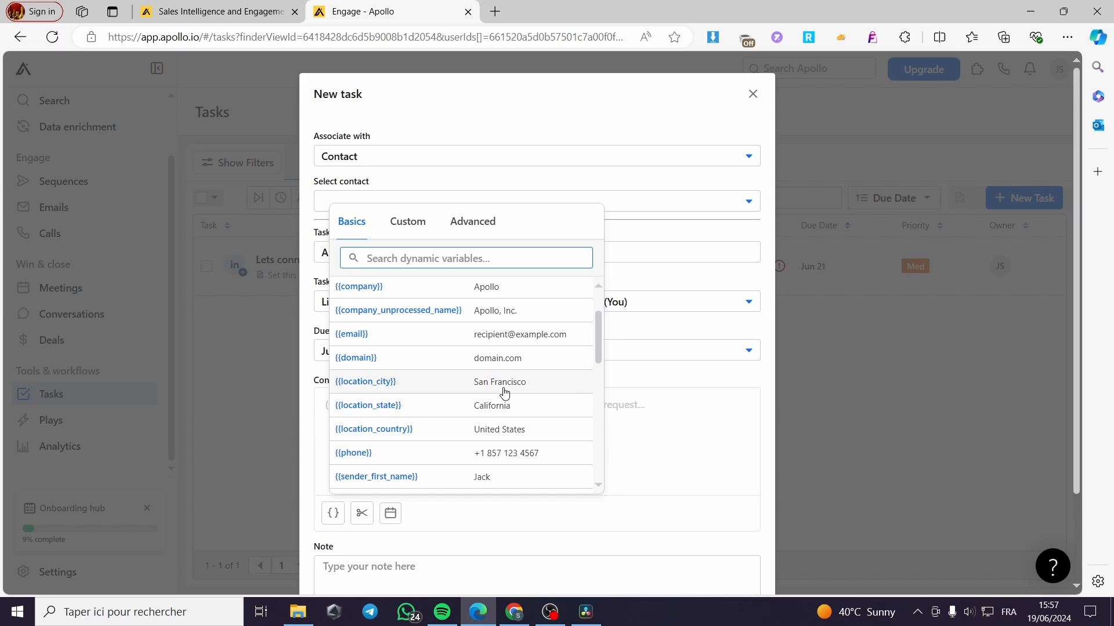
scroll("down", 3)
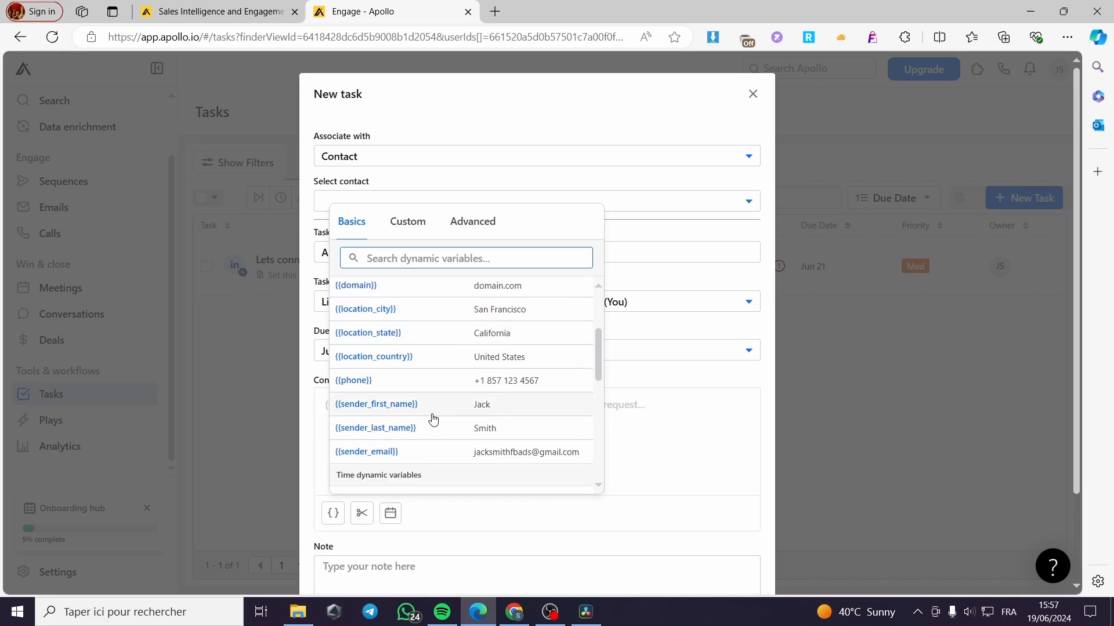
left_click(376, 403)
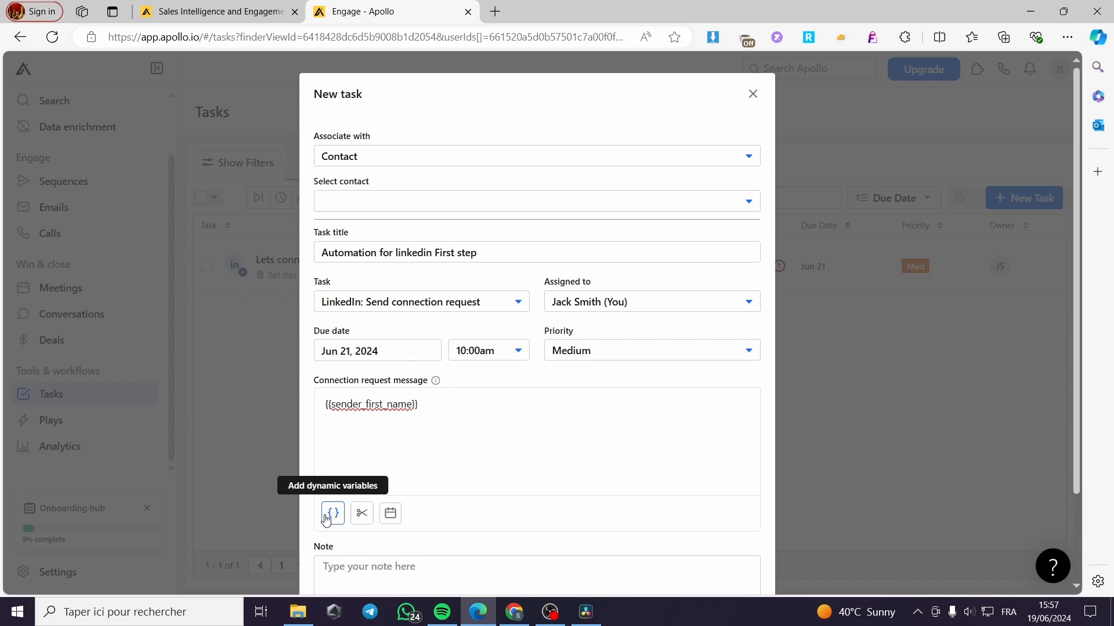
left_click(331, 513)
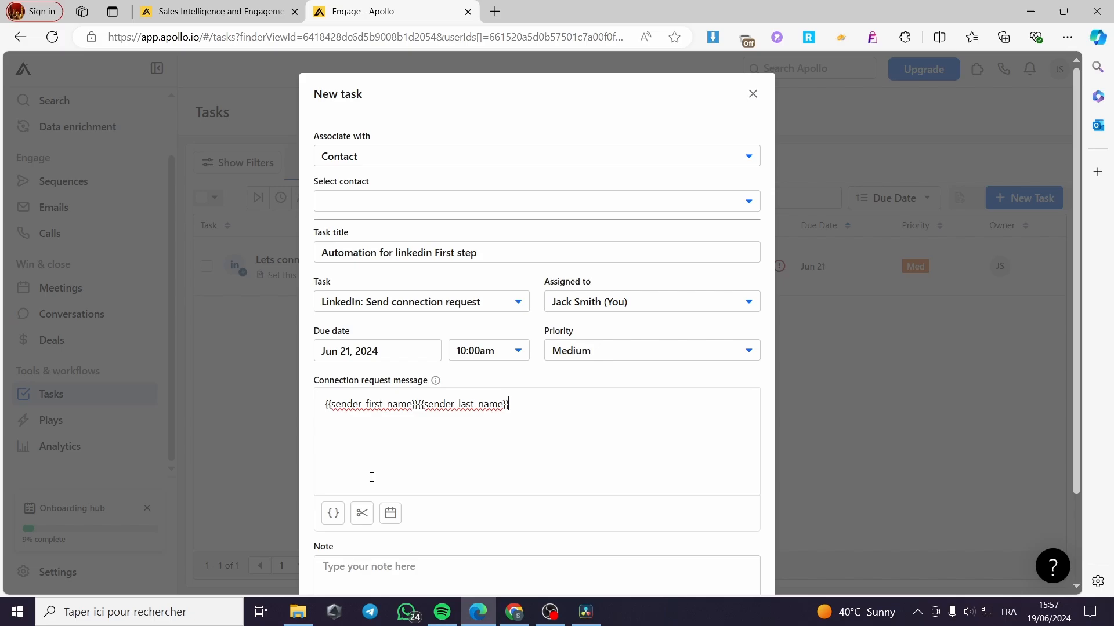
mouse_move(332, 513)
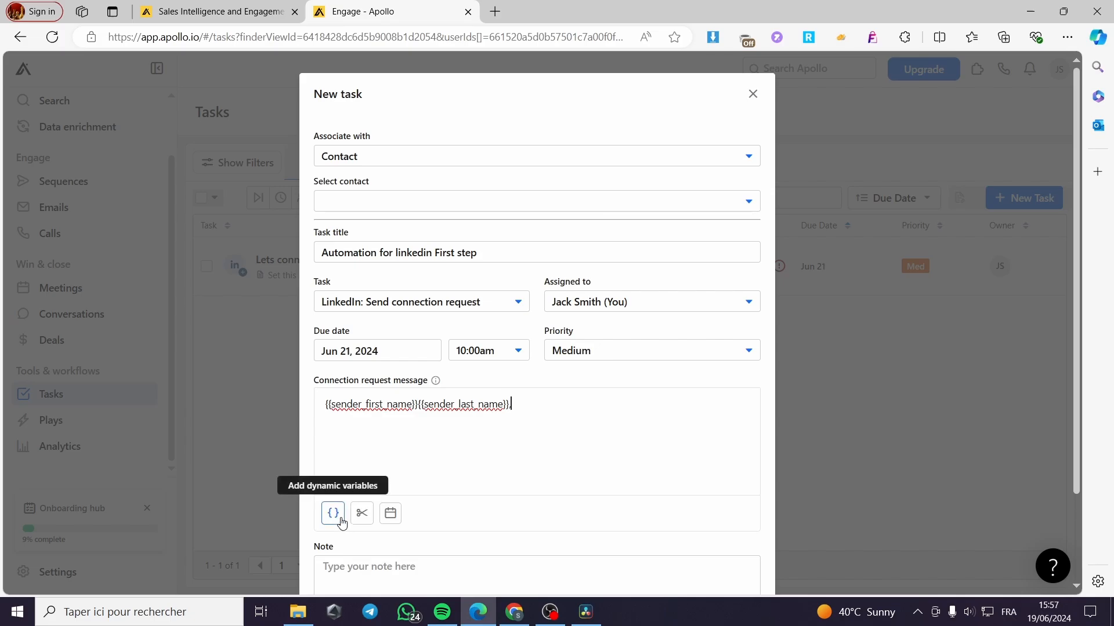
left_click(333, 513)
type(", {{sender_email")
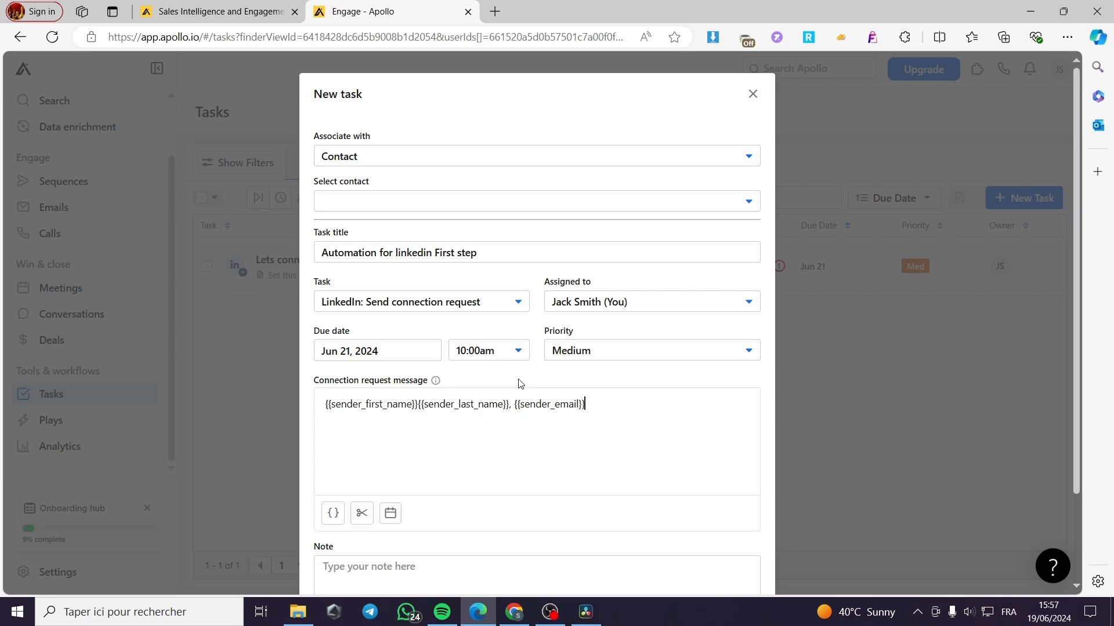
mouse_move(566, 454)
type(".")
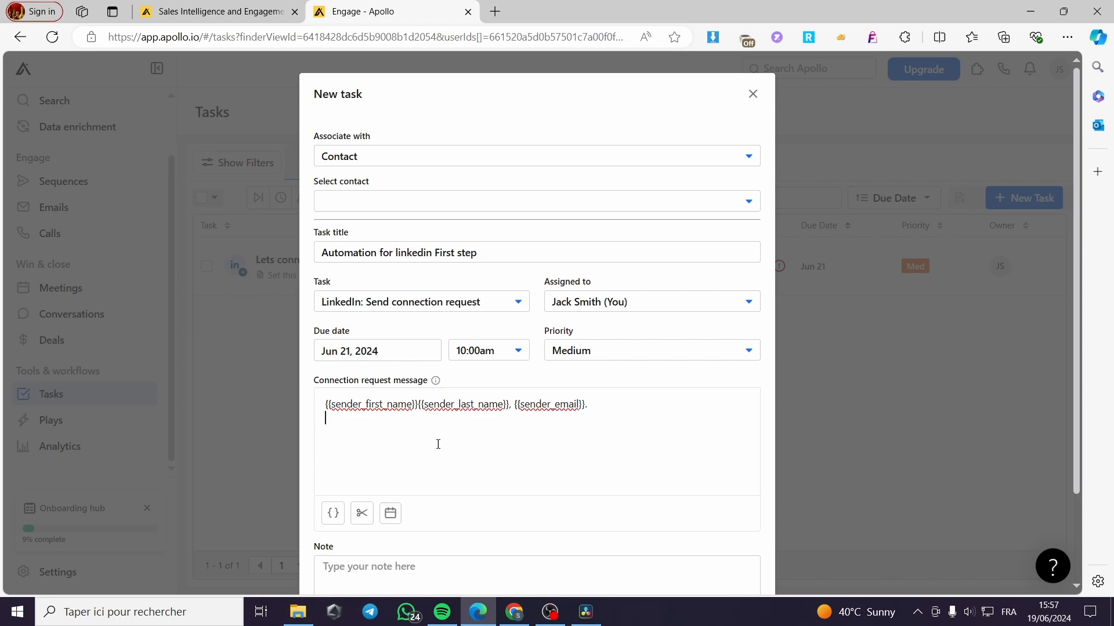
mouse_move(507, 415)
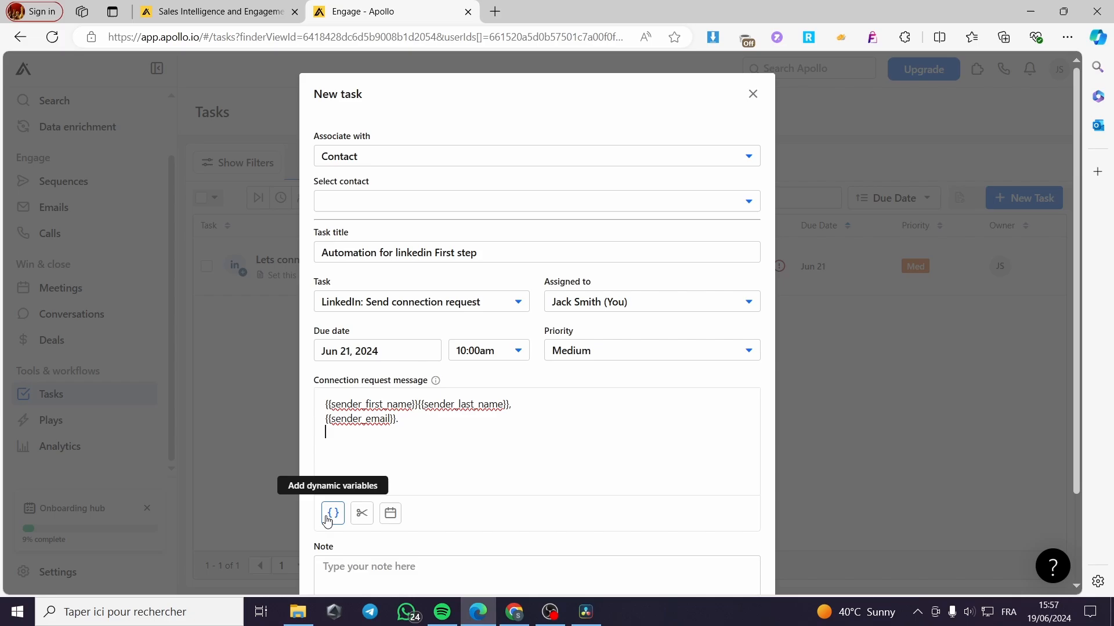
Step: Insert the recipient {{first_name}}, {{last_name}}, {{email}} and company variables into the message
left_click(332, 512)
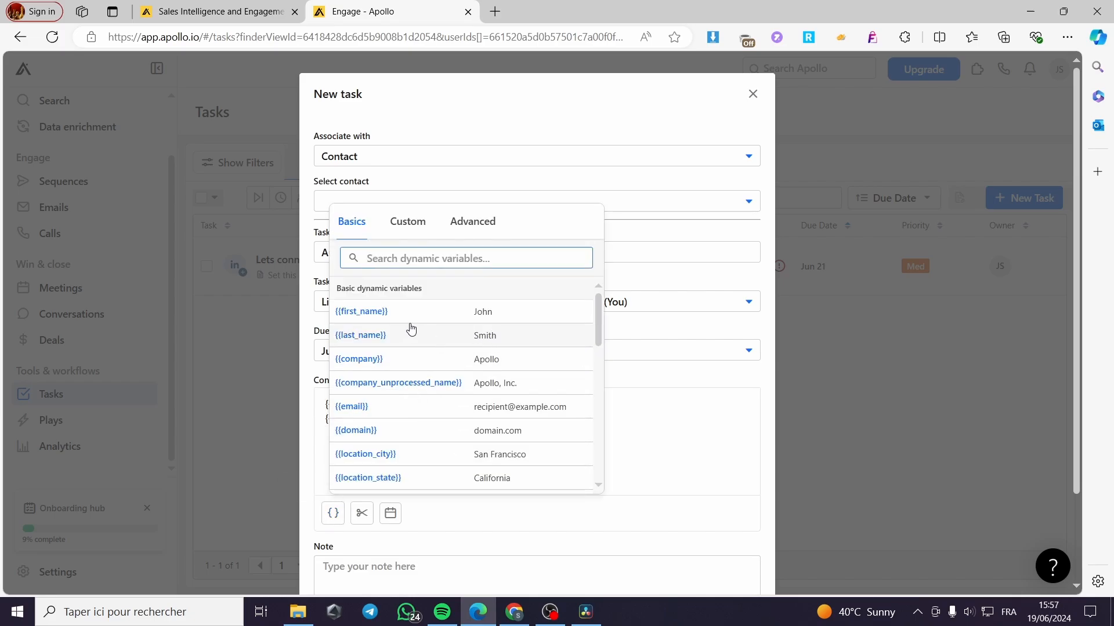
mouse_move(419, 315)
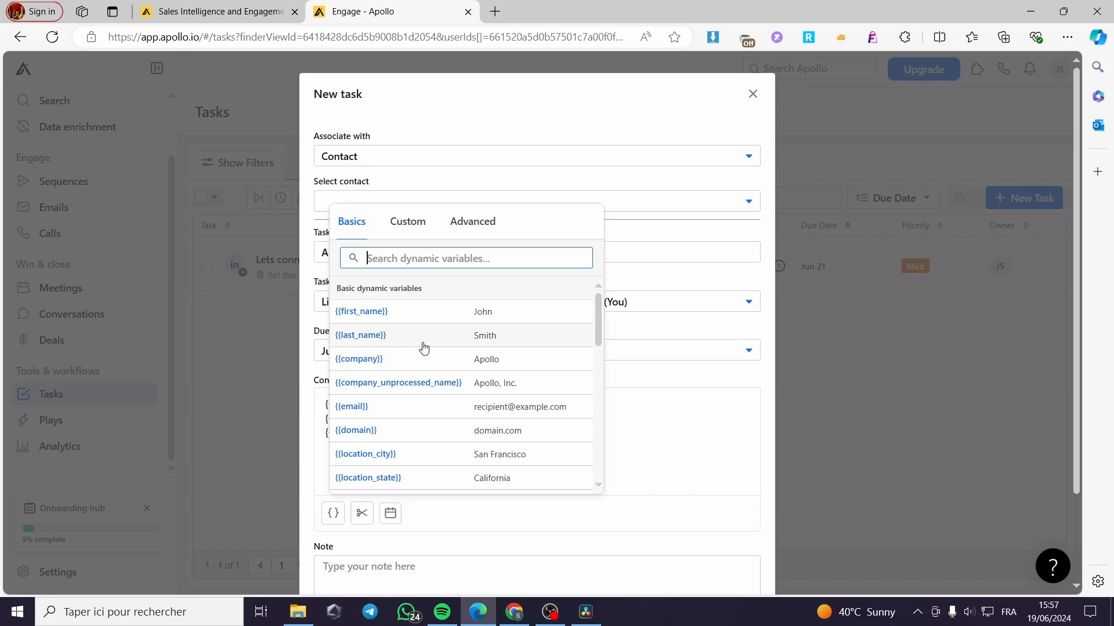
mouse_move(435, 453)
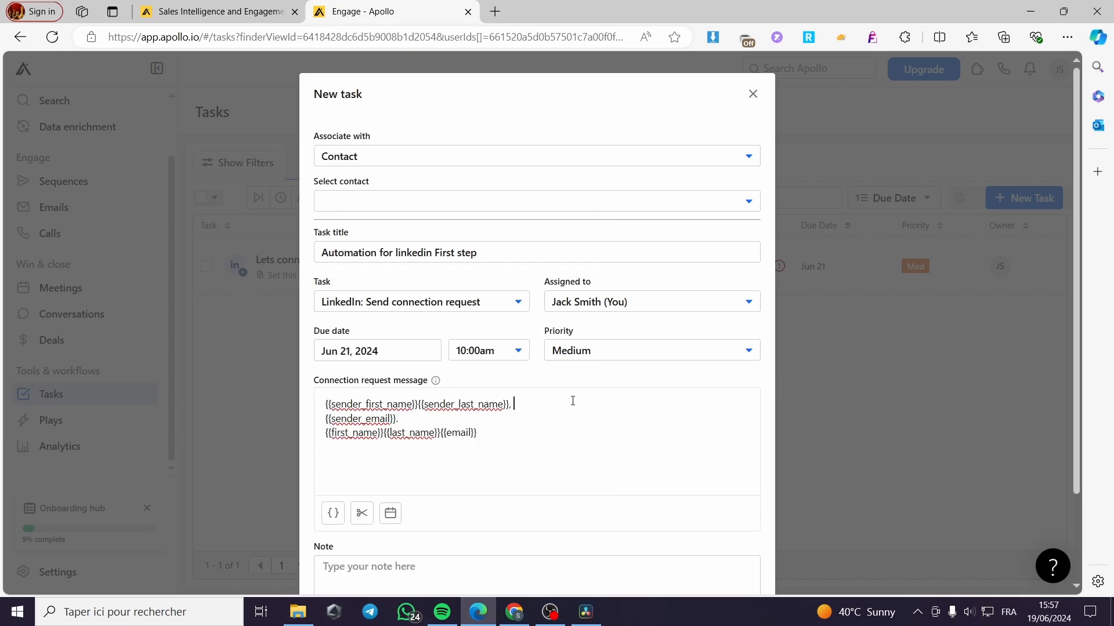
left_click(332, 513)
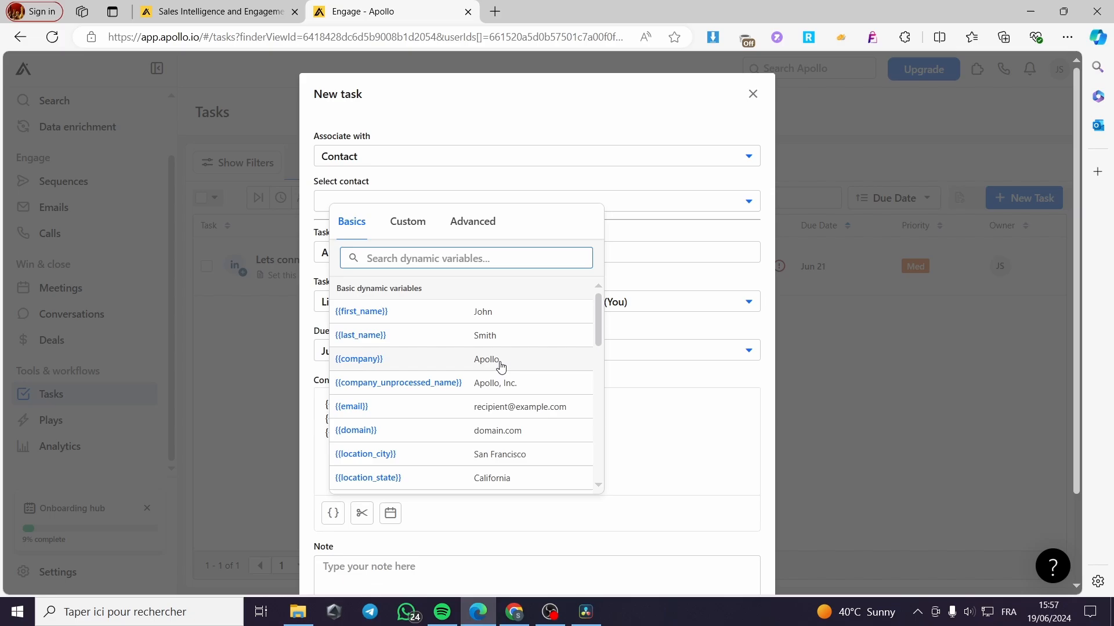
mouse_move(390, 362)
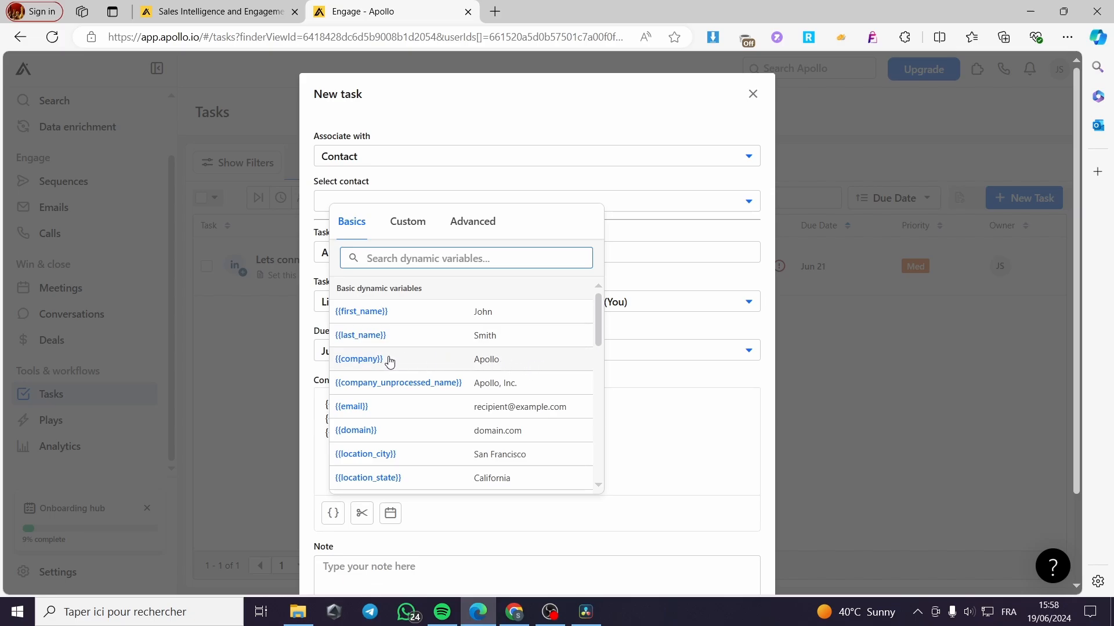
mouse_move(477, 363)
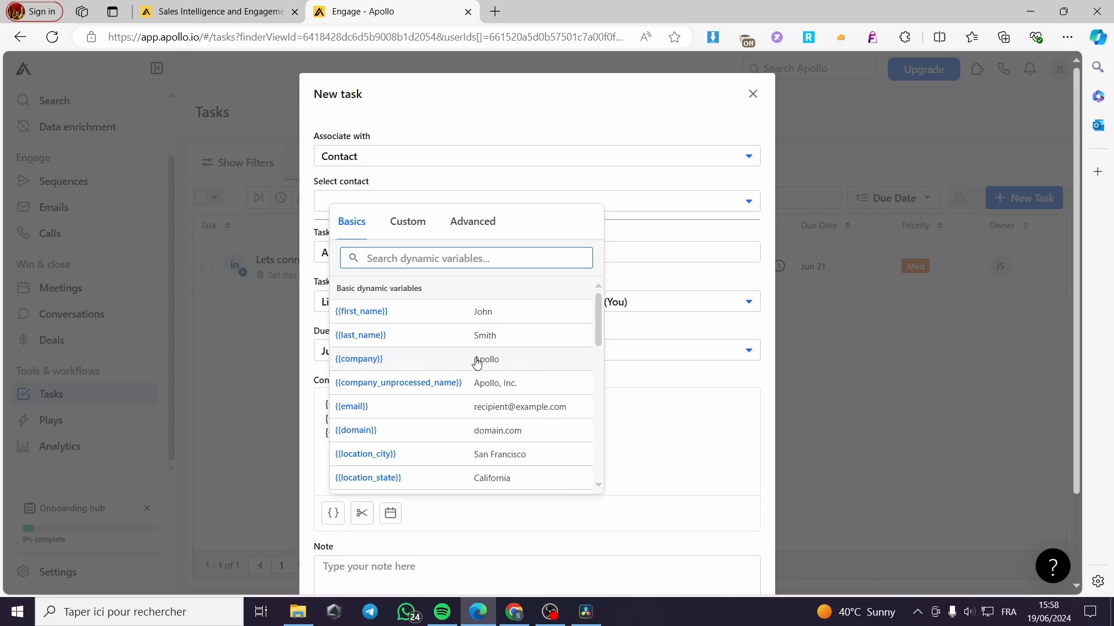
left_click(569, 404)
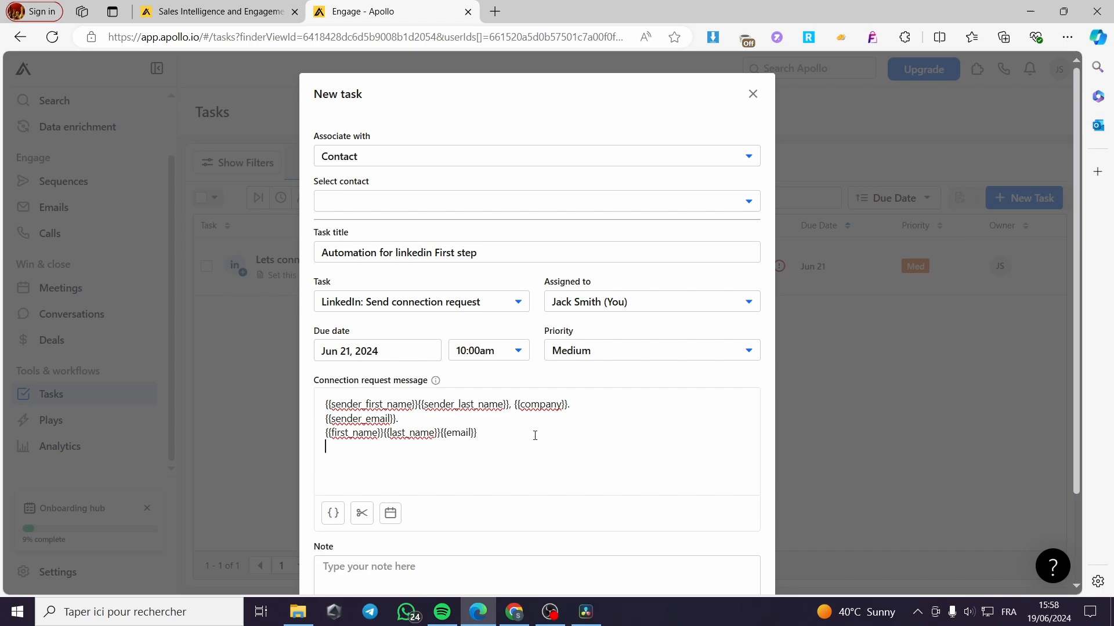
Step: Write the greeting 'Hi i wish you are doing good, i wanted to connect with you… you won't be disappointed'
type("Hi")
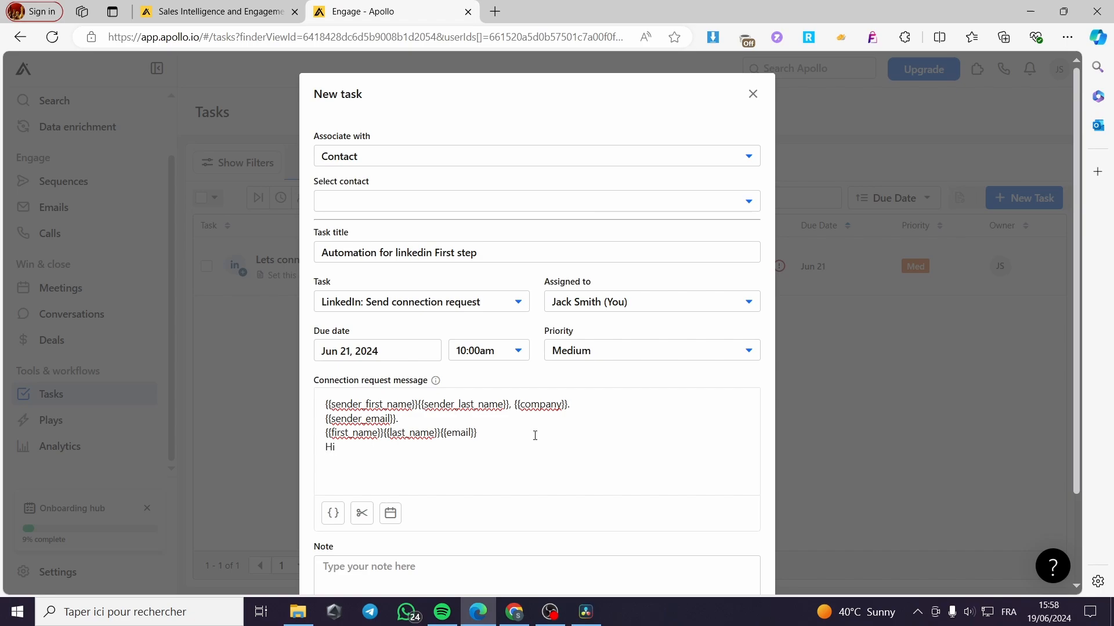
type("i wish")
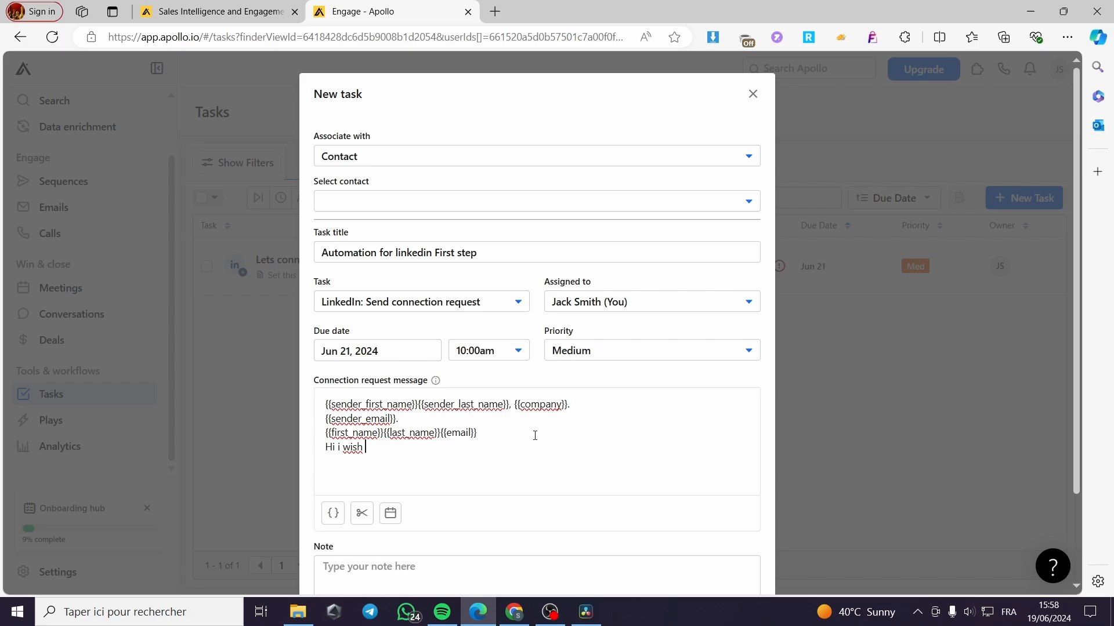
type("you are")
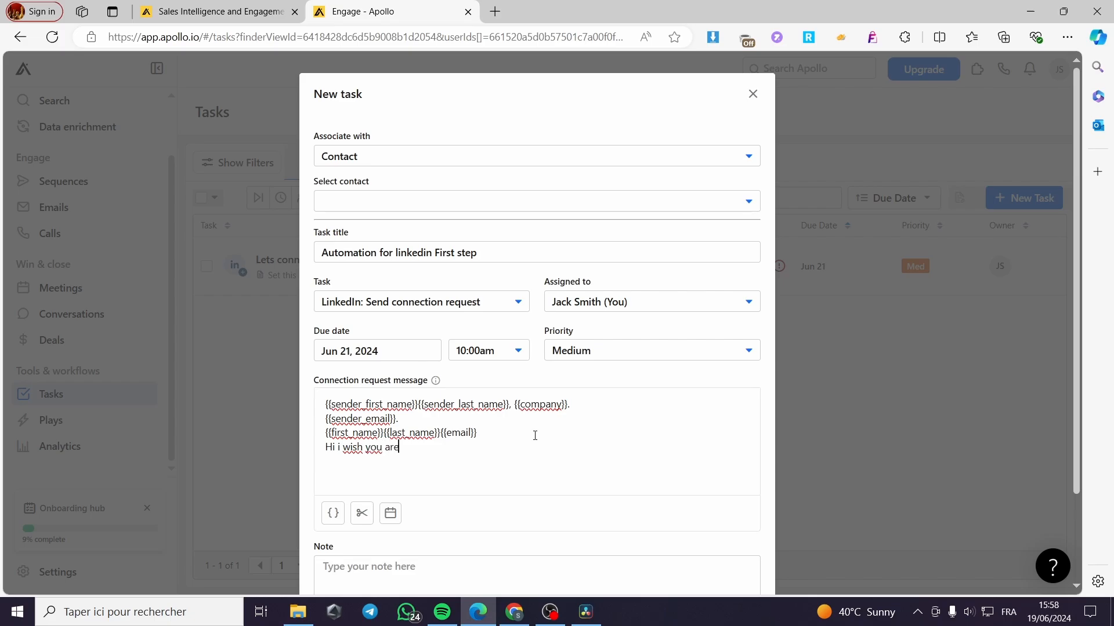
type("doing")
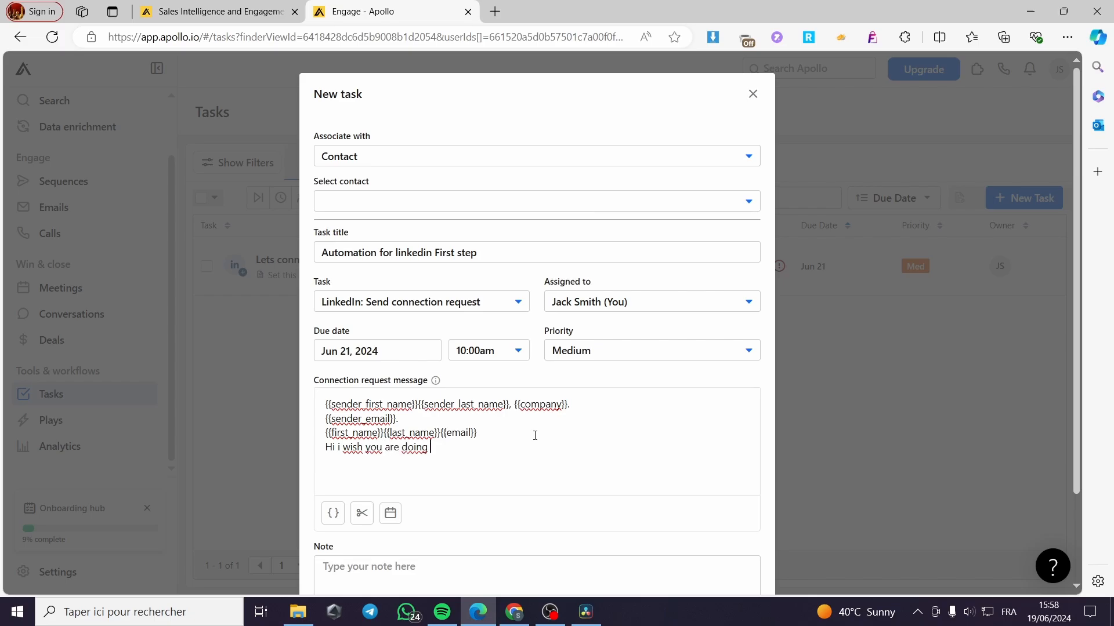
type("good")
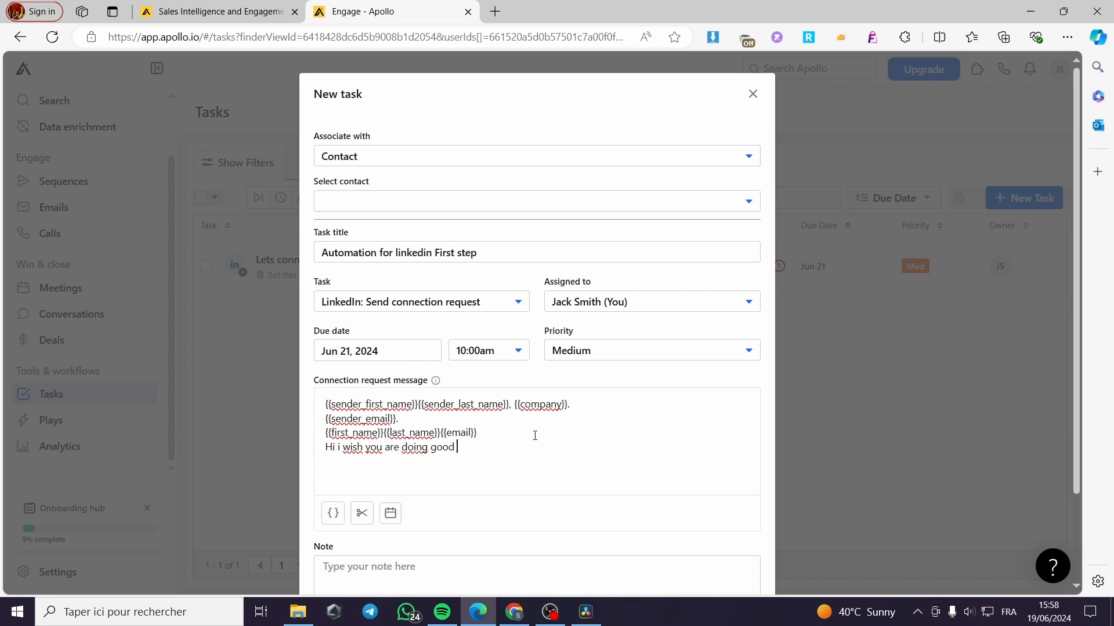
type(",")
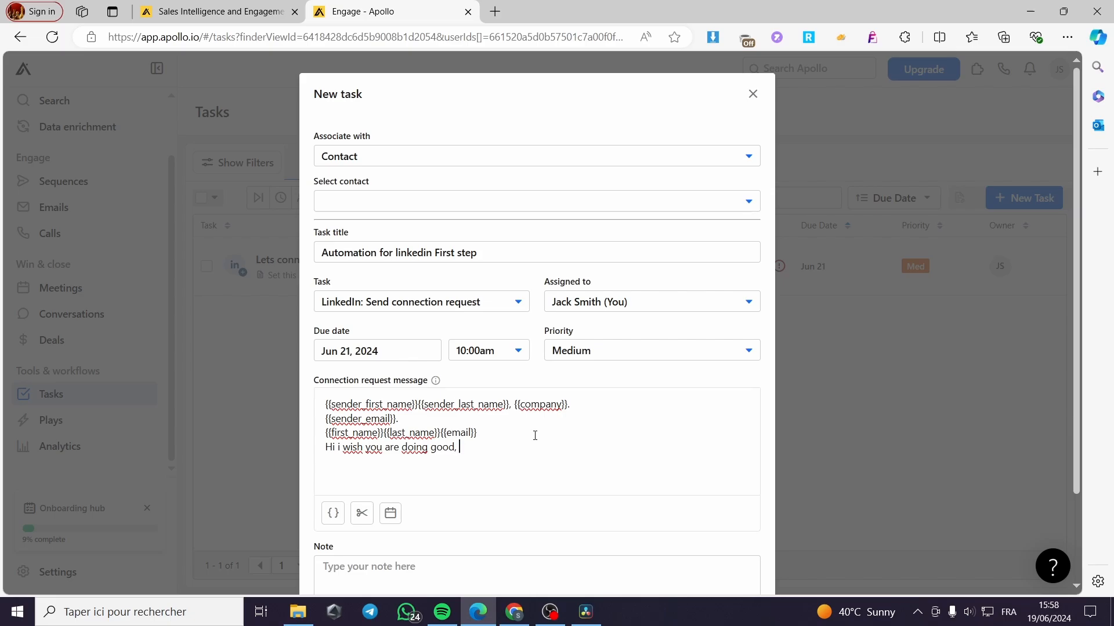
type("i wante")
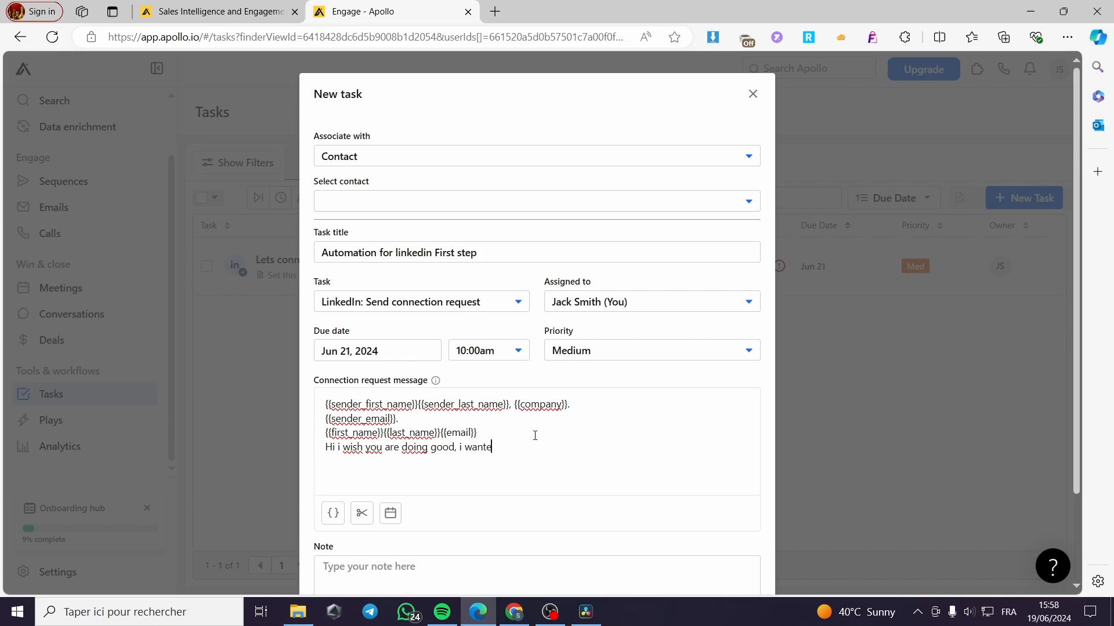
type("d to conne")
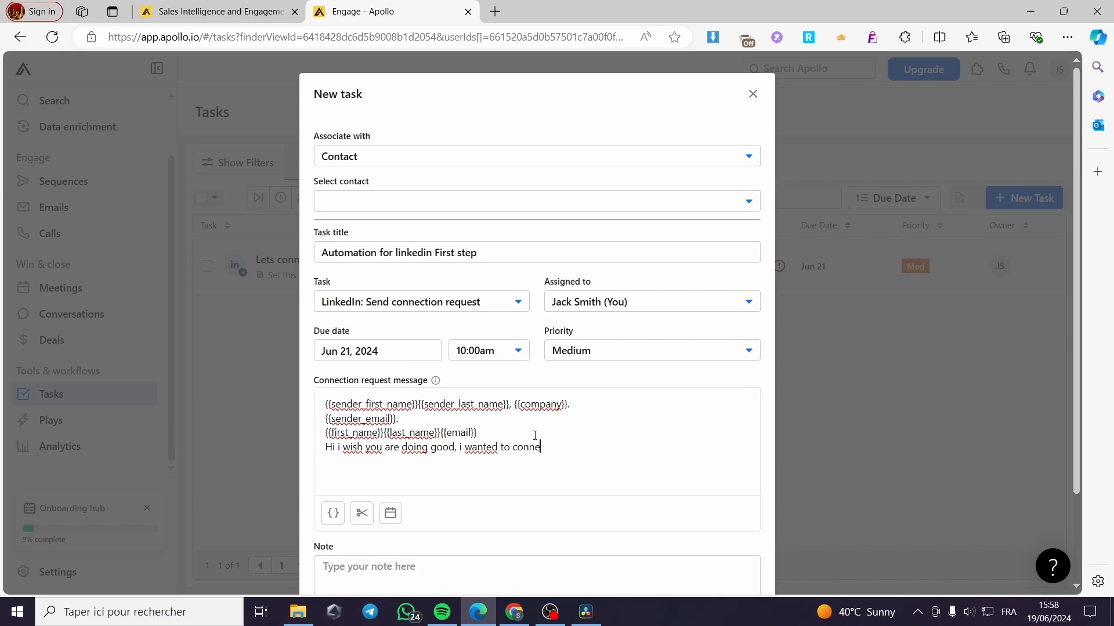
type("ct w")
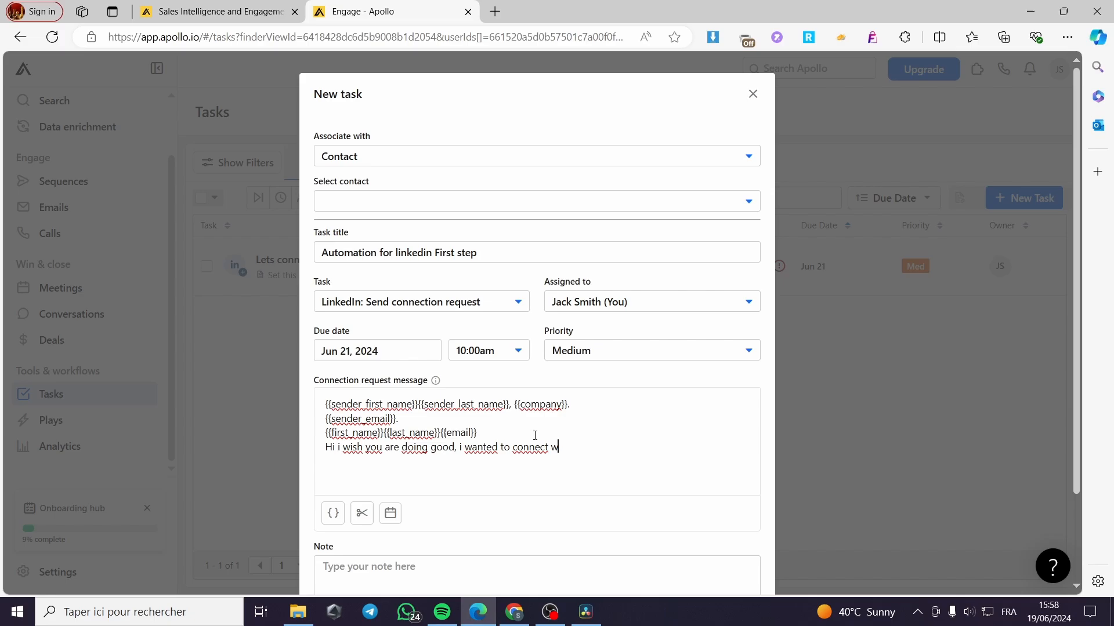
type("ith you so we can gro")
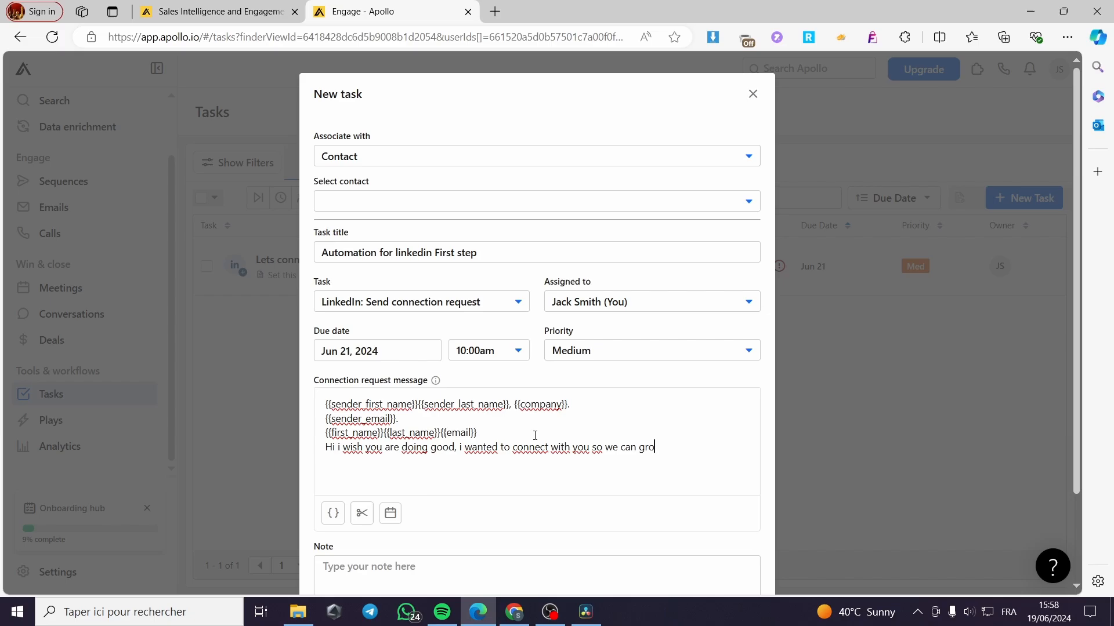
type("w")
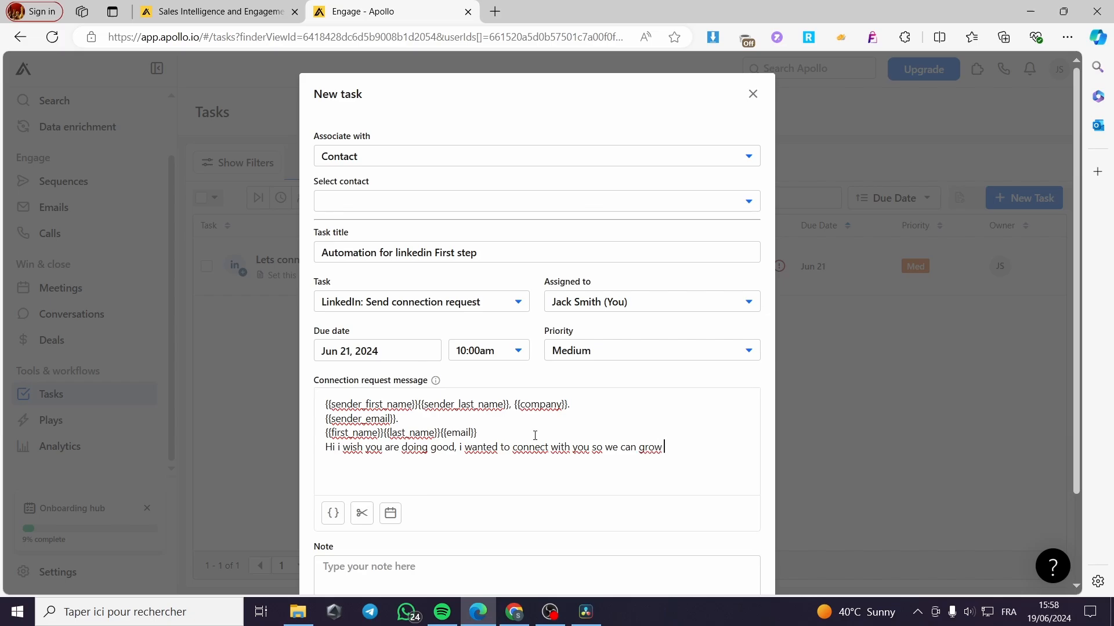
type("our connctions t")
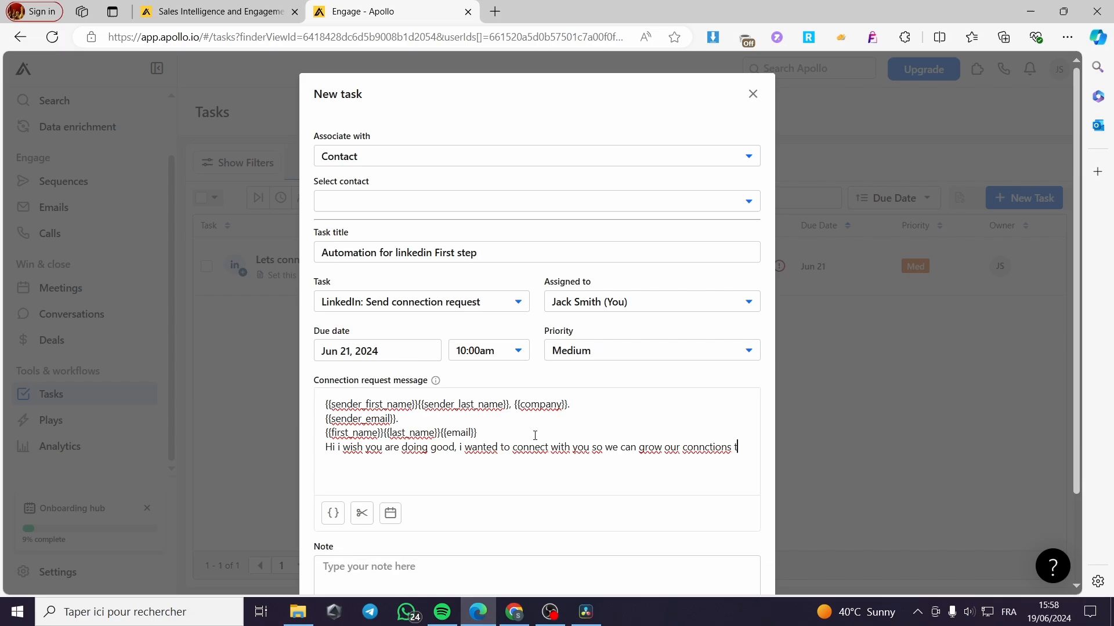
type("o")
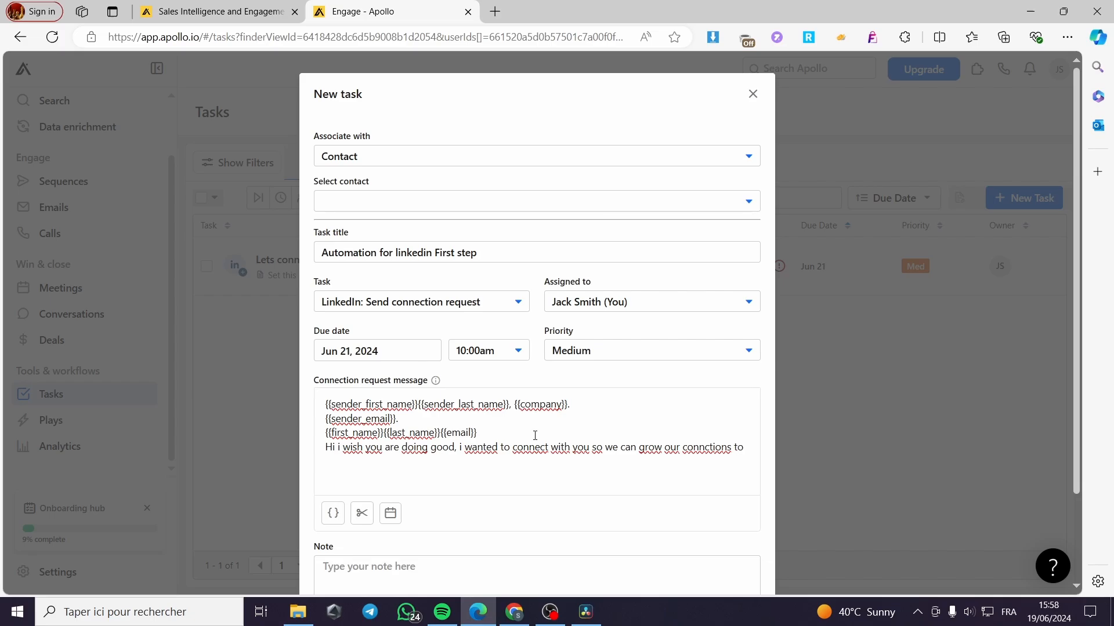
type("togethe")
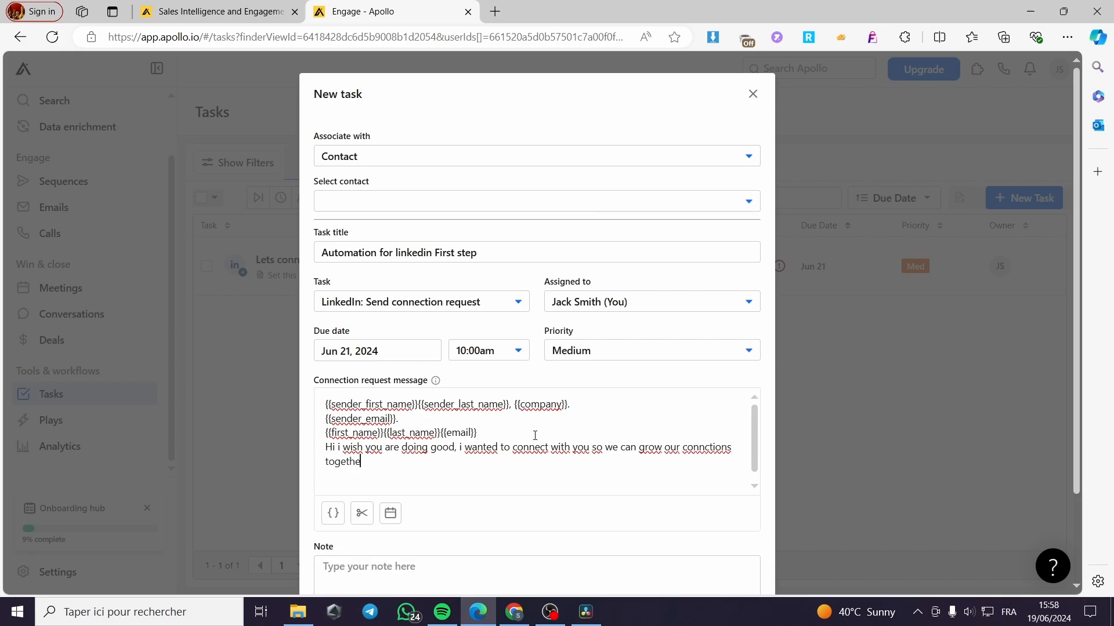
type("r, you won't be")
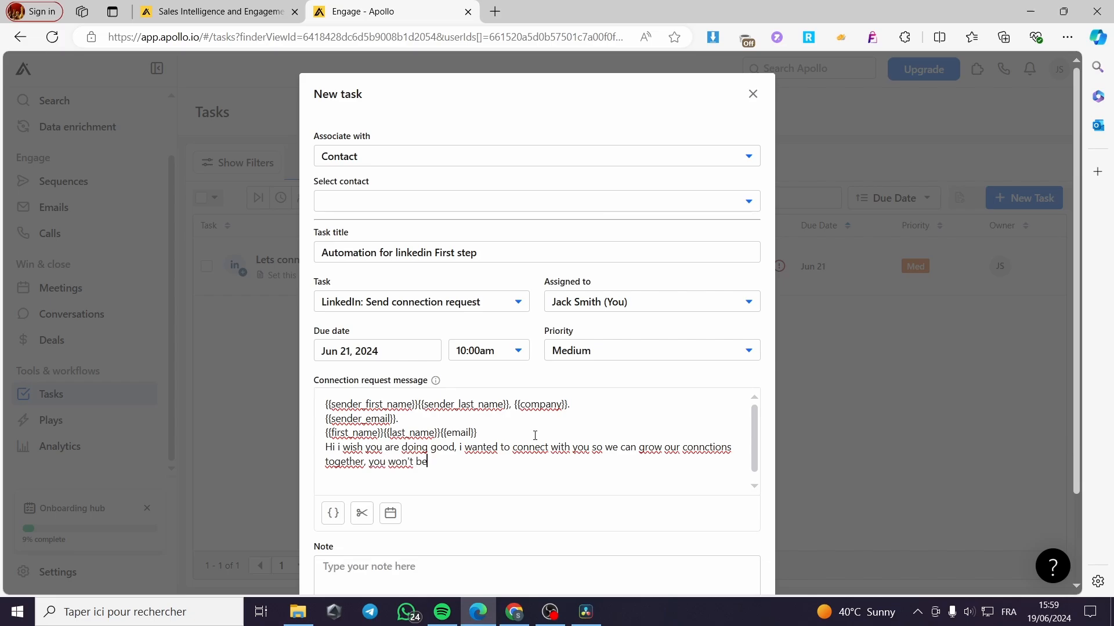
type("dis")
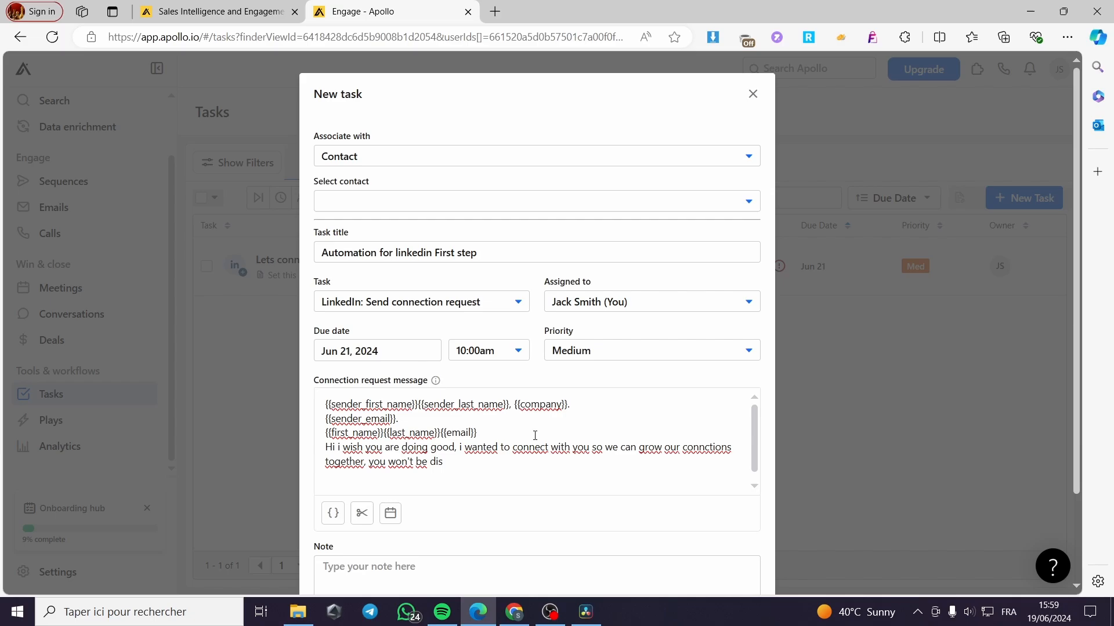
type("appoi")
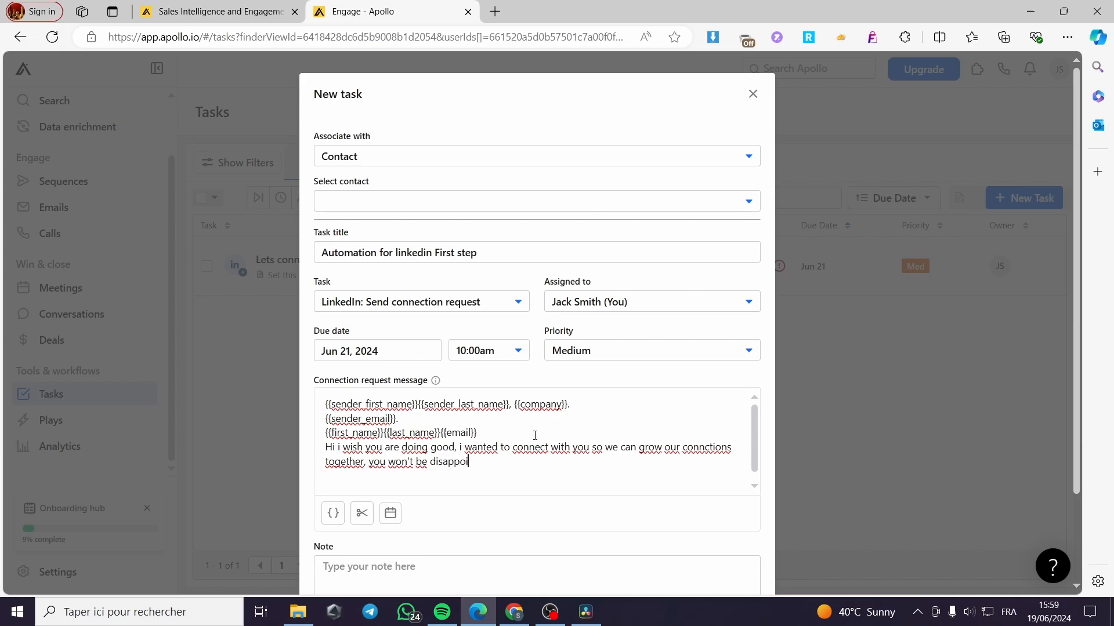
type("nted.")
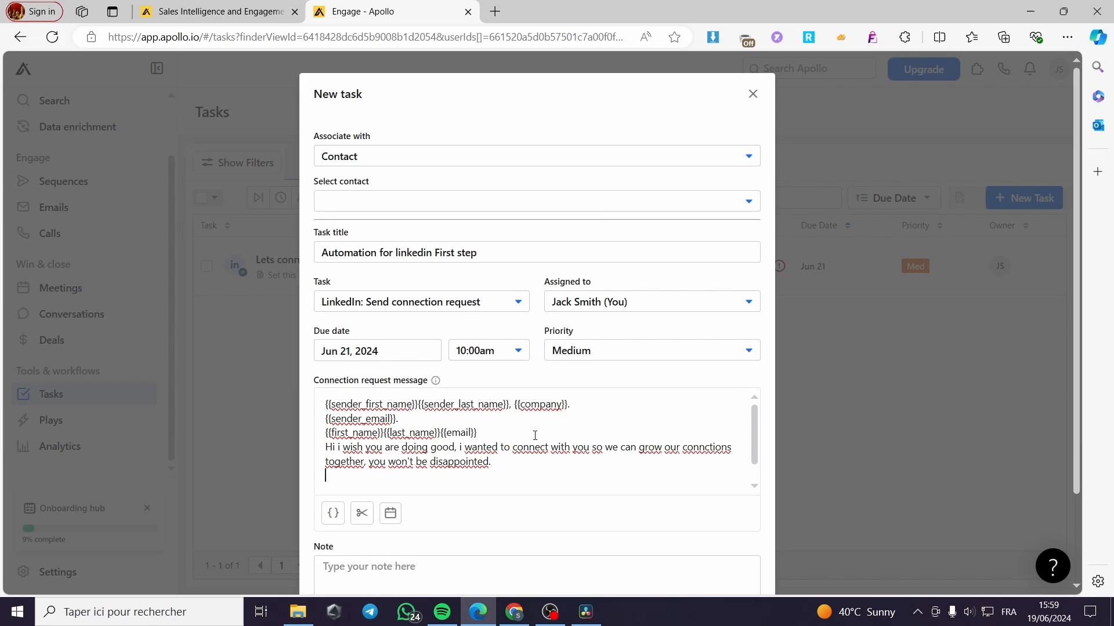
Step: Sign off the message with 'Best Regards'
type("Best")
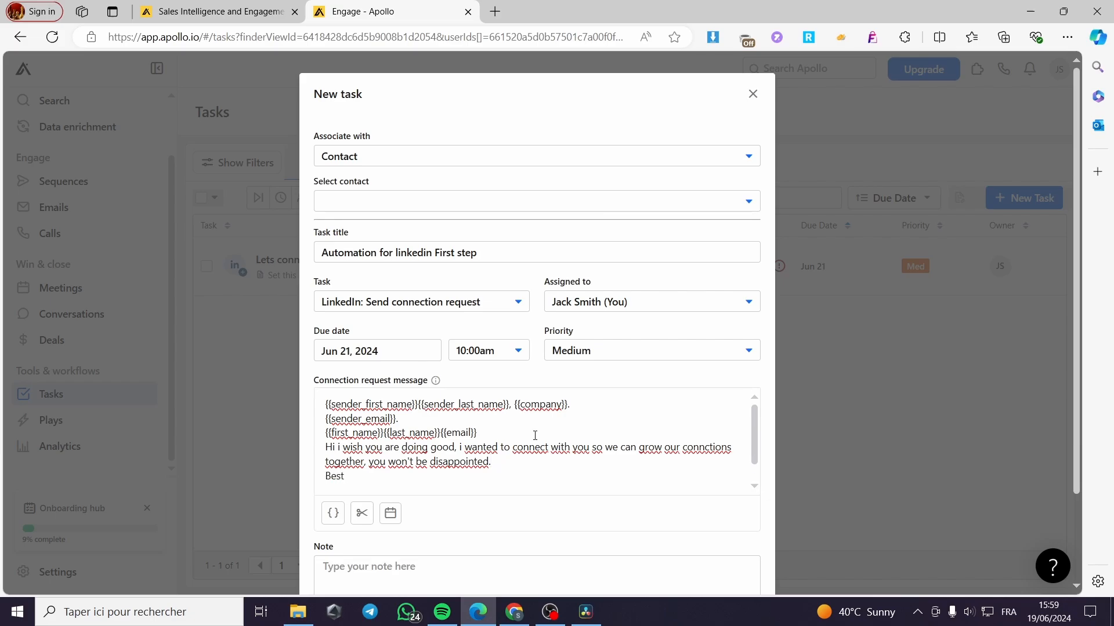
type("Rega")
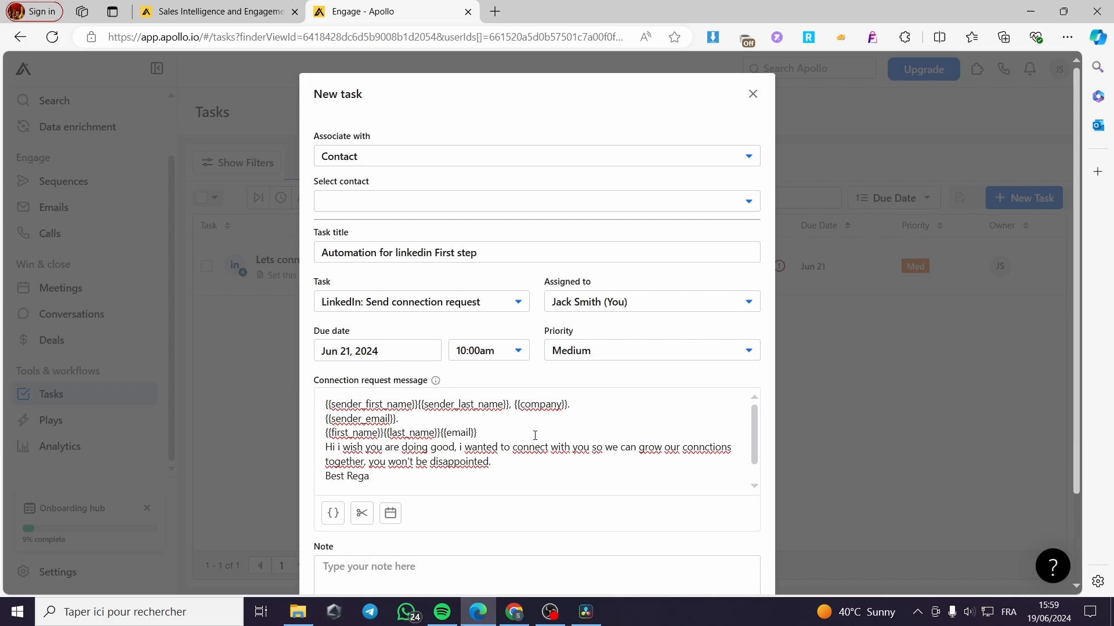
type("rds")
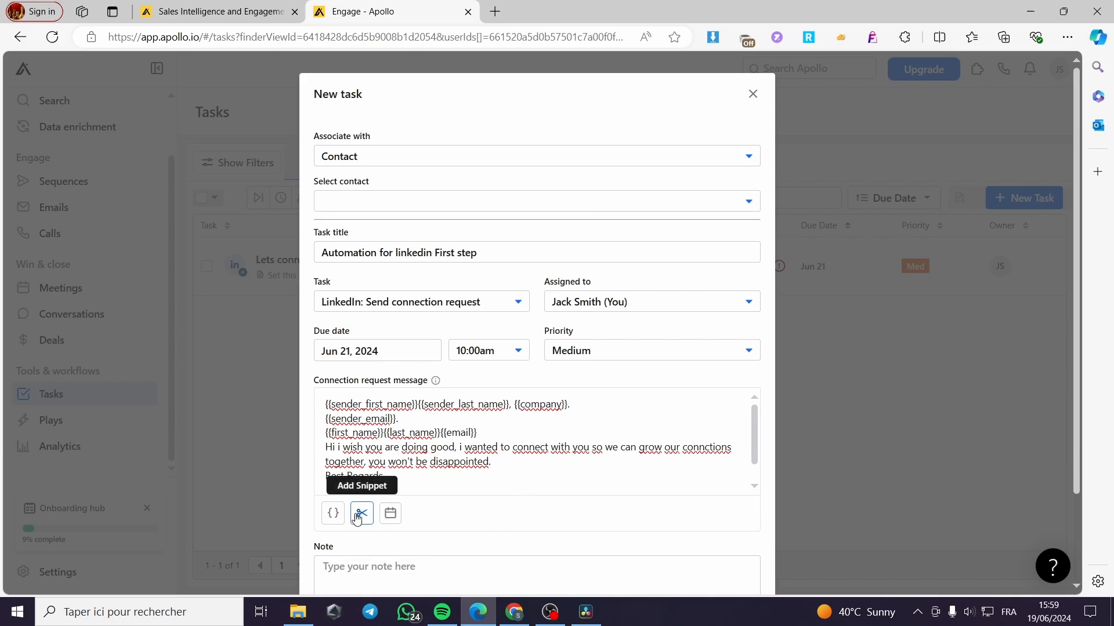
left_click(360, 514)
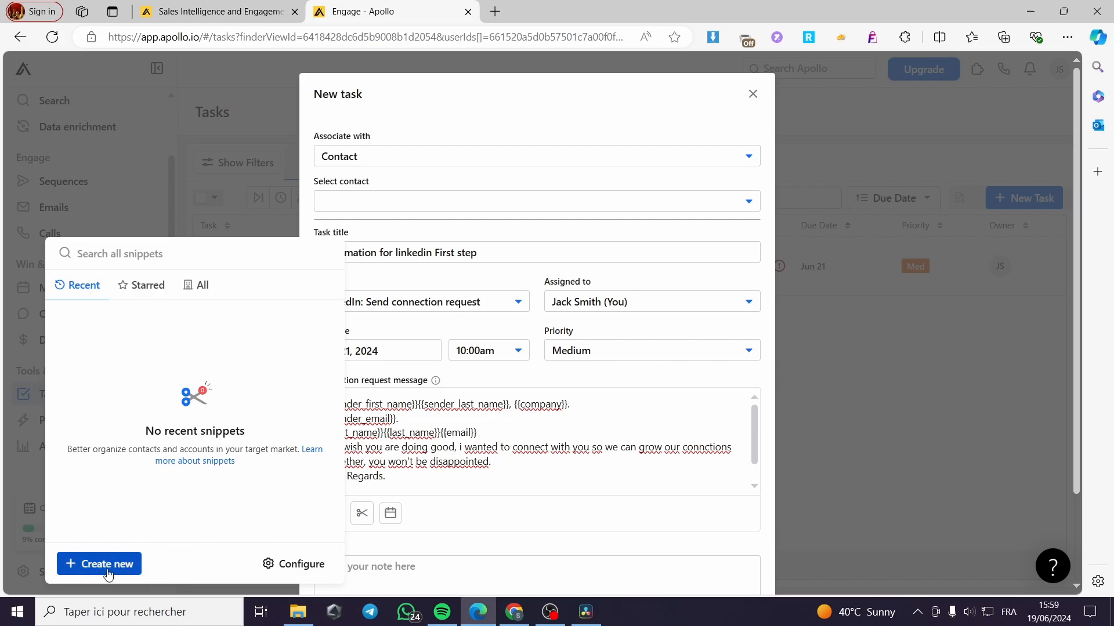
left_click(390, 514)
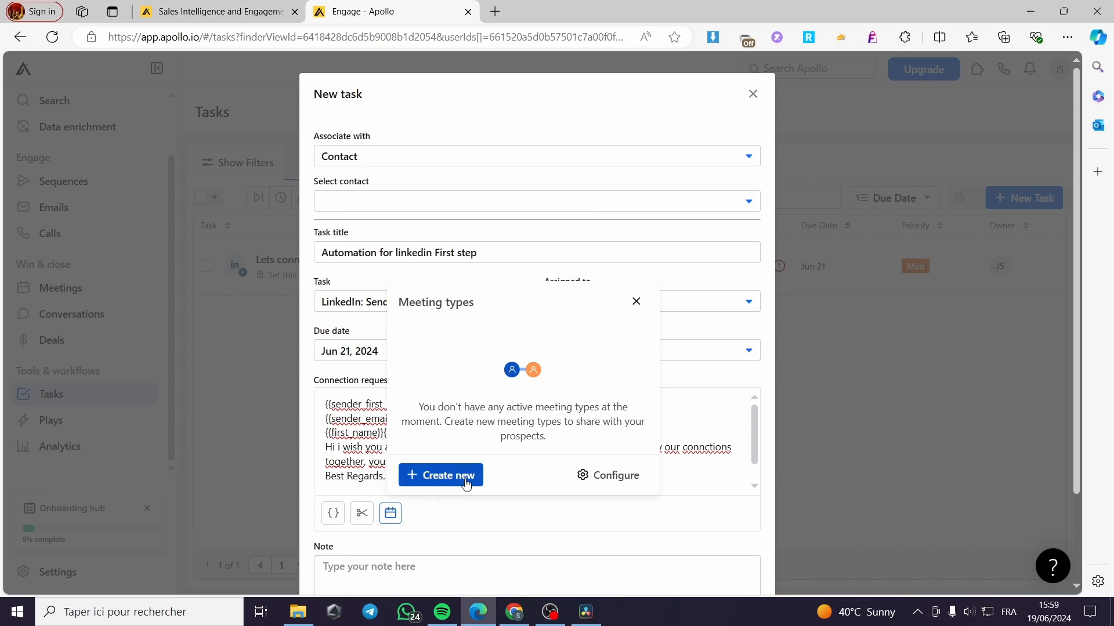
mouse_move(465, 485)
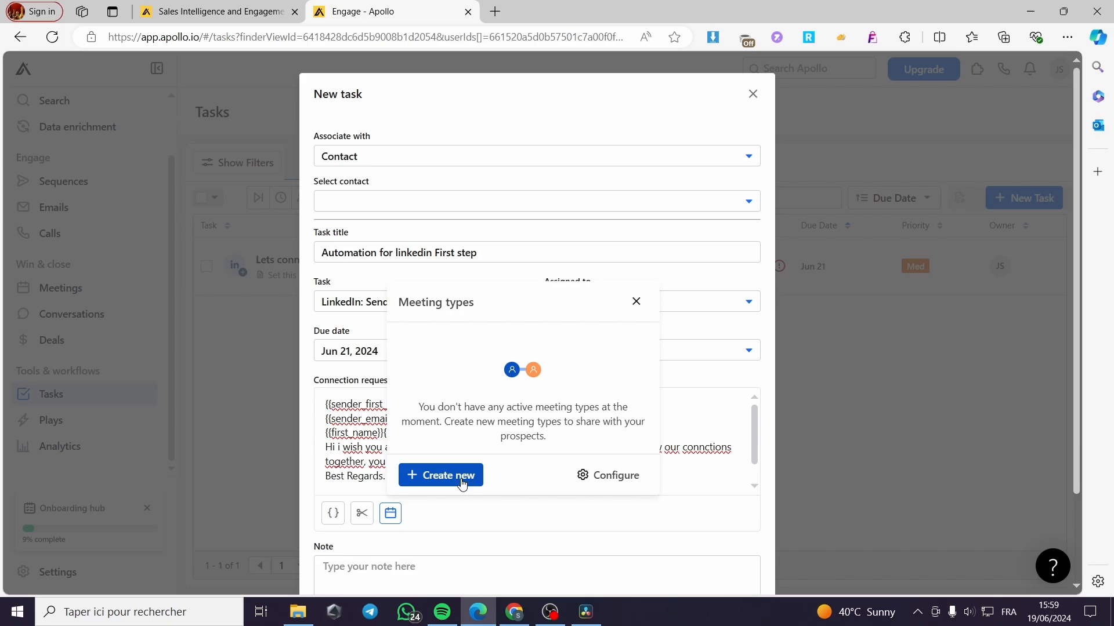
mouse_move(474, 521)
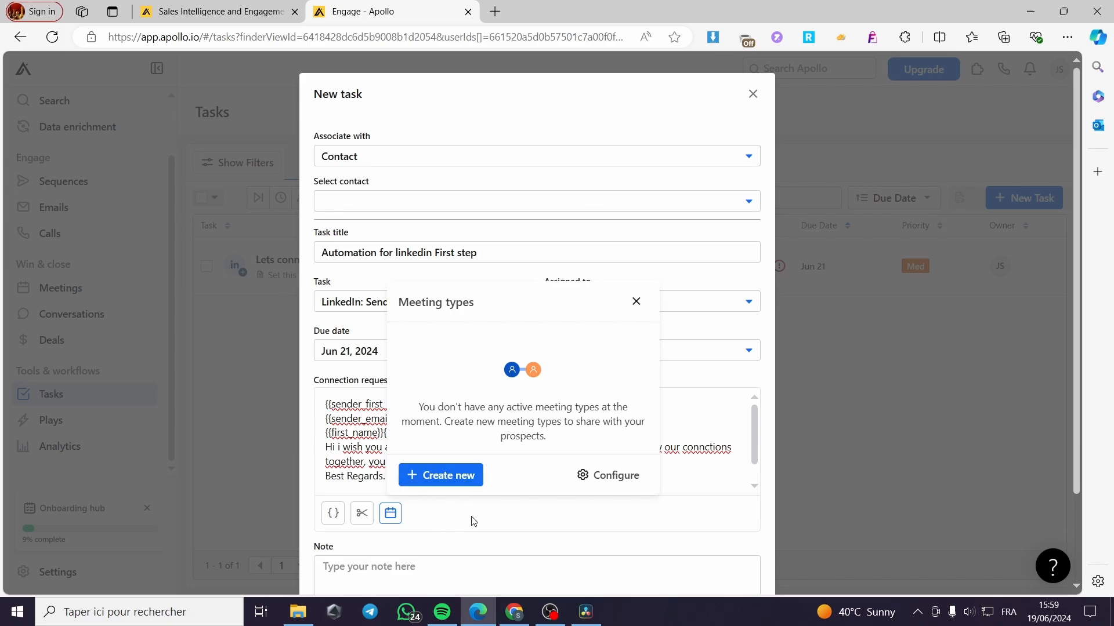
mouse_move(447, 512)
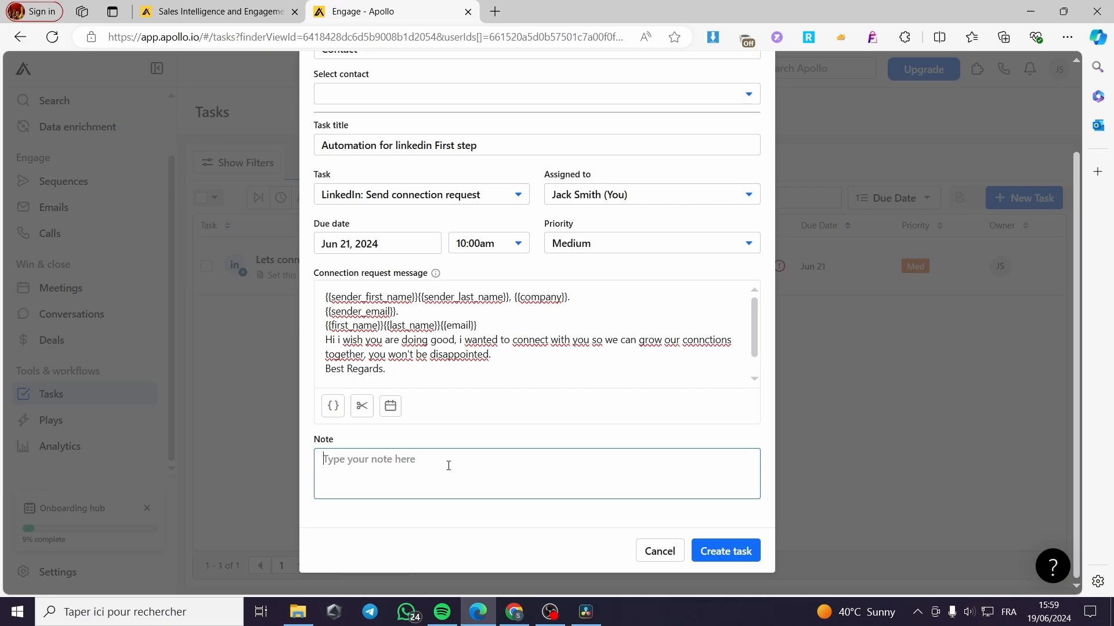
Step: Write the note 'Make some step ( multiple emails and send them together)', fixing typos along the way
type("Make")
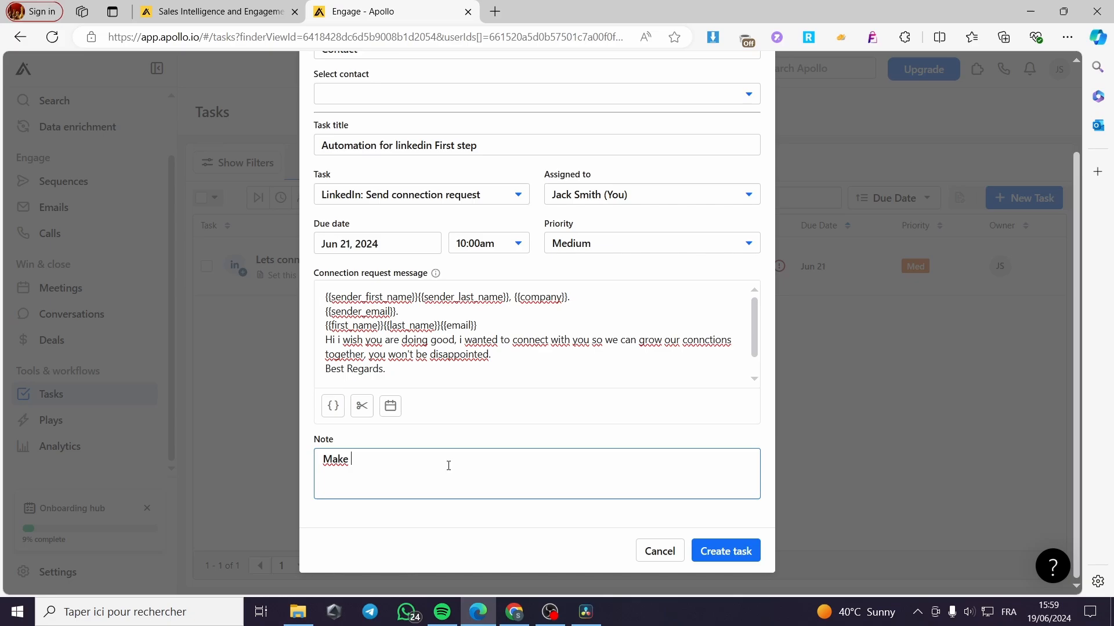
type("some ste")
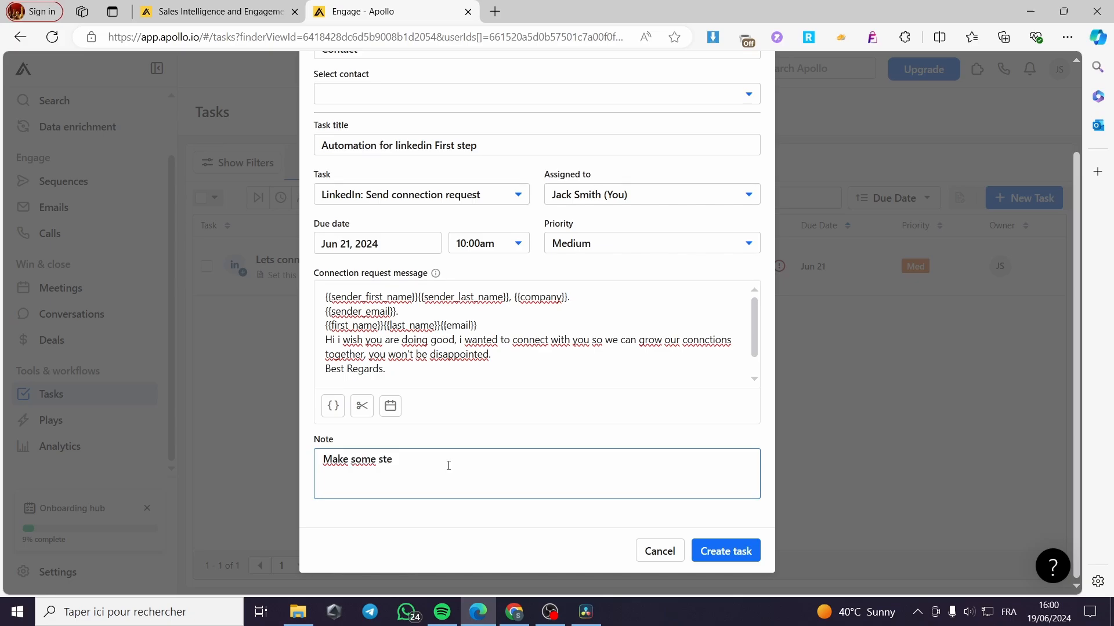
type("p")
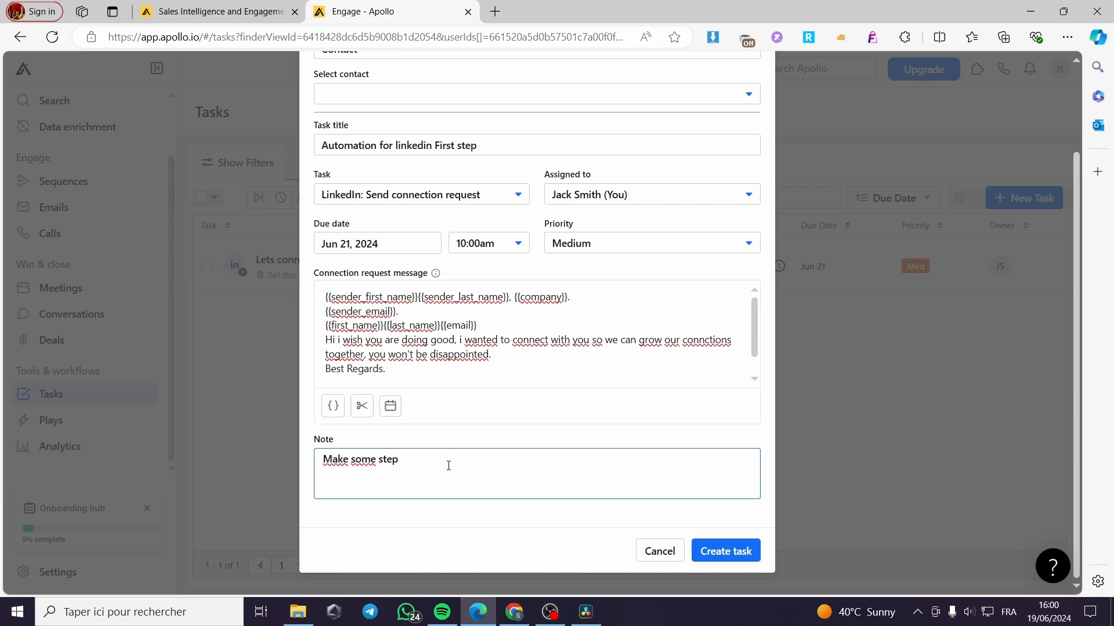
type("(")
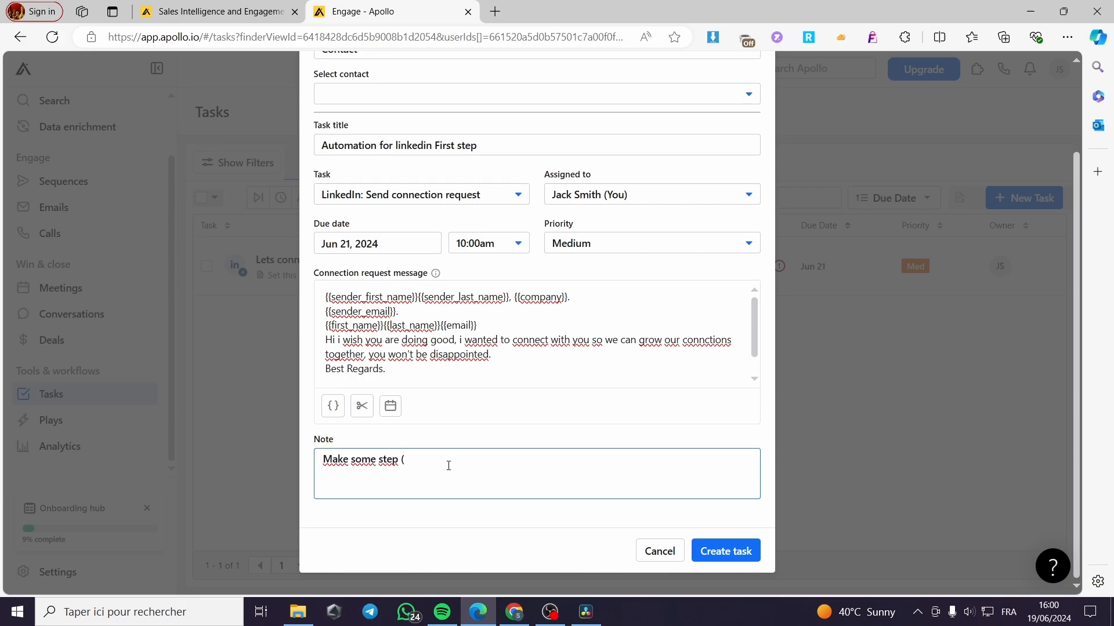
type("multipk")
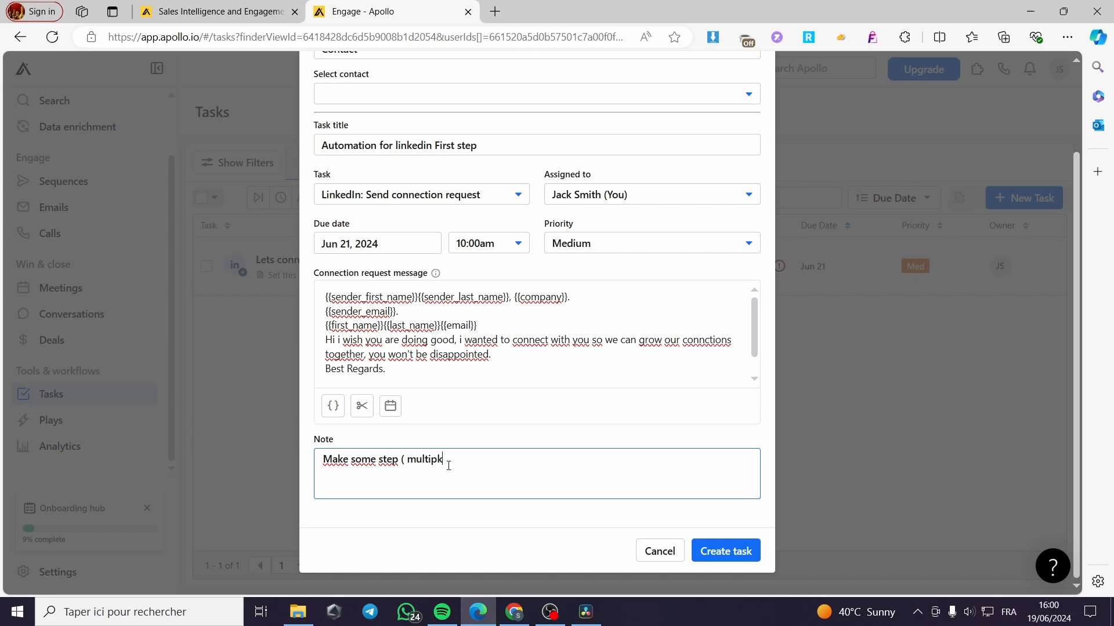
key("Backspace")
type("le eamils a")
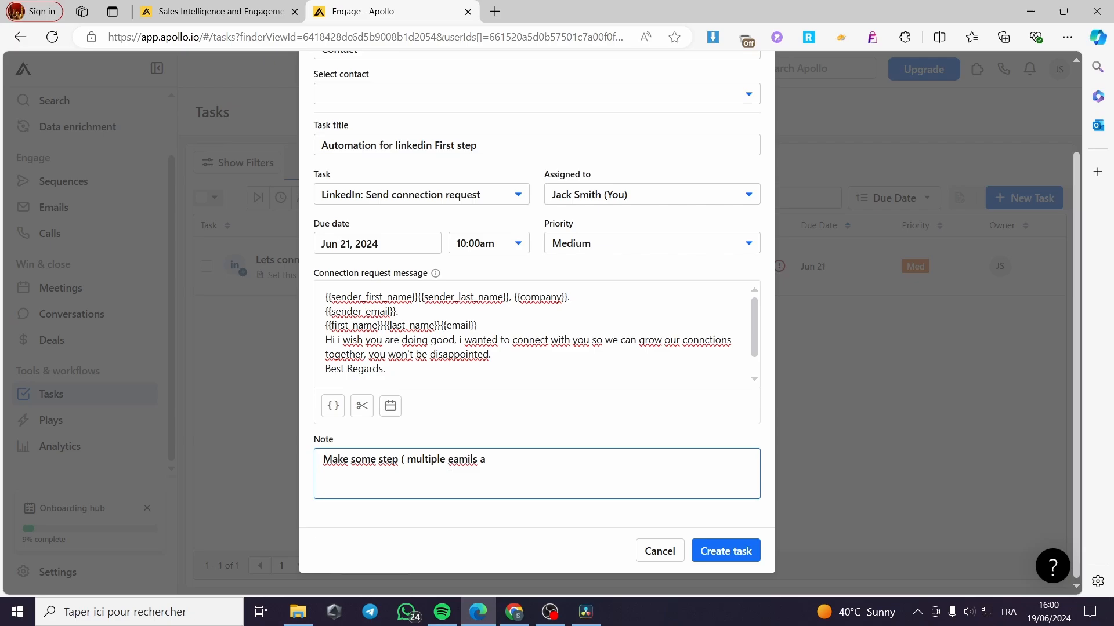
key("BackSpace")
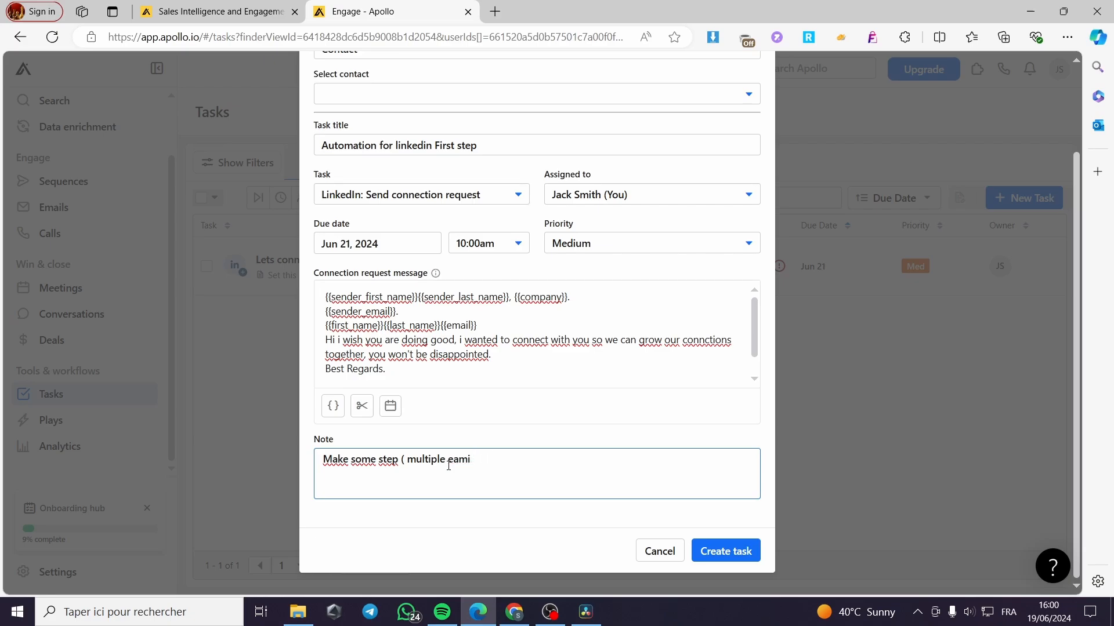
type("l")
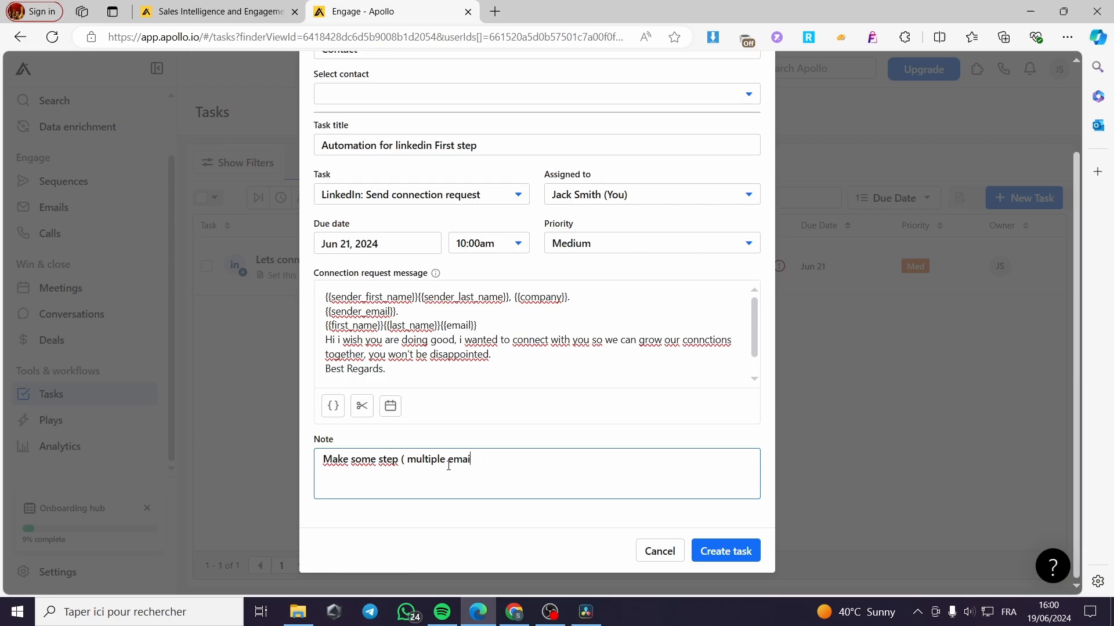
type("ls and th")
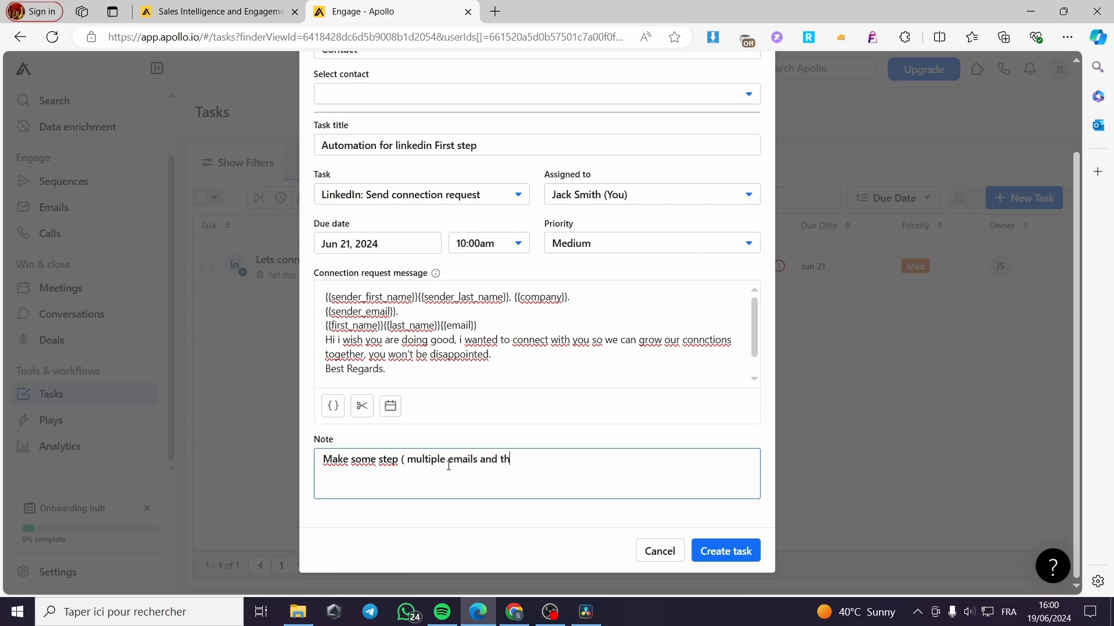
type("end them t")
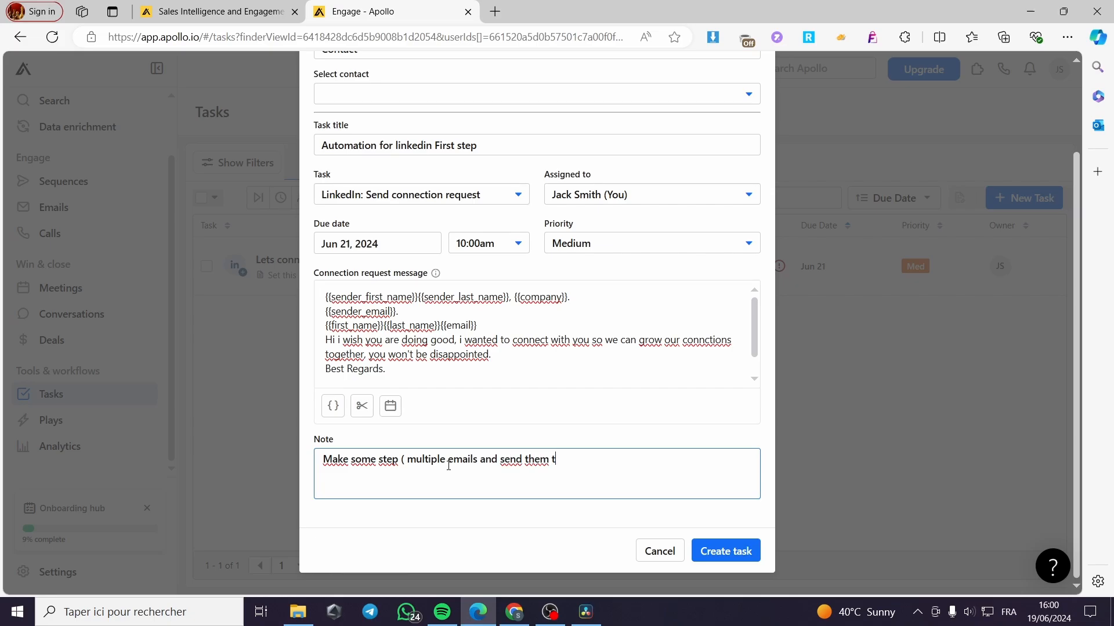
type("ogether")
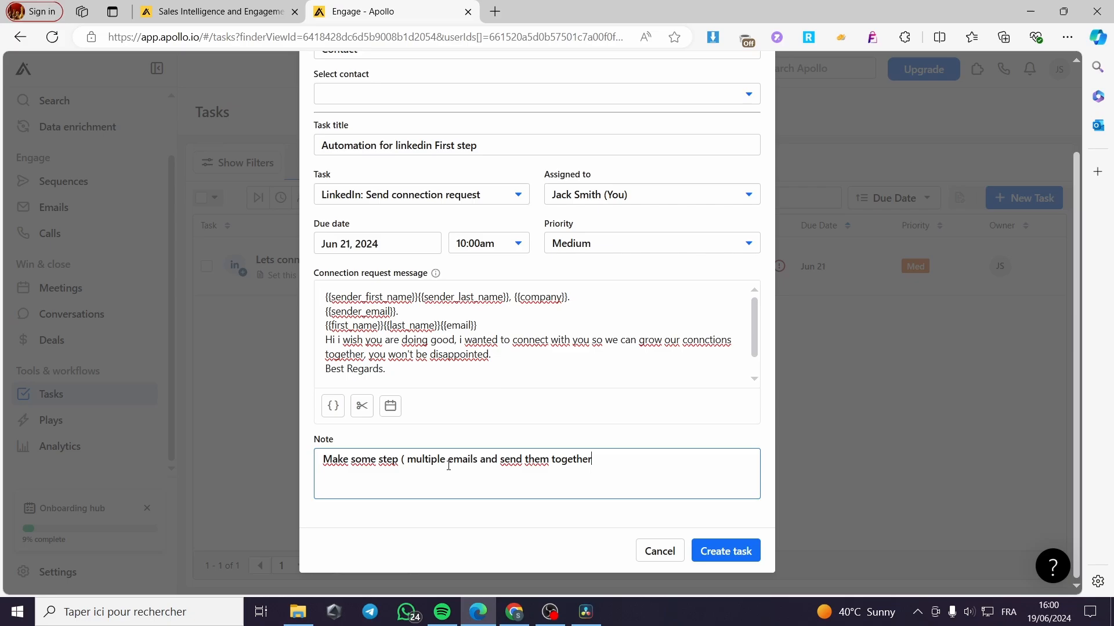
key("Backspace")
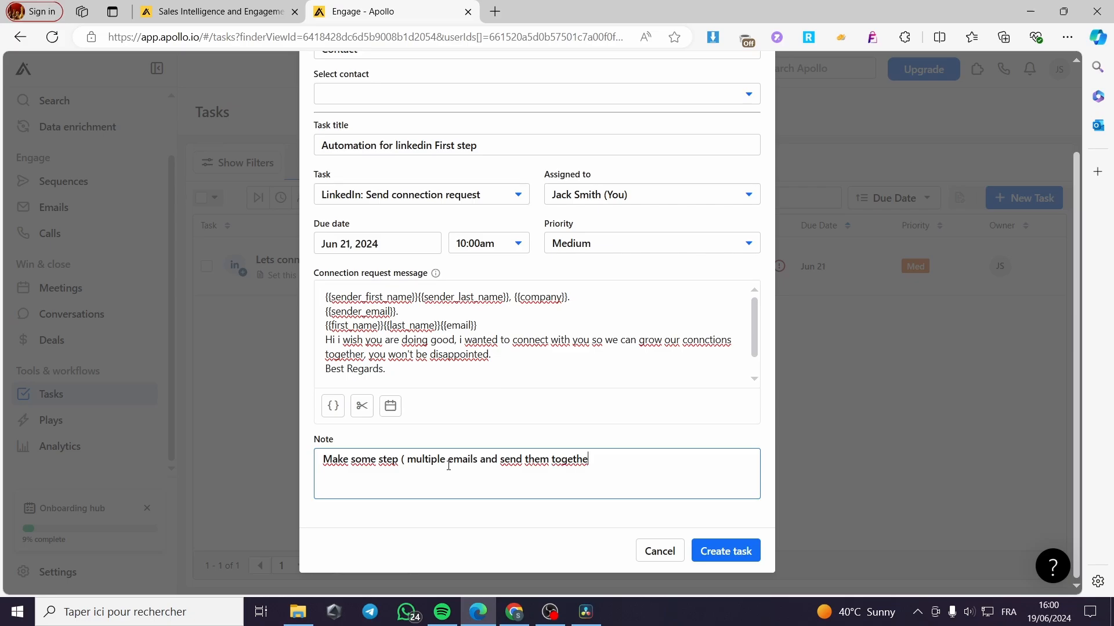
key("Backspace")
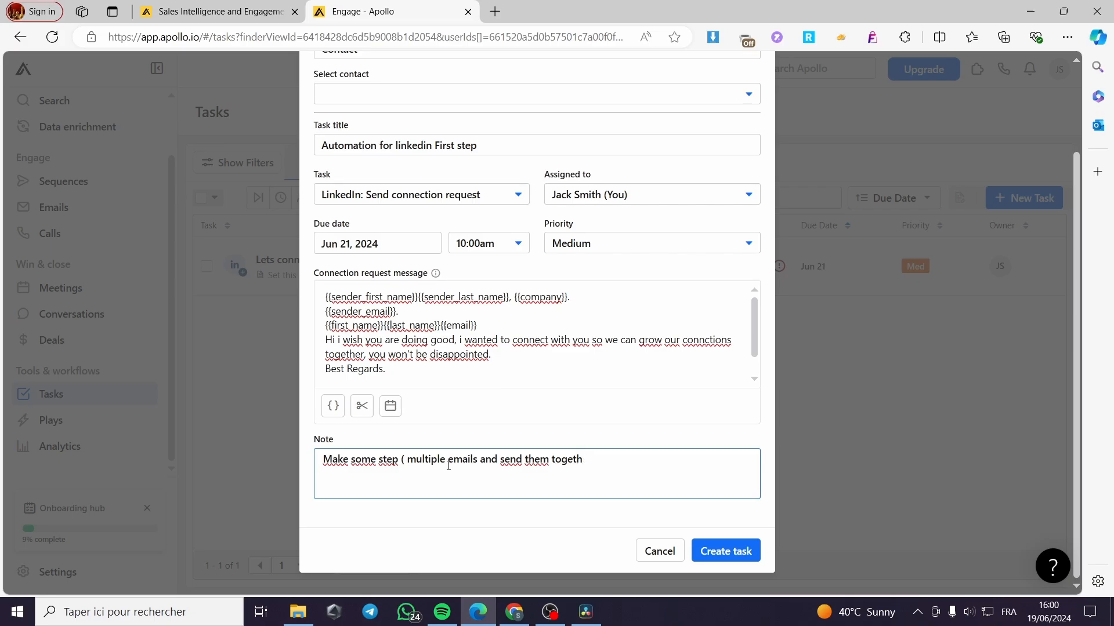
type(")")
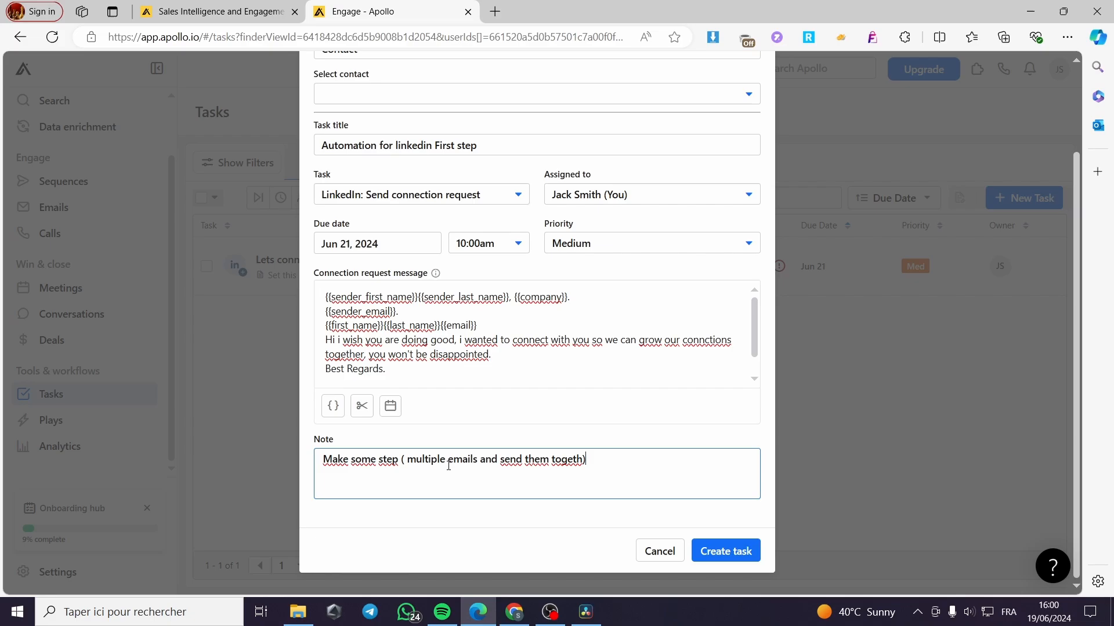
Step: Create the LinkedIn connection-request task with these details
left_click(724, 550)
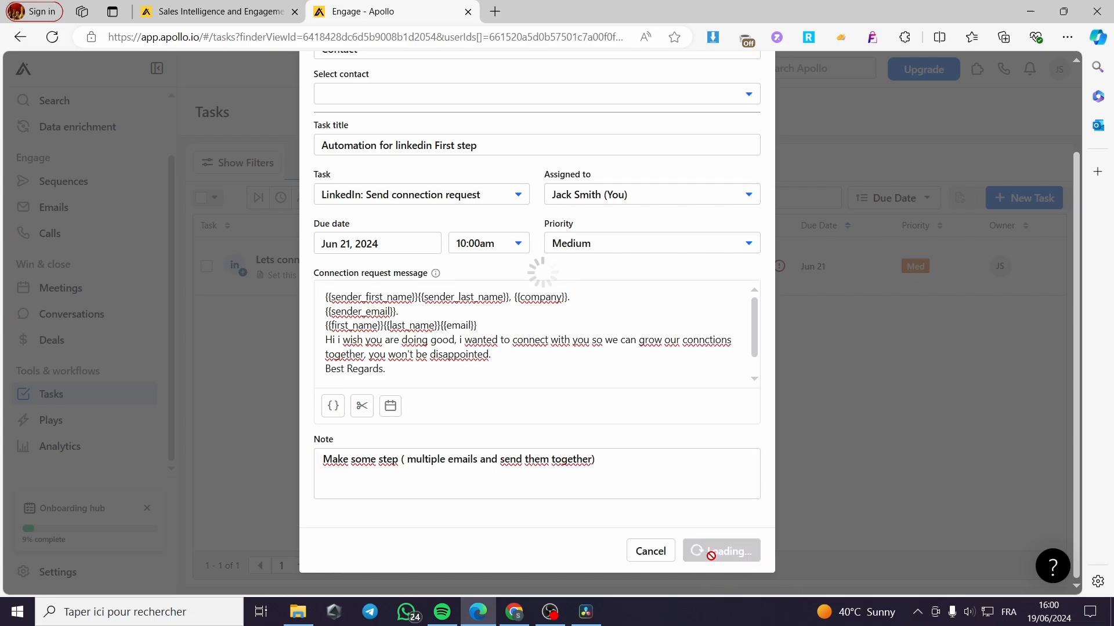
Step: Review the new 'Automation for linkedin First step' task row with its note, due Jun 21
left_click(720, 550)
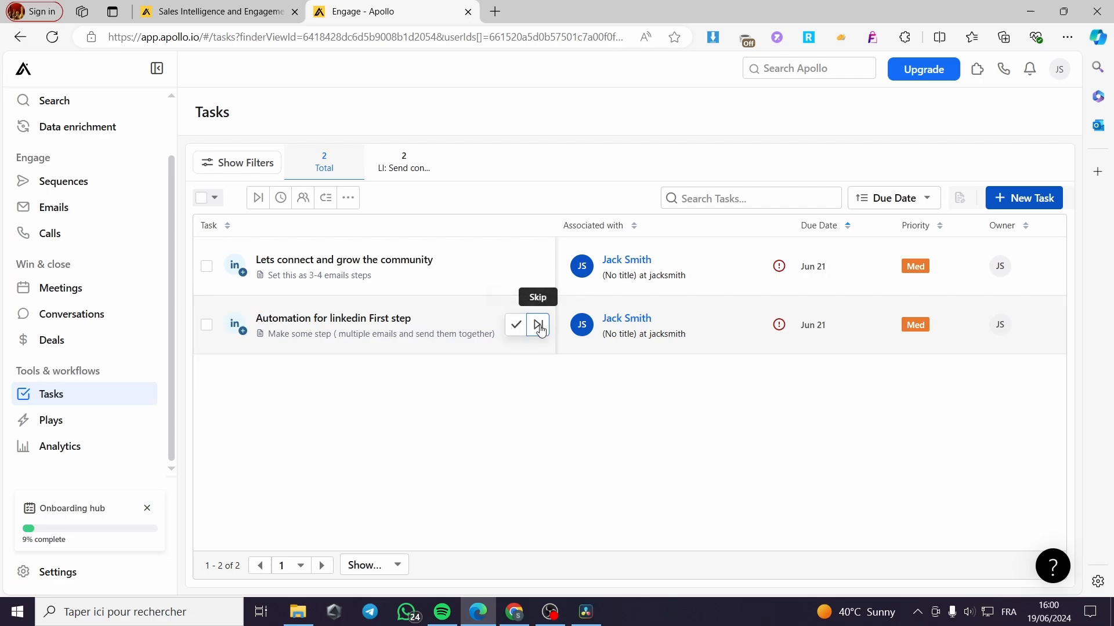
mouse_move(515, 325)
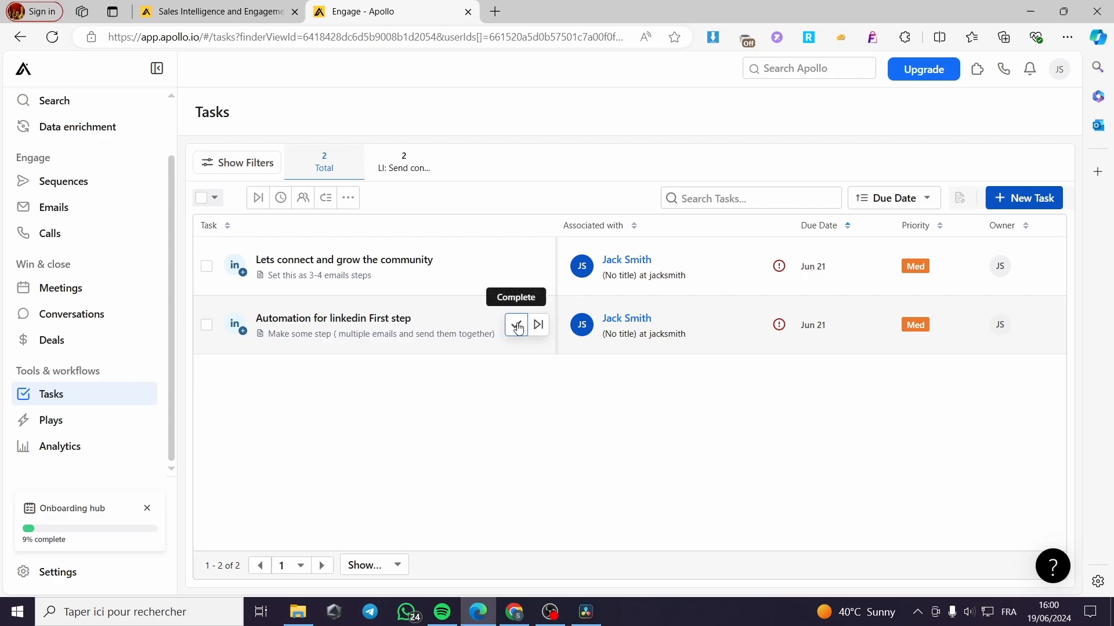
mouse_move(342, 345)
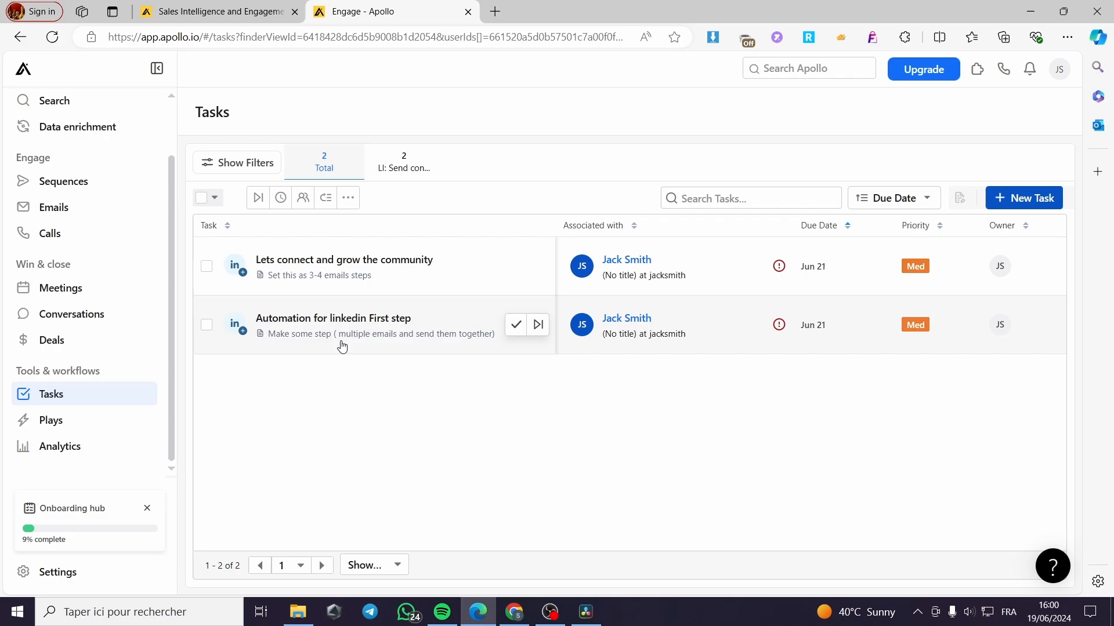
mouse_move(407, 339)
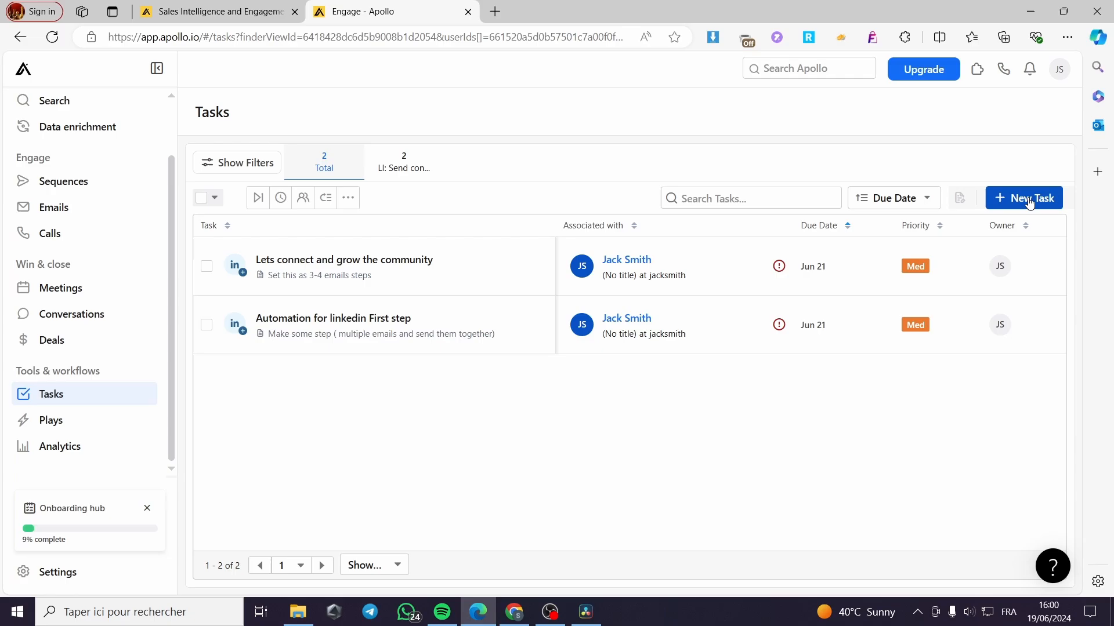
left_click(1023, 199)
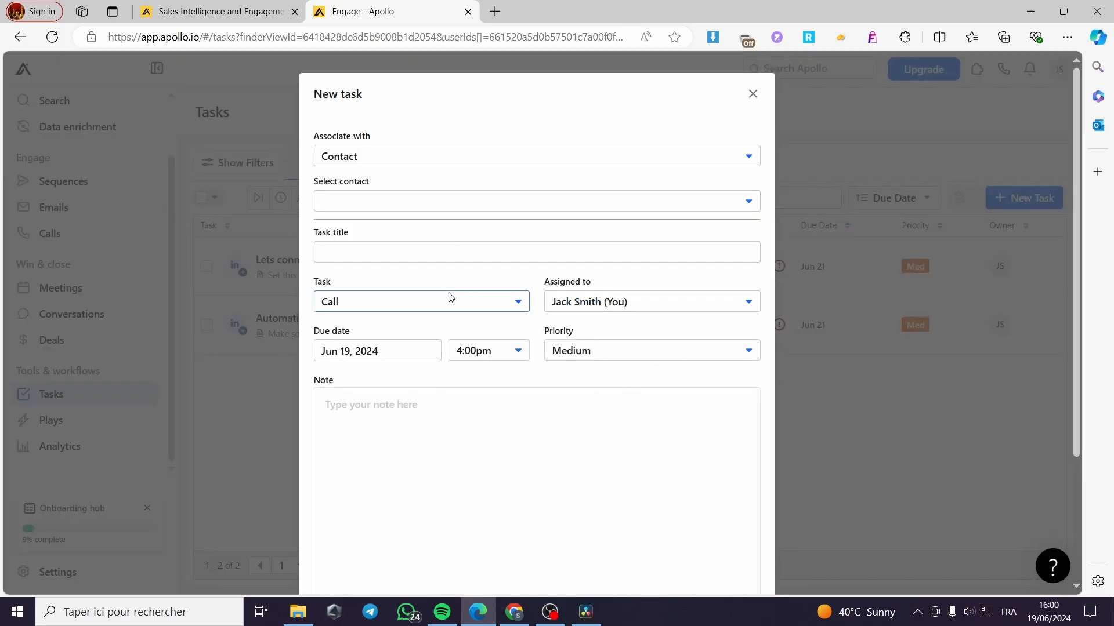
left_click(420, 302)
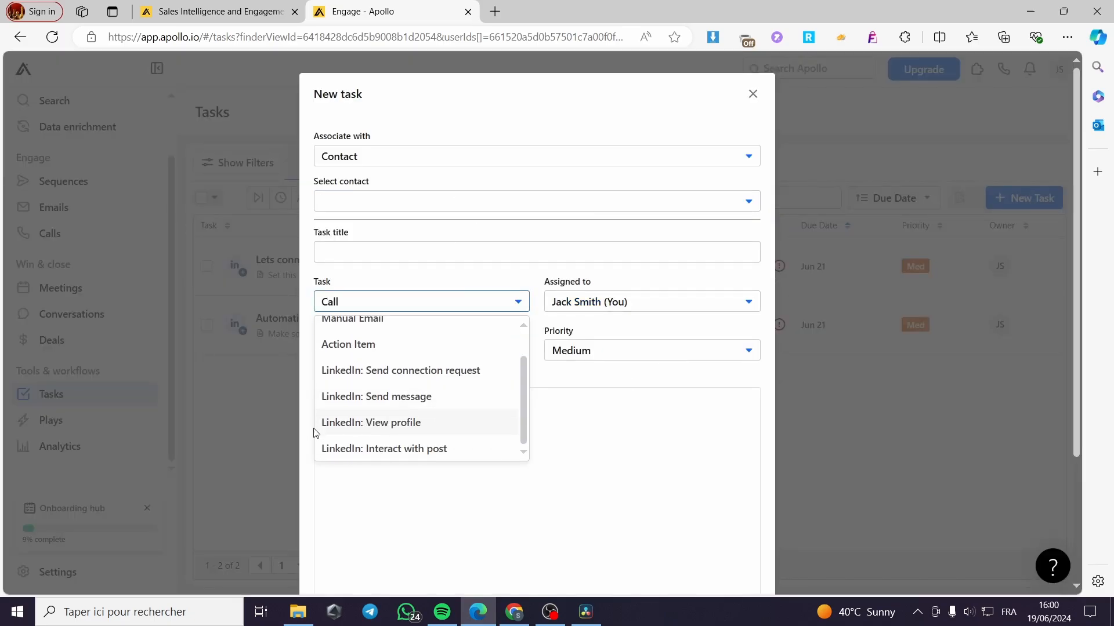
mouse_move(452, 401)
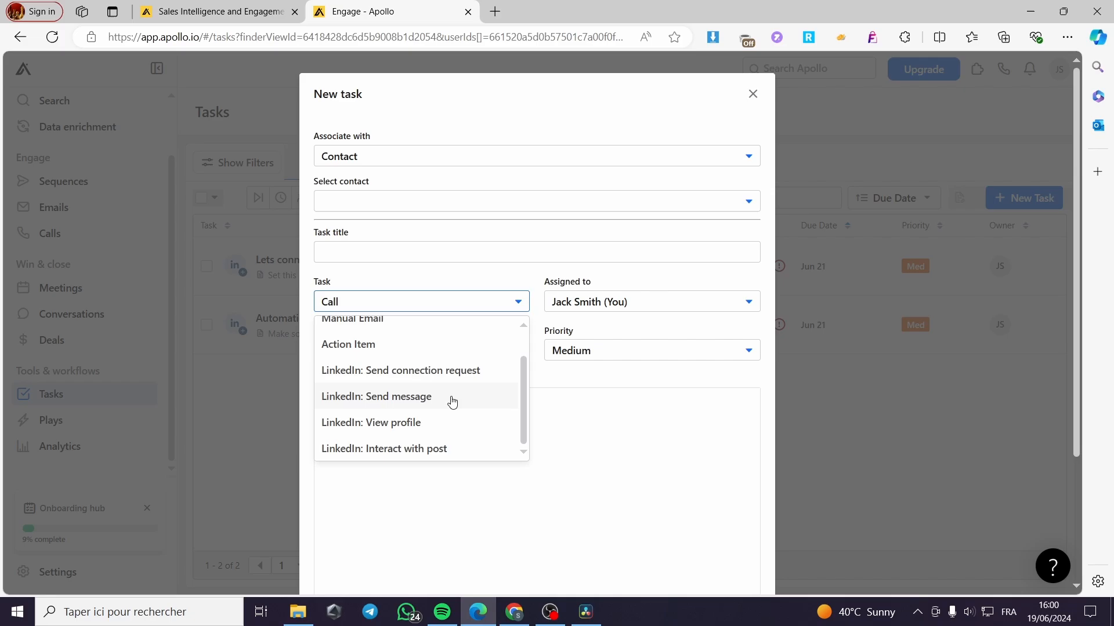
left_click(376, 396)
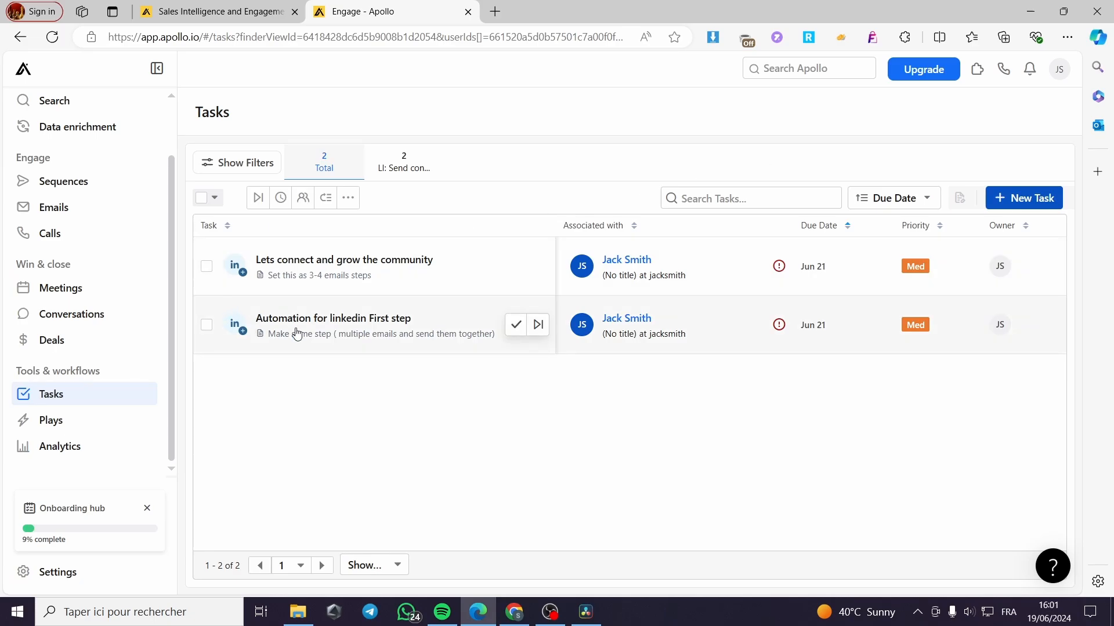
mouse_move(120, 486)
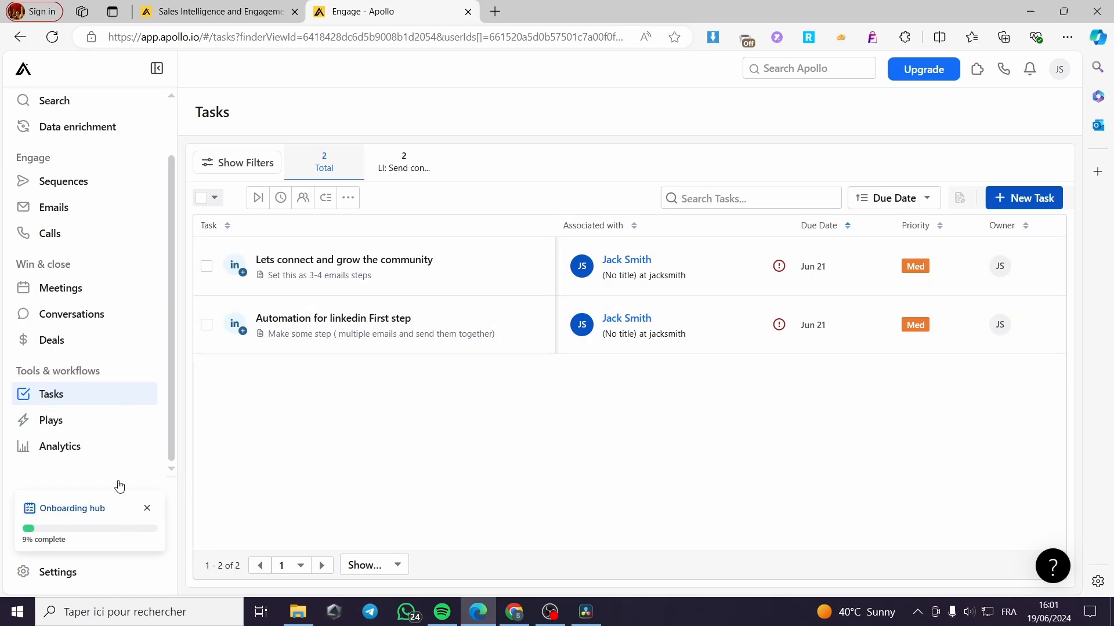
Step: Close the Onboarding hub card and dismiss the Helpful tip with Got it
left_click(148, 509)
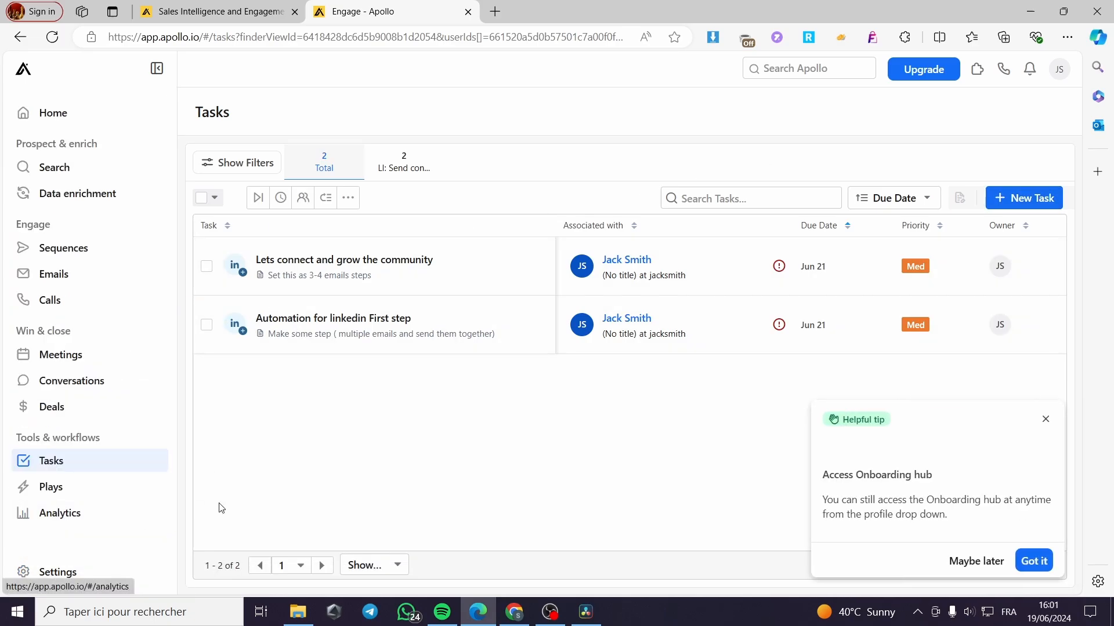
left_click(1032, 561)
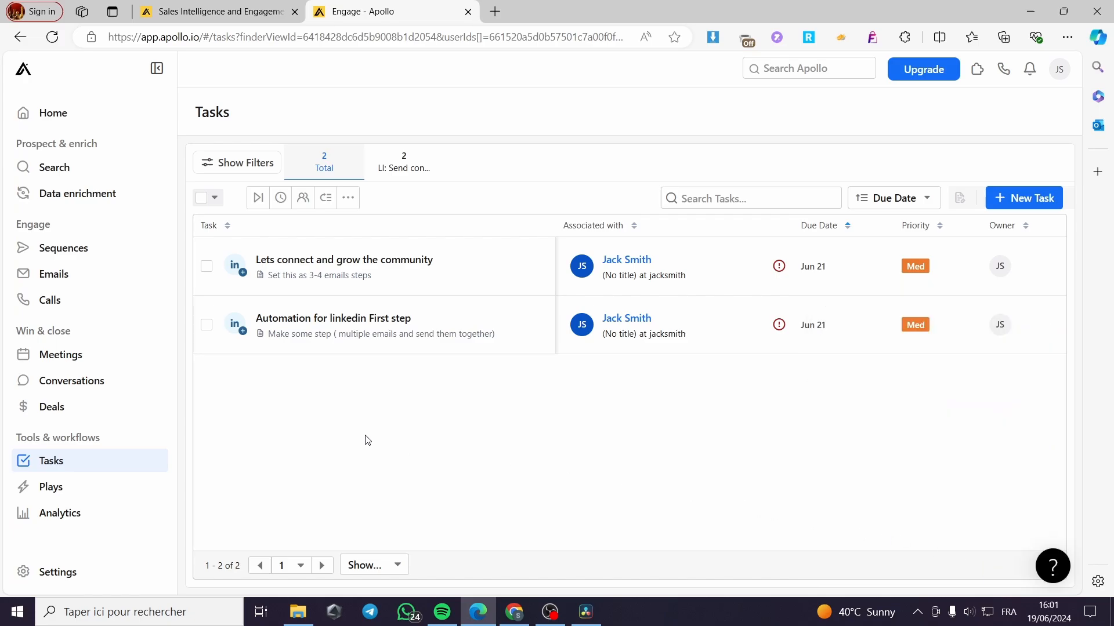